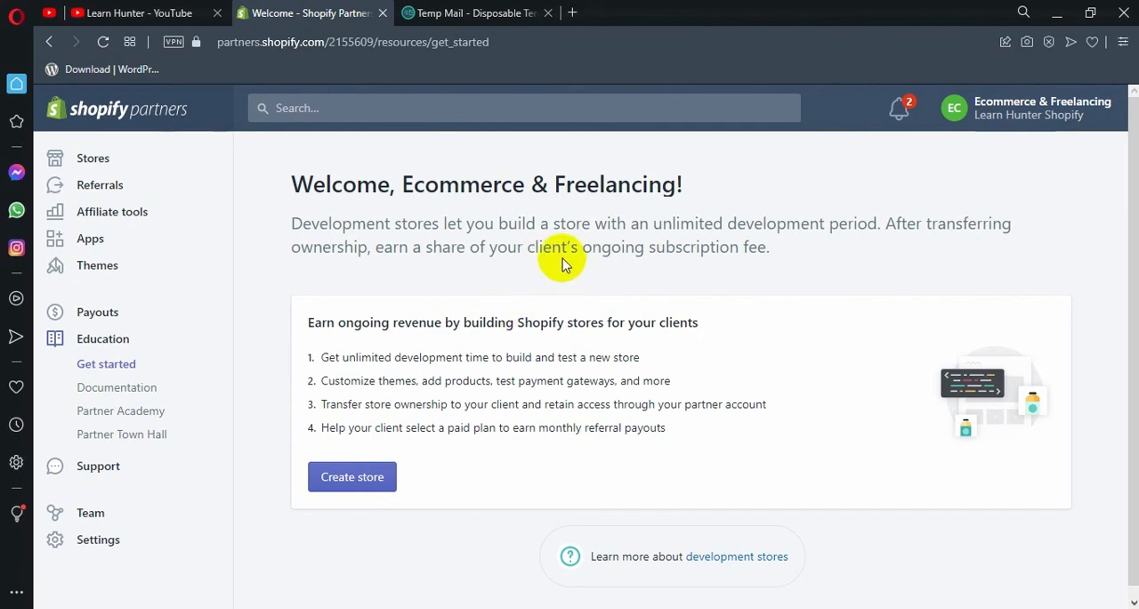
mouse_move(602, 257)
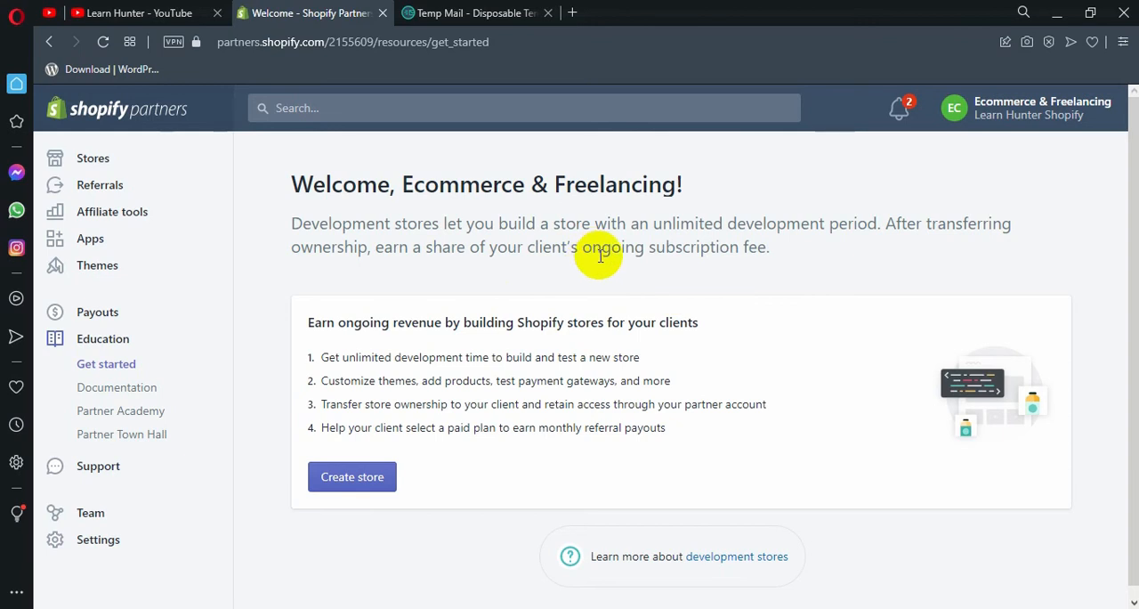
- Browse the Learn Hunter channel's playlists, including the Shopify bangla tutorial
left_click(133, 12)
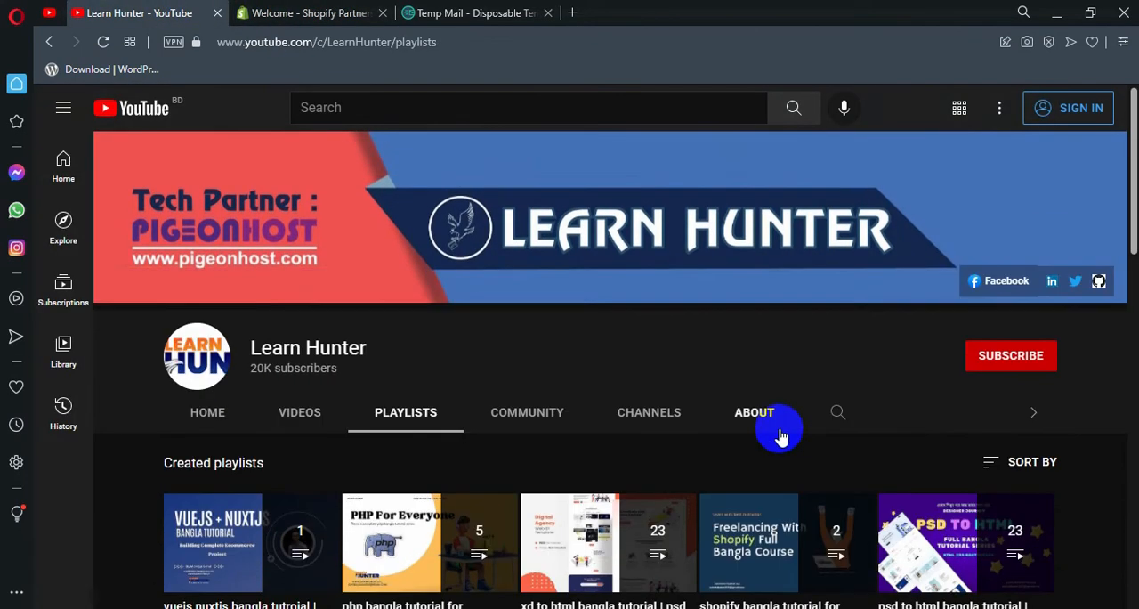
scroll("down", 3)
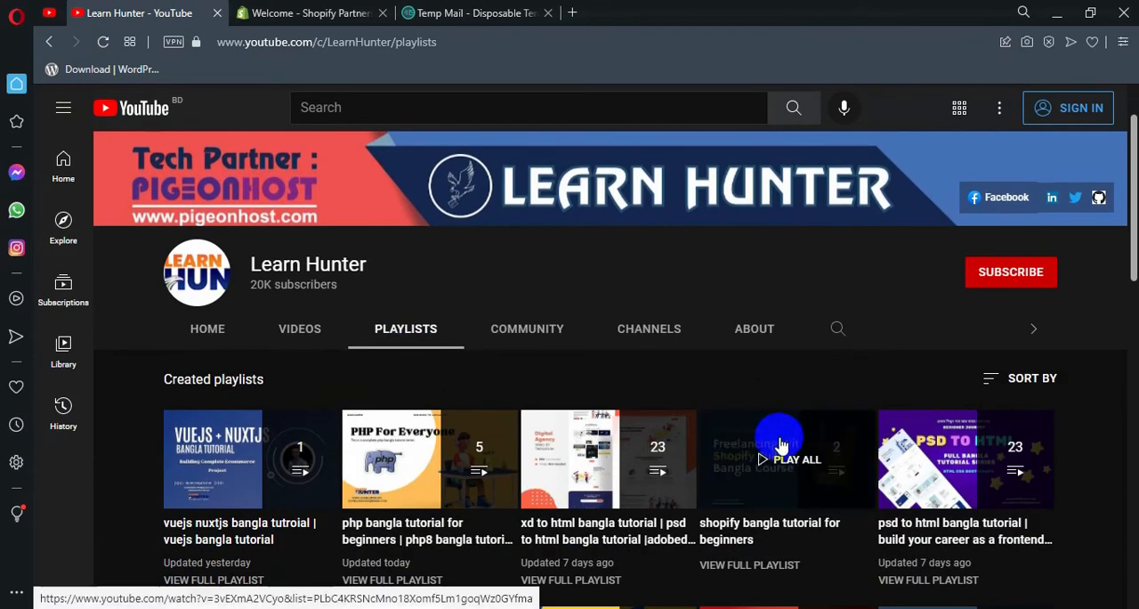
scroll("down", 3)
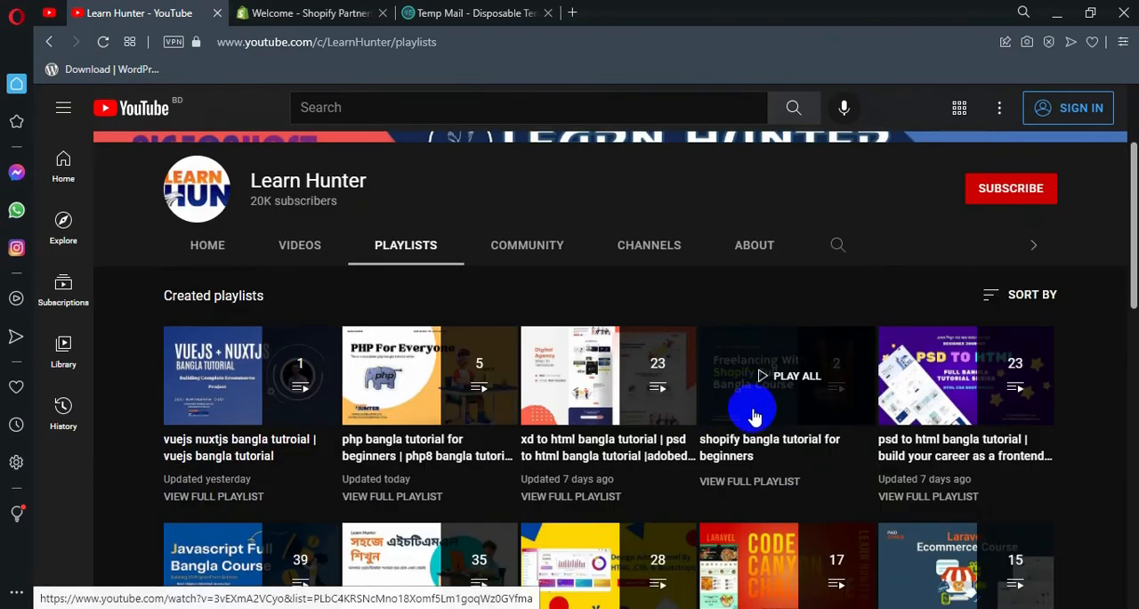
mouse_move(761, 401)
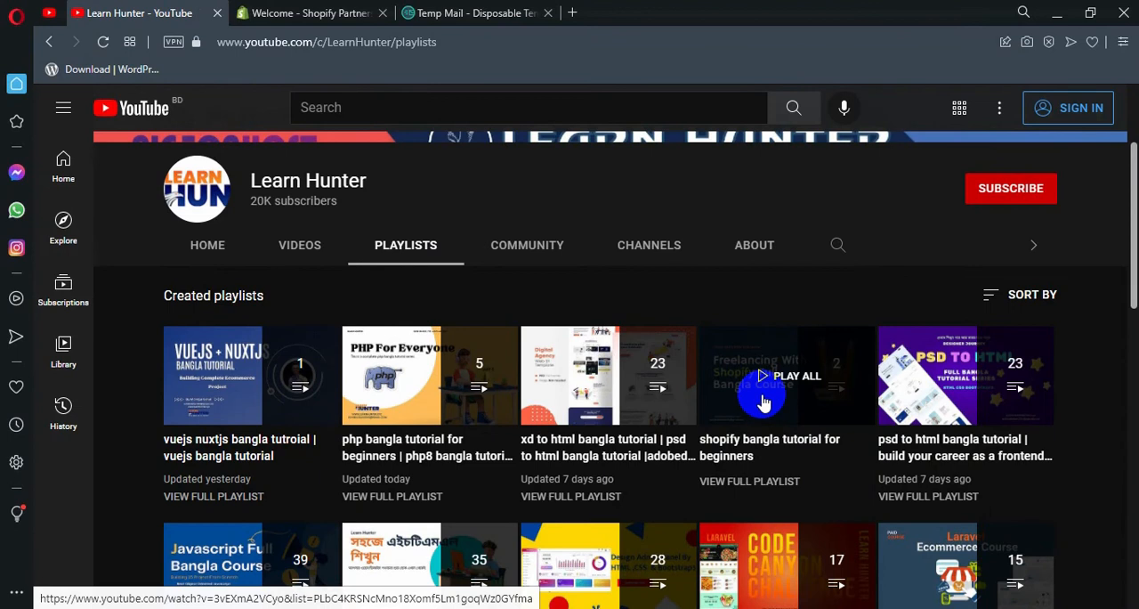
- Switch back to the Shopify Partners Get started welcome page
left_click(306, 13)
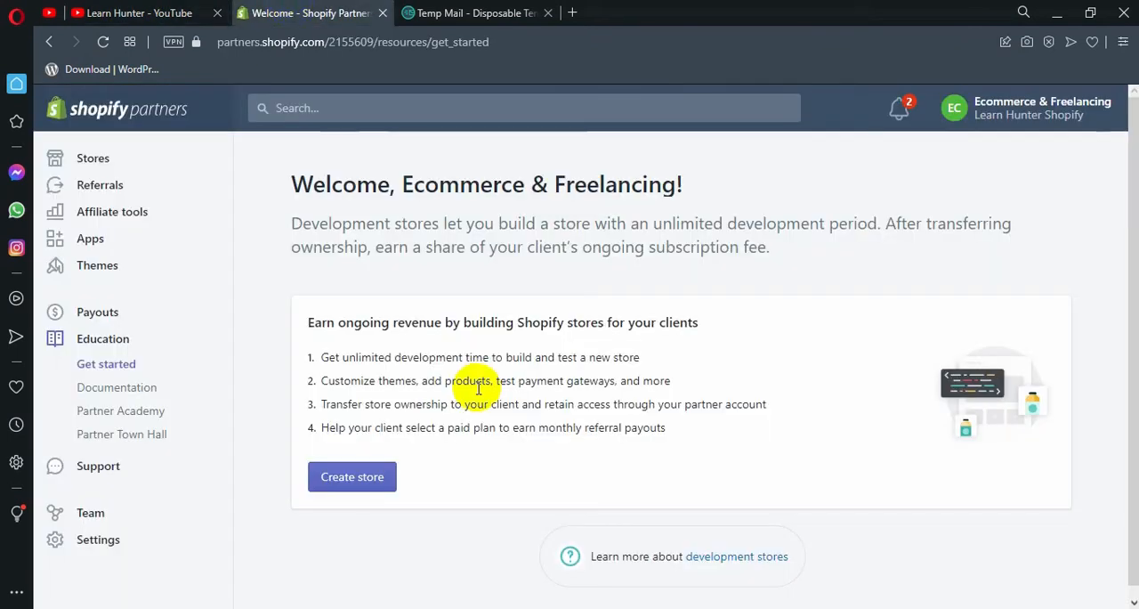
mouse_move(242, 340)
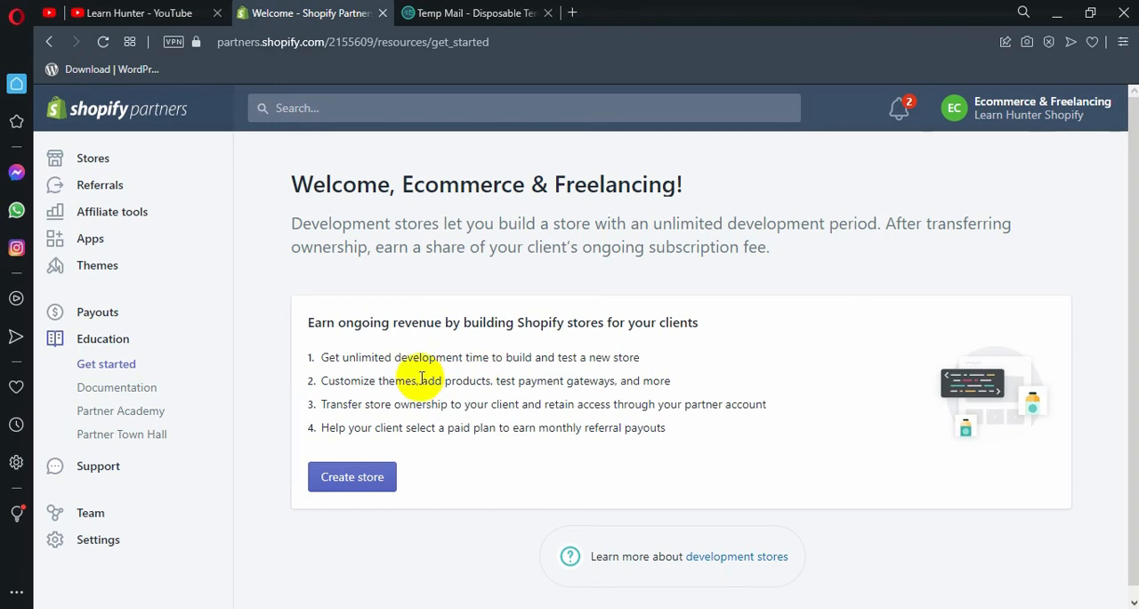
mouse_move(426, 269)
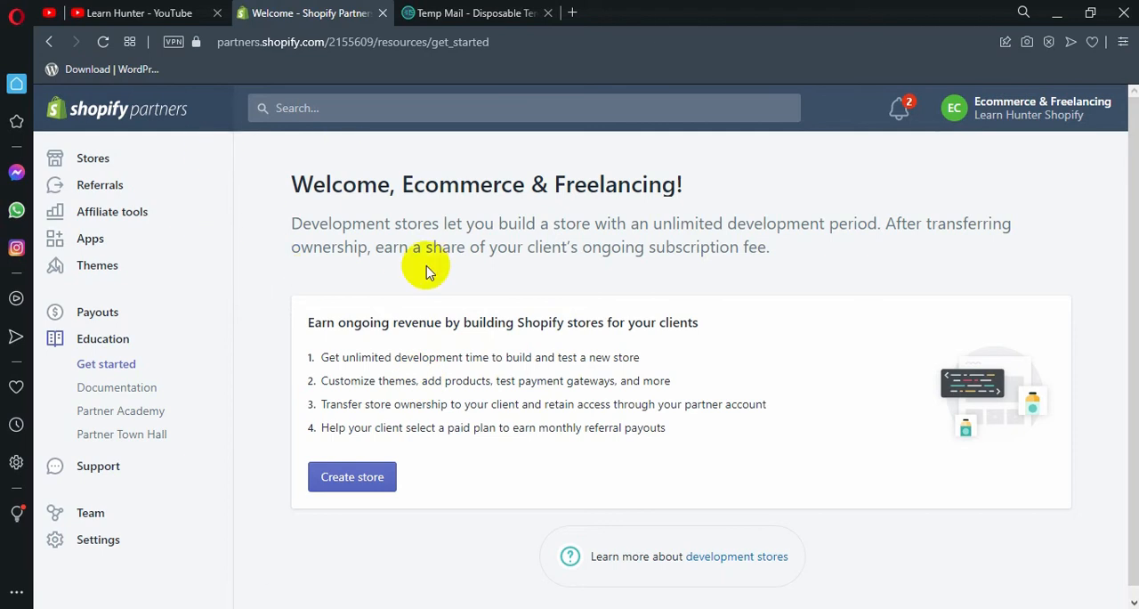
mouse_move(252, 413)
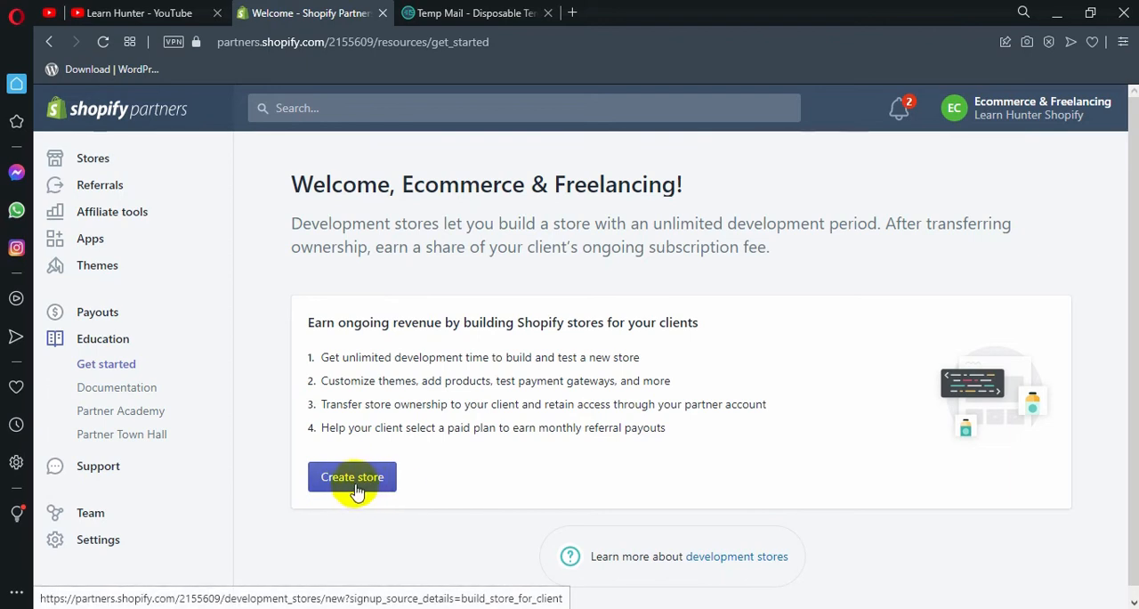
mouse_move(85, 158)
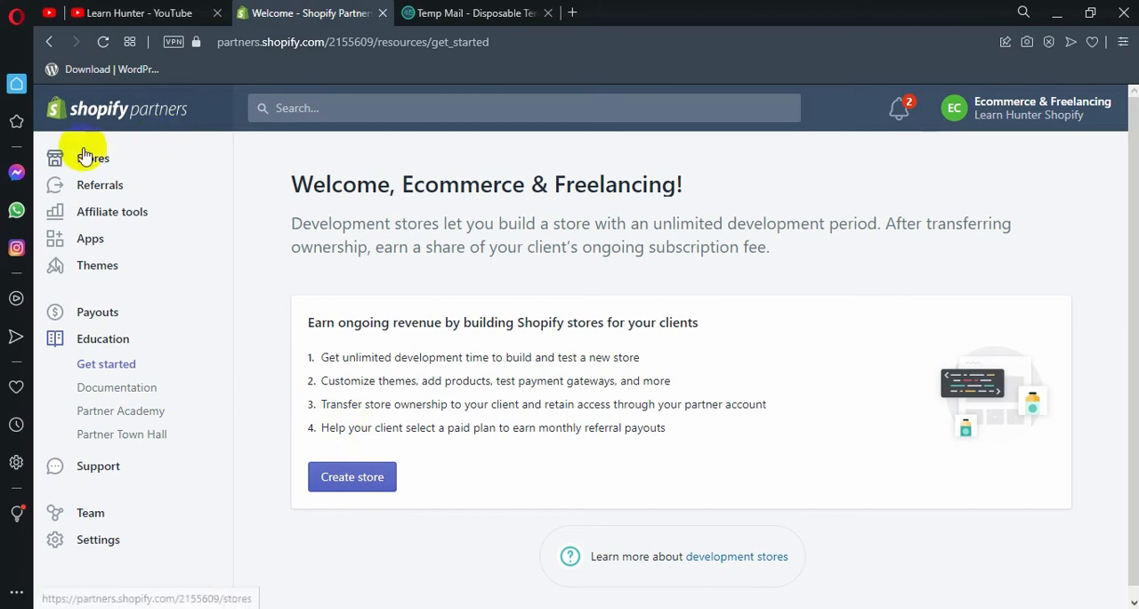
- Show the Stores page, which lists no stores yet and offers to add one
left_click(93, 159)
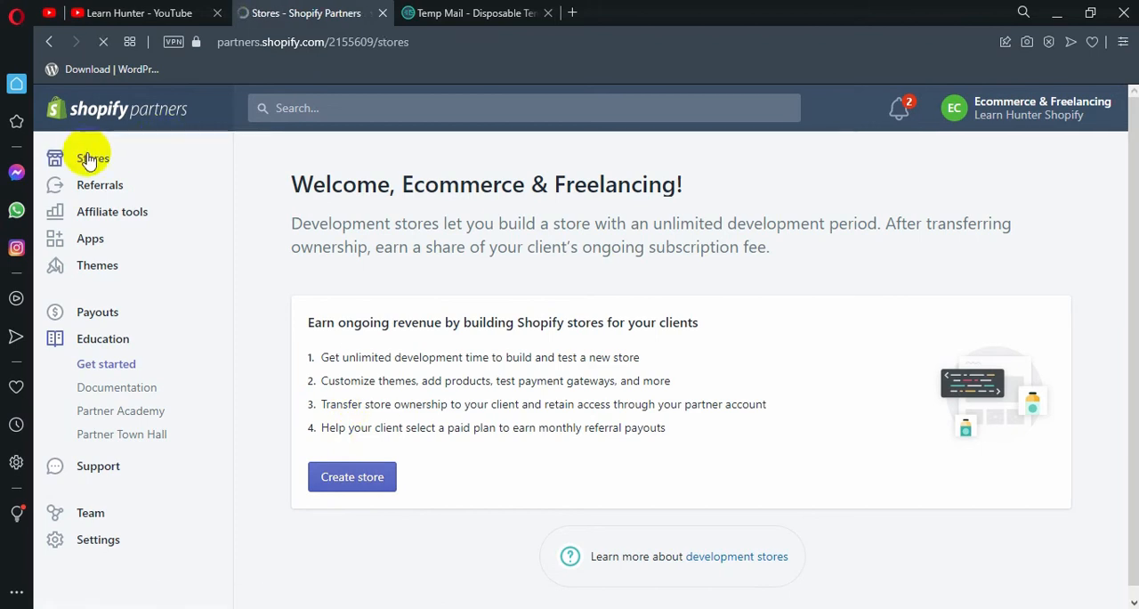
left_click(92, 159)
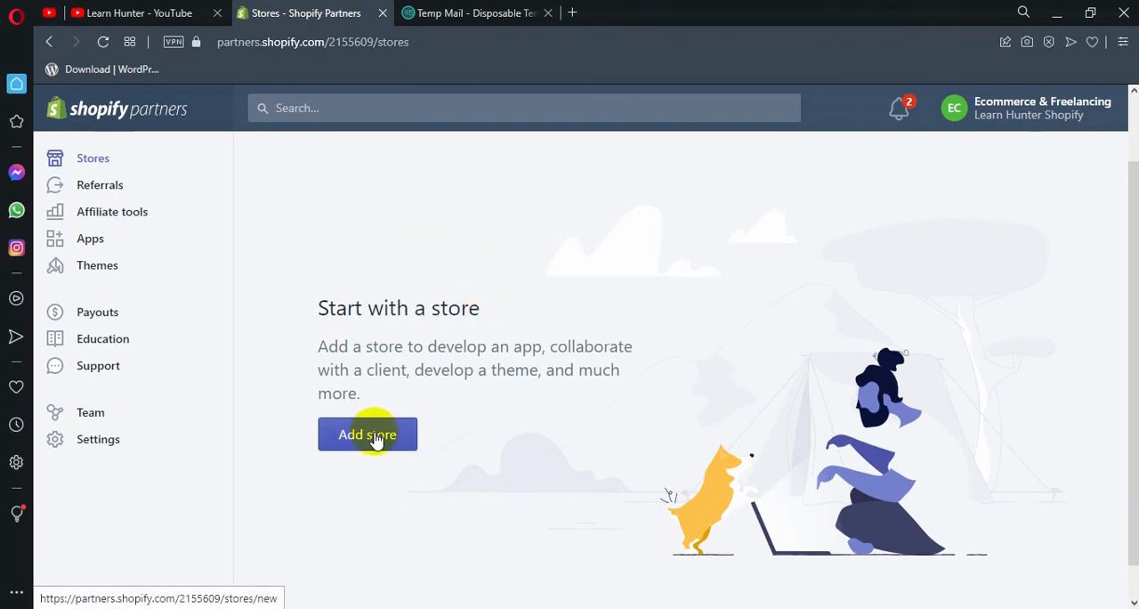
scroll("down", 3)
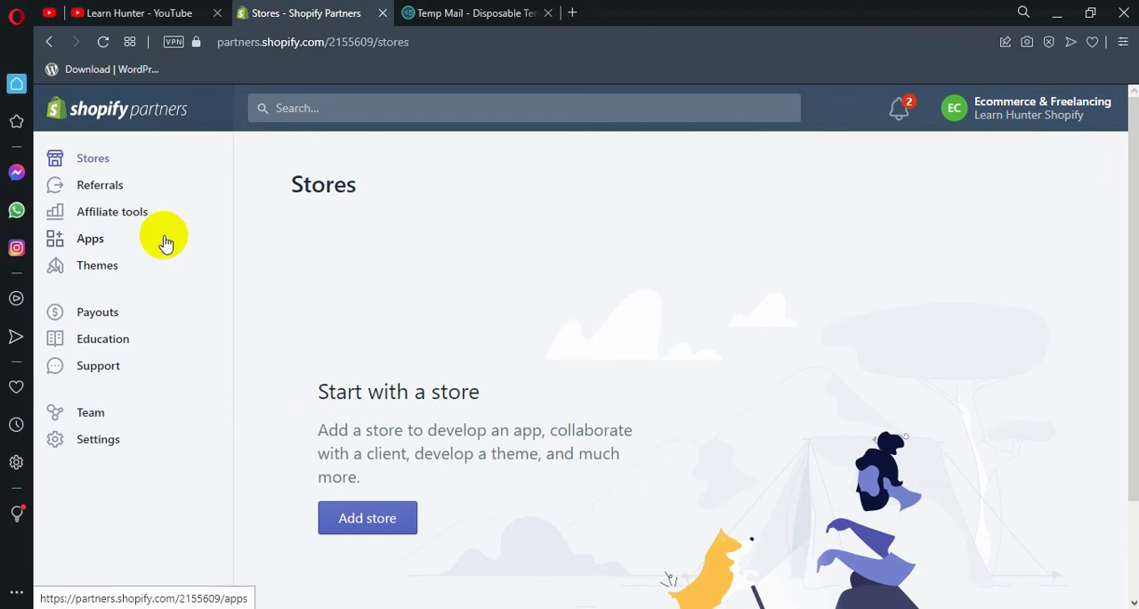
- Show the Referrals page about earning monthly income by creating merchant stores
left_click(100, 185)
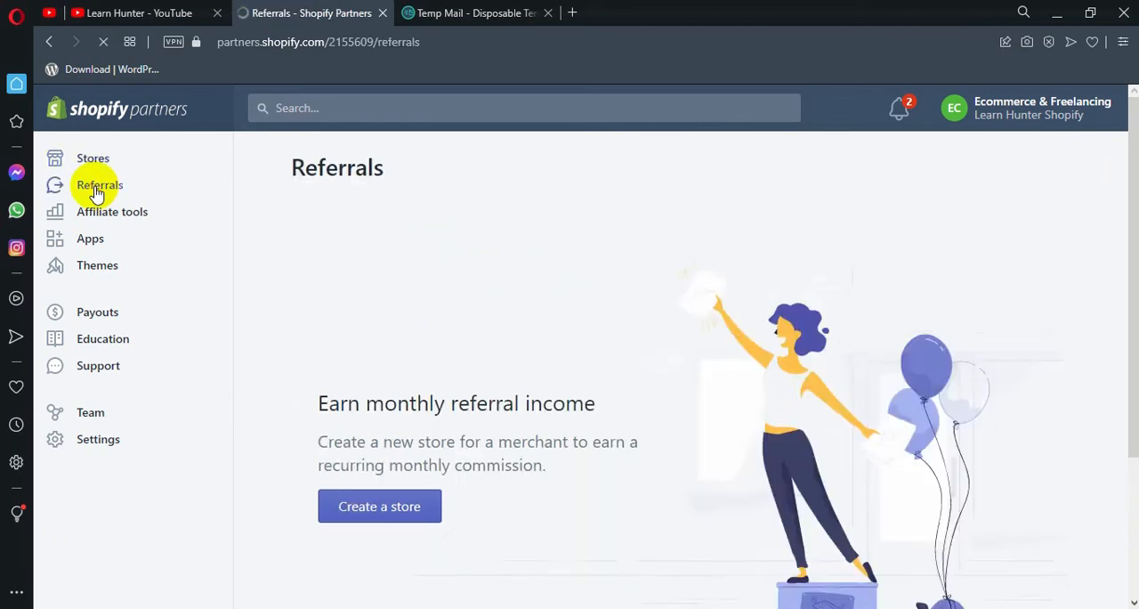
left_click(100, 185)
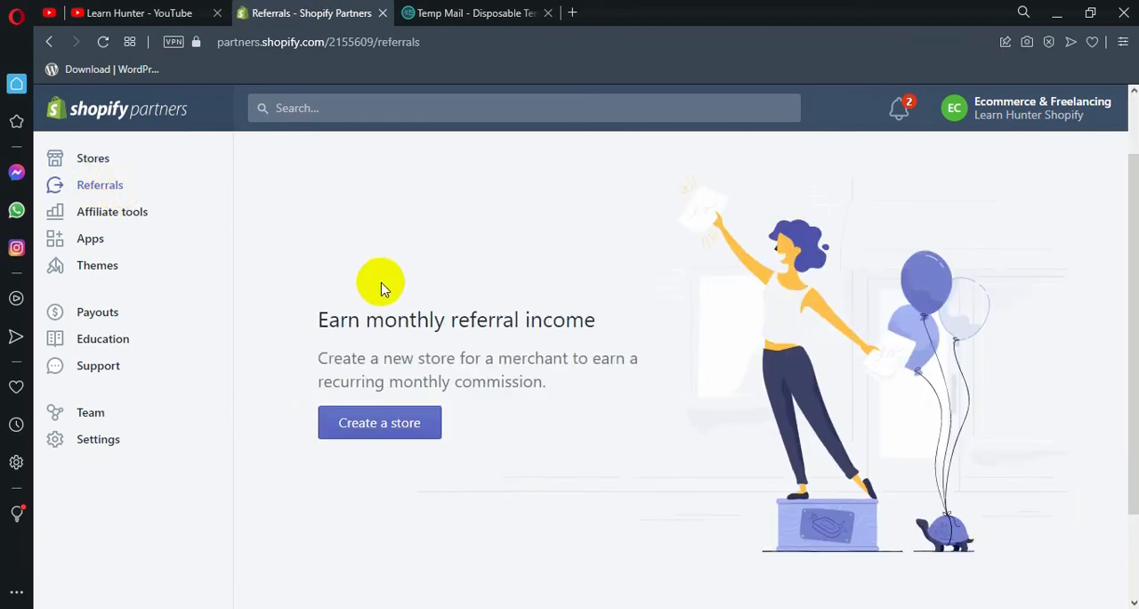
left_click(100, 185)
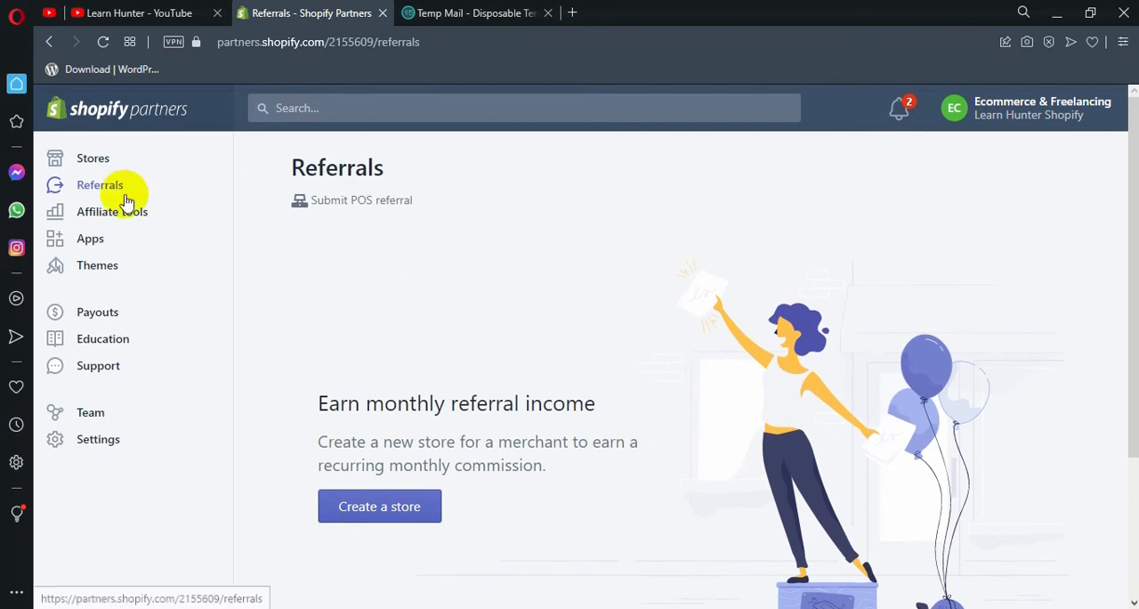
mouse_move(336, 491)
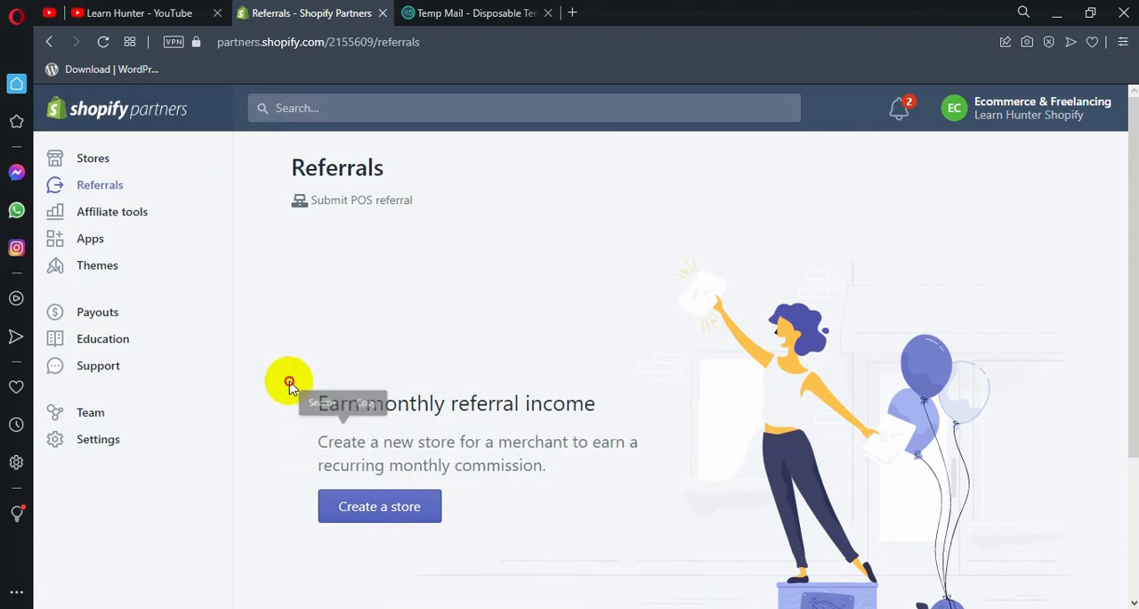
- Review the Affiliate tools page inviting application to the Shopify Affiliate Program
left_click(112, 211)
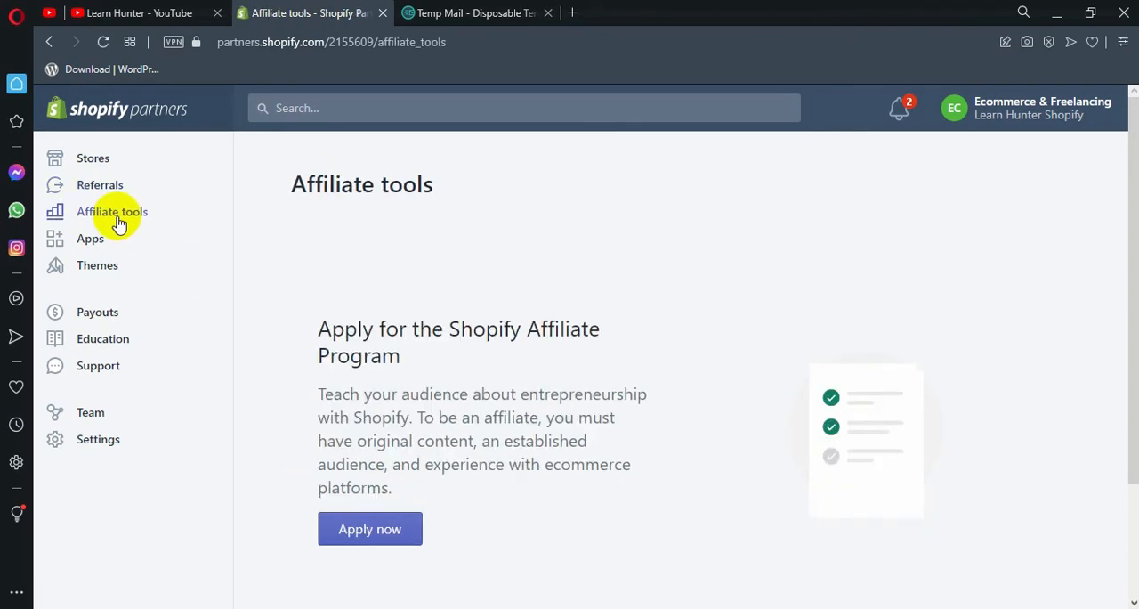
scroll("down", 3)
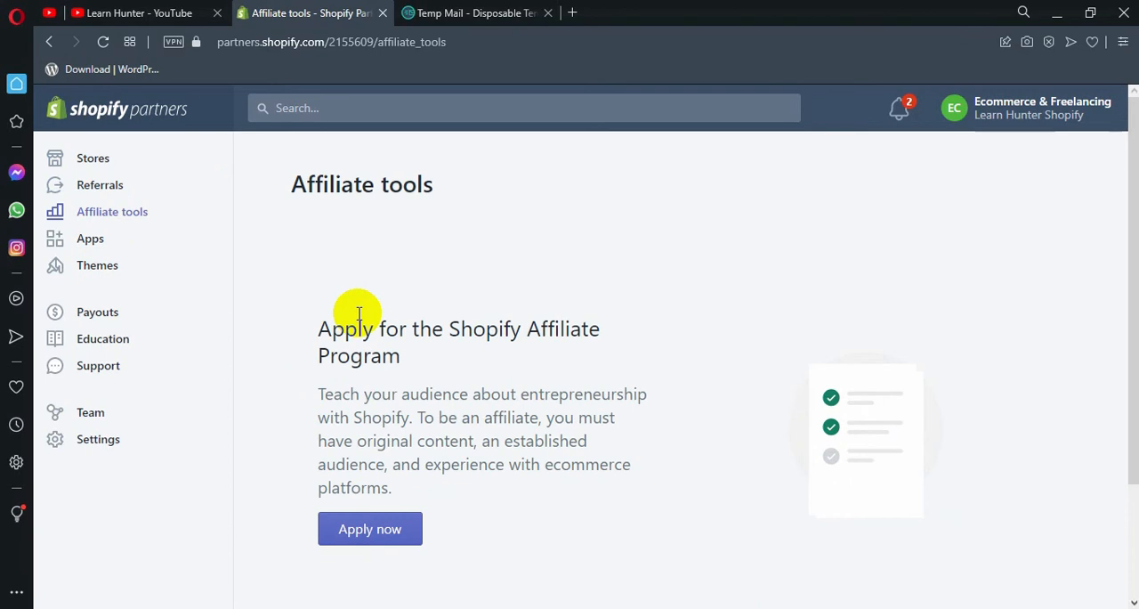
mouse_move(406, 363)
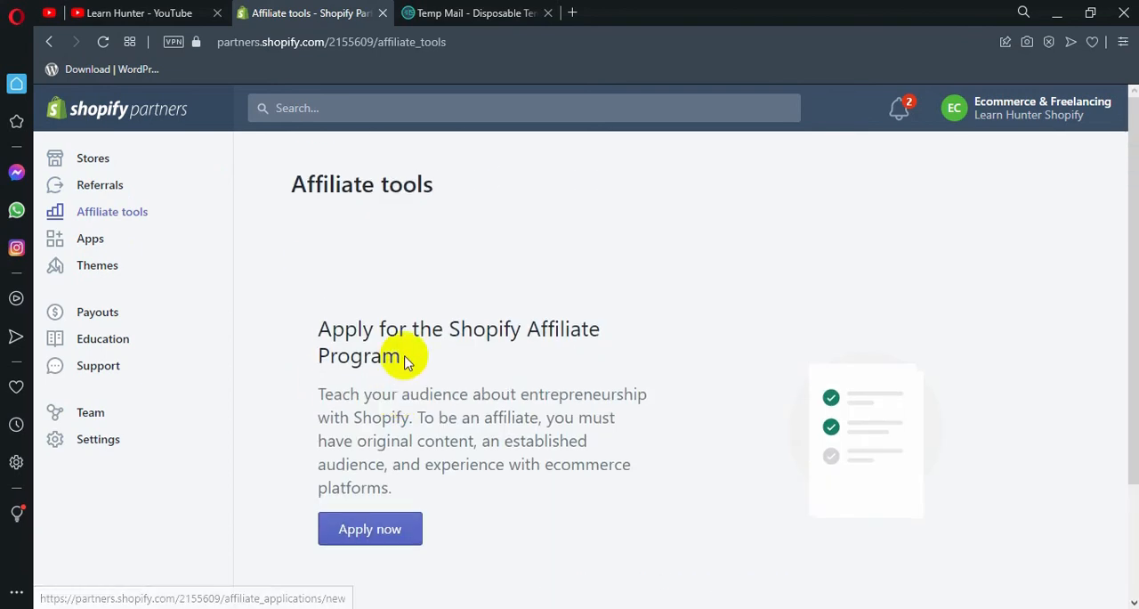
left_click(89, 239)
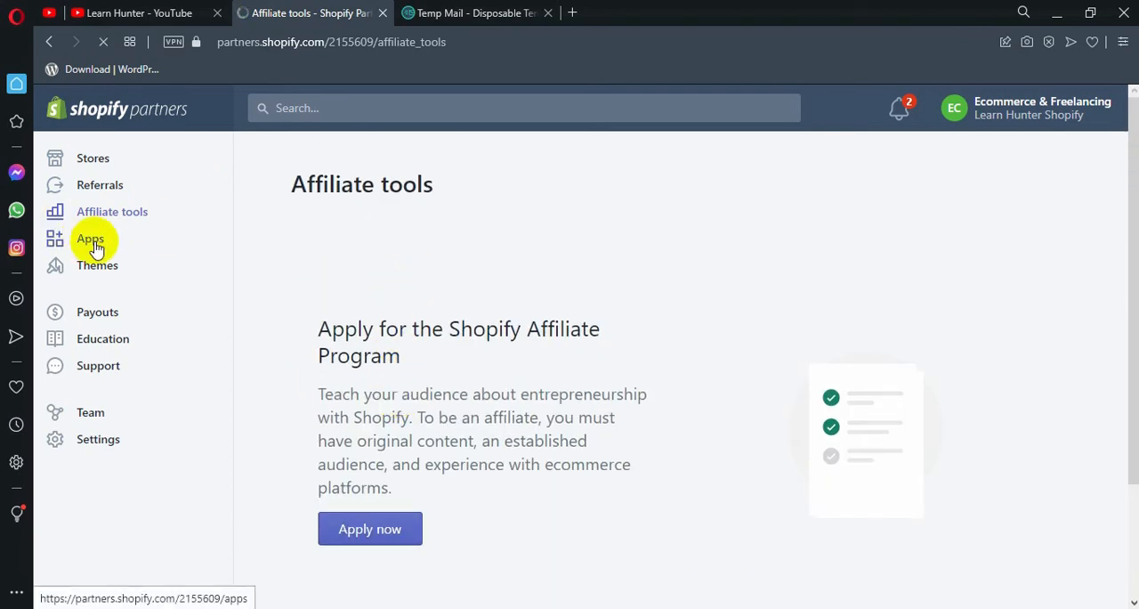
- Show the Apps page inviting partners to build for over a million merchants
left_click(89, 239)
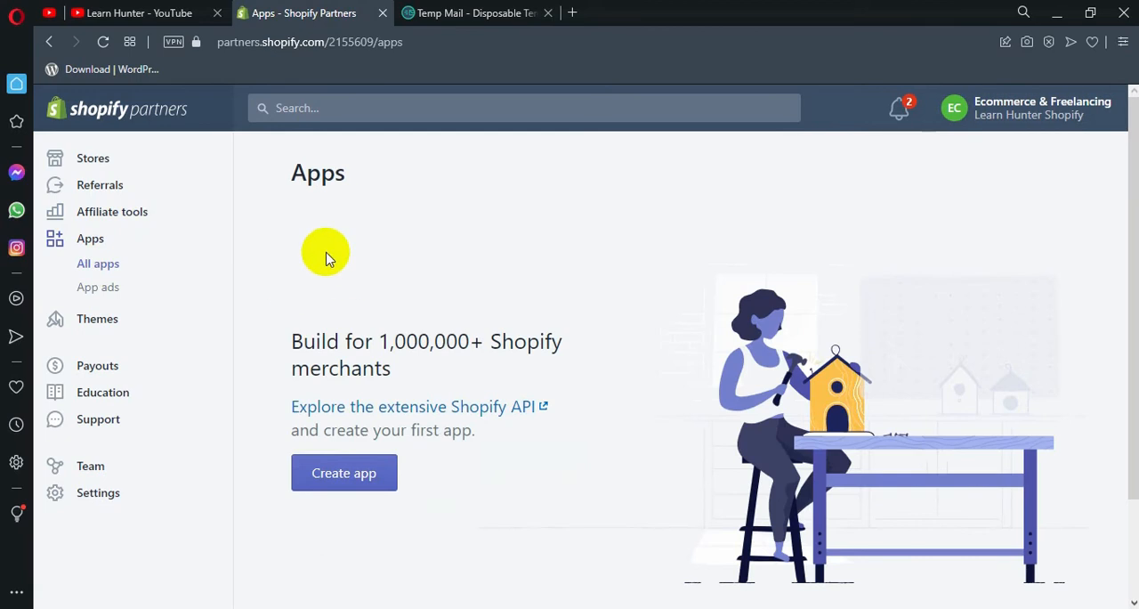
mouse_move(365, 331)
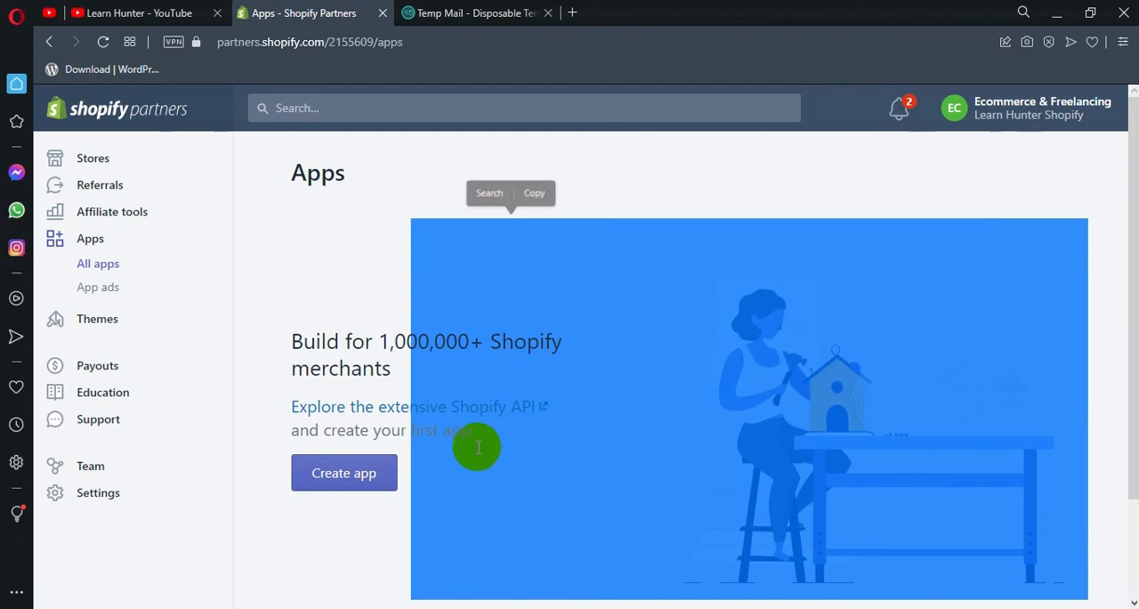
left_click(96, 318)
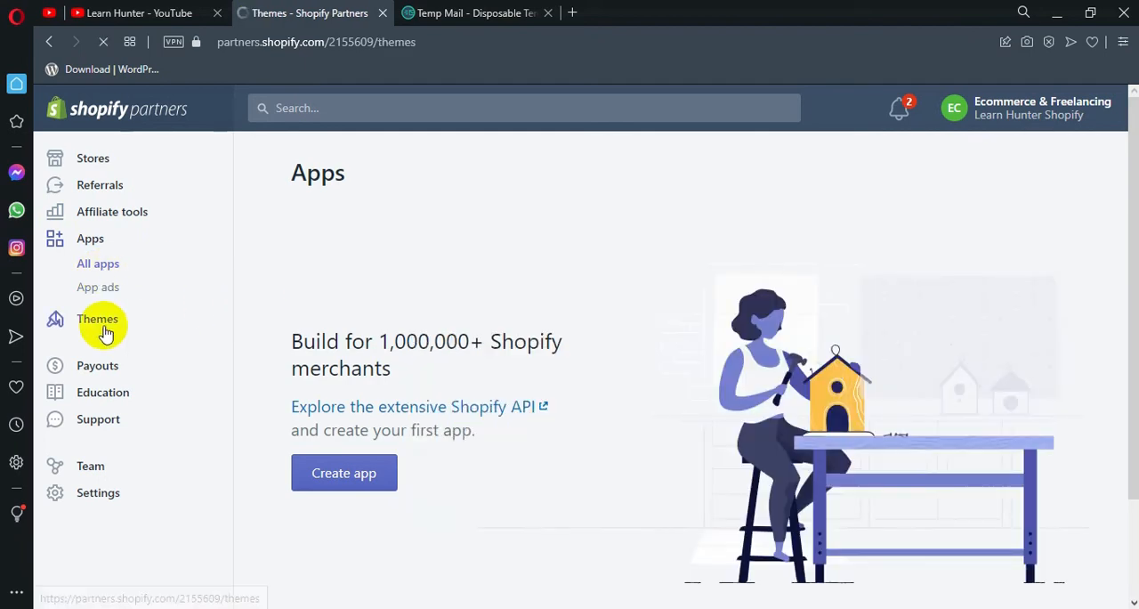
- Browse through the Themes overview page from the sidebar
left_click(96, 319)
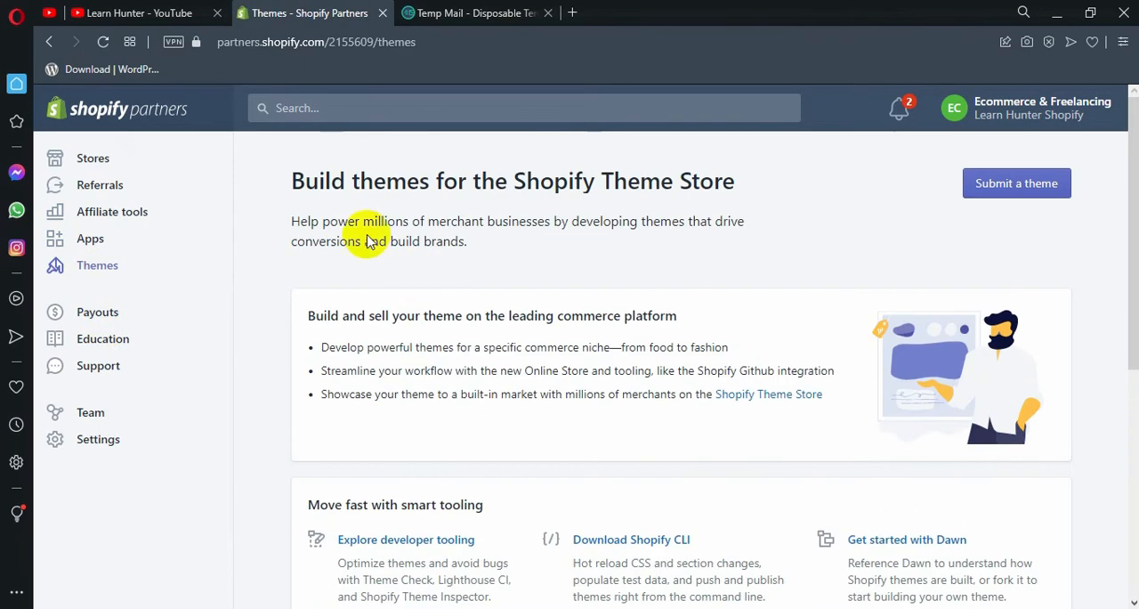
mouse_move(472, 281)
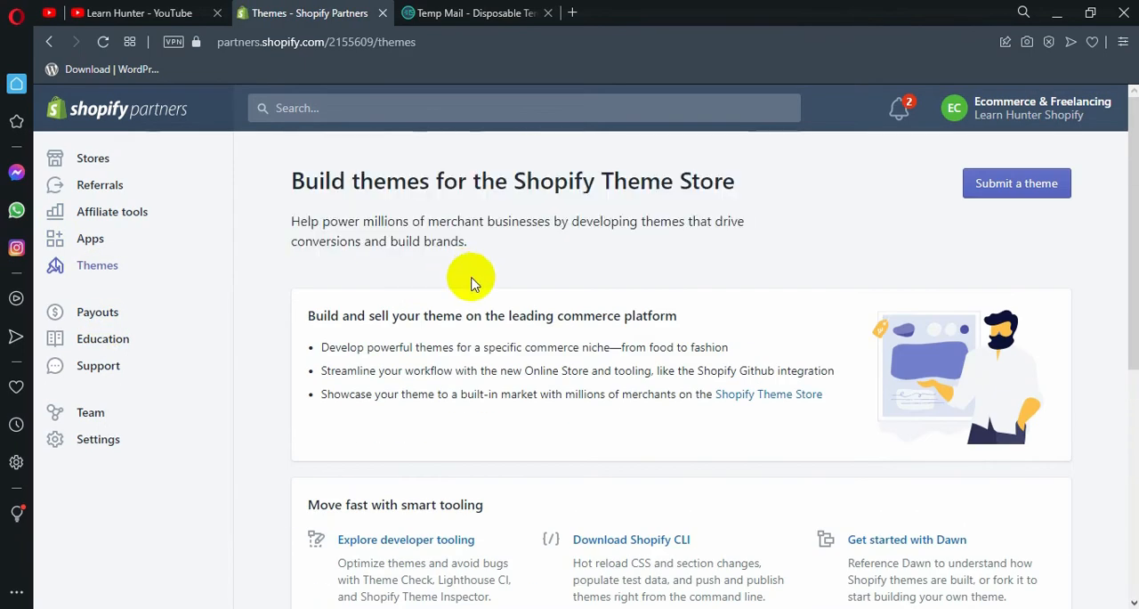
scroll("down", 3)
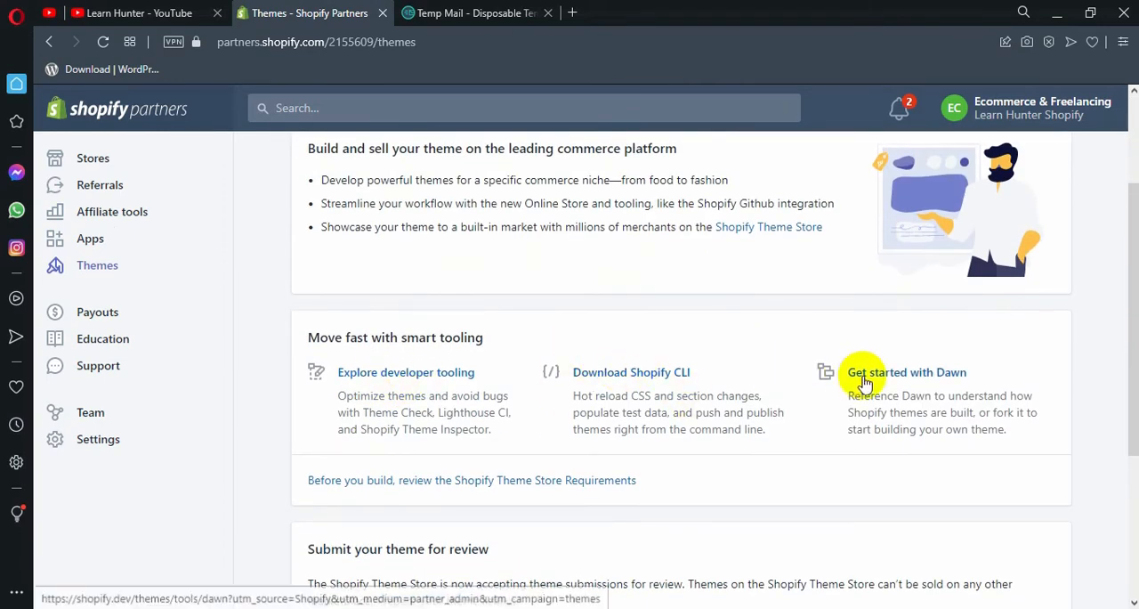
mouse_move(911, 377)
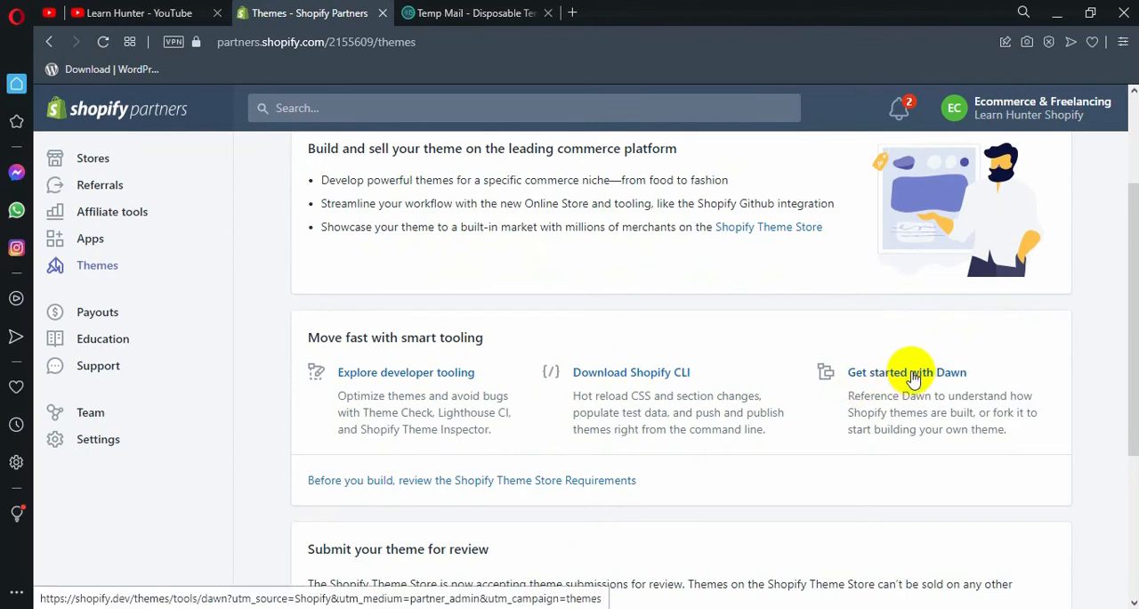
mouse_move(901, 385)
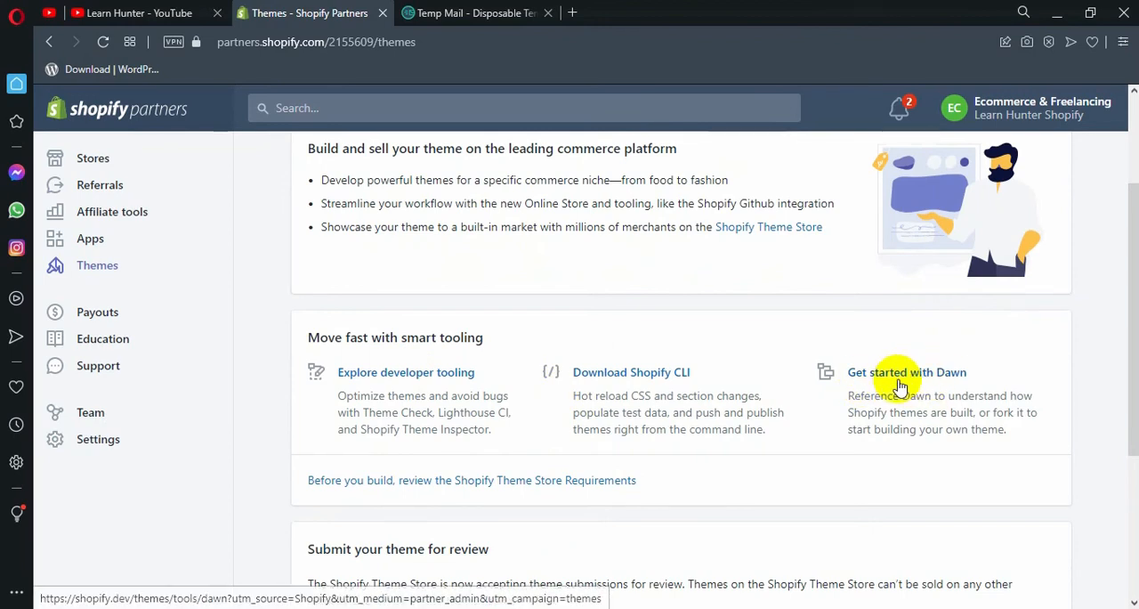
mouse_move(641, 378)
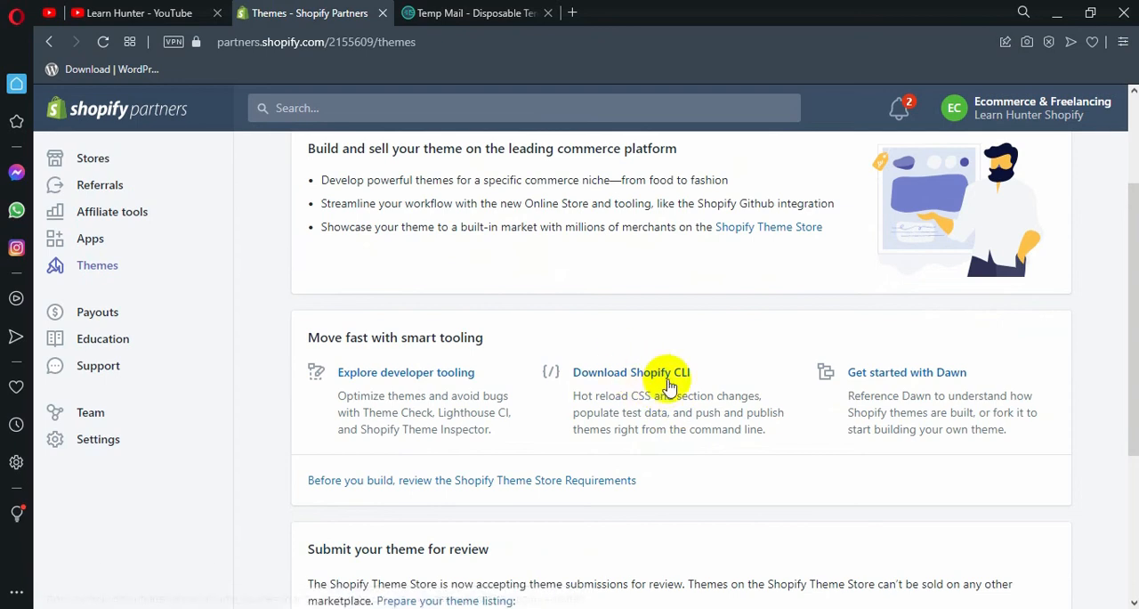
scroll("down", 3)
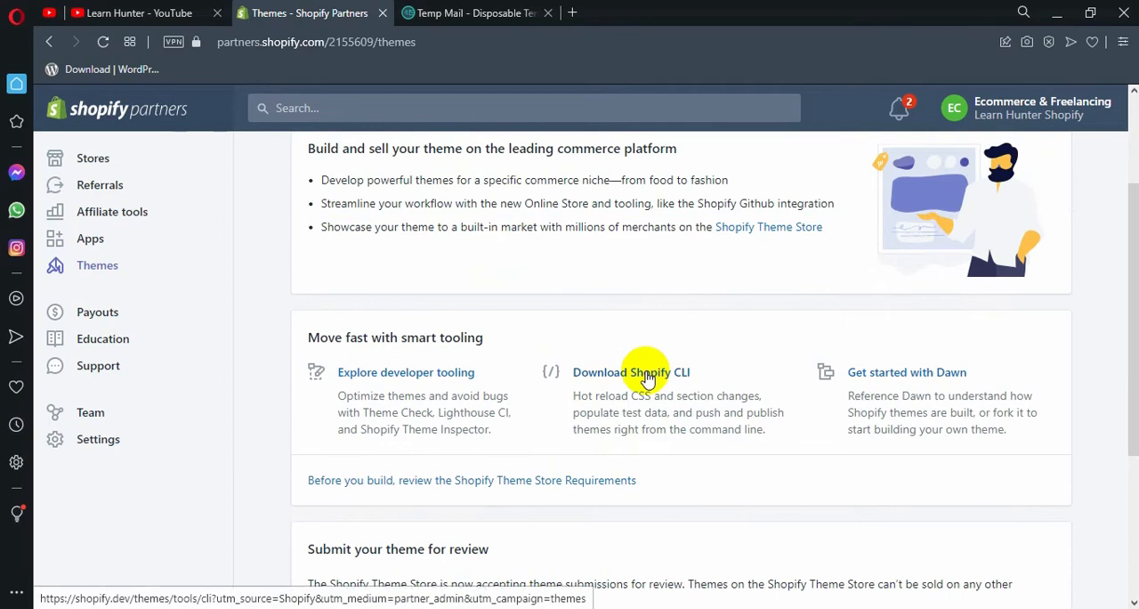
scroll("down", 3)
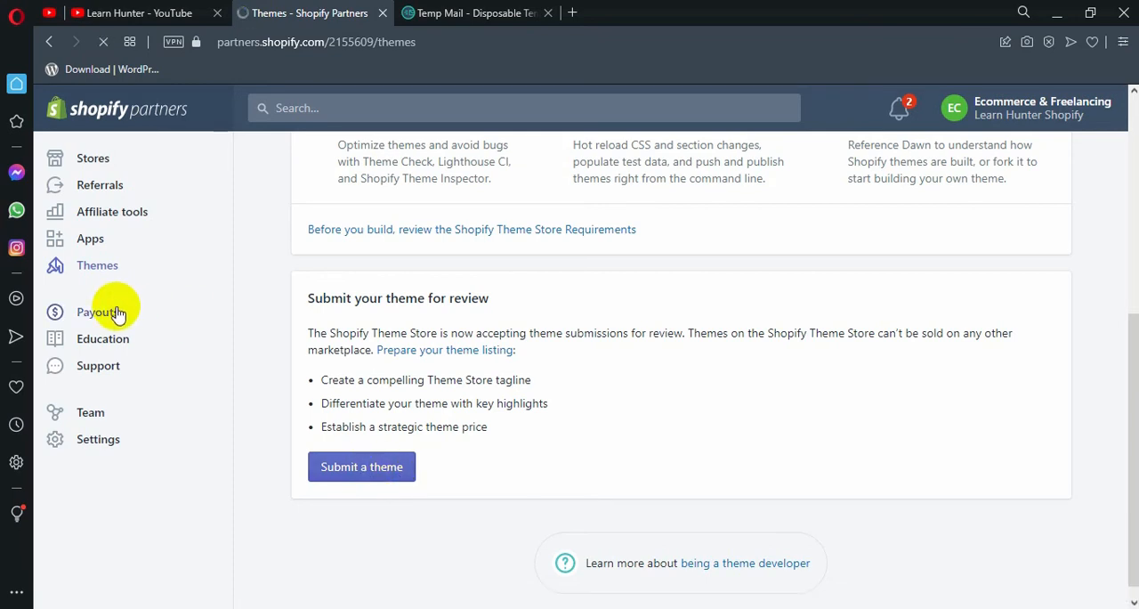
- Show the Payouts page about earning by building stores, referrals, apps and themes
left_click(96, 311)
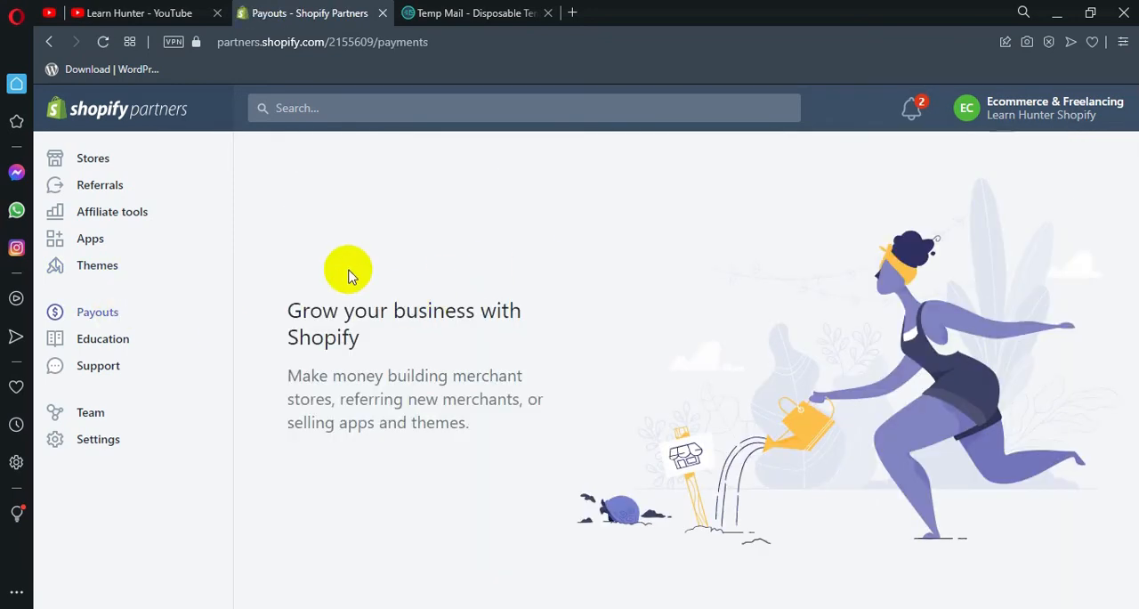
mouse_move(472, 169)
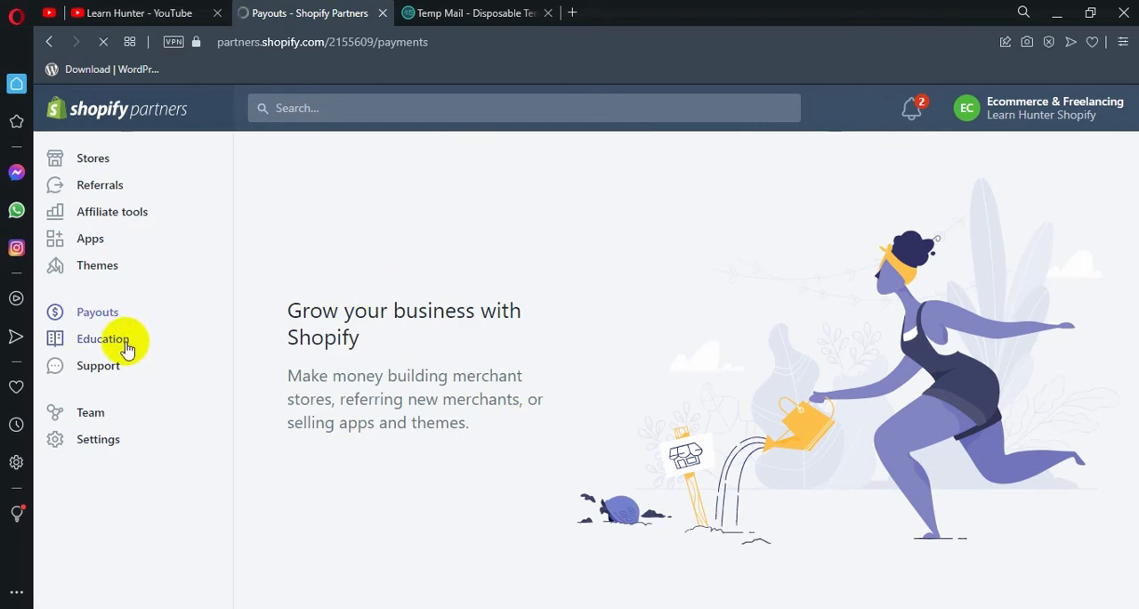
- Show the Education Get started page explaining development stores for clients
left_click(103, 338)
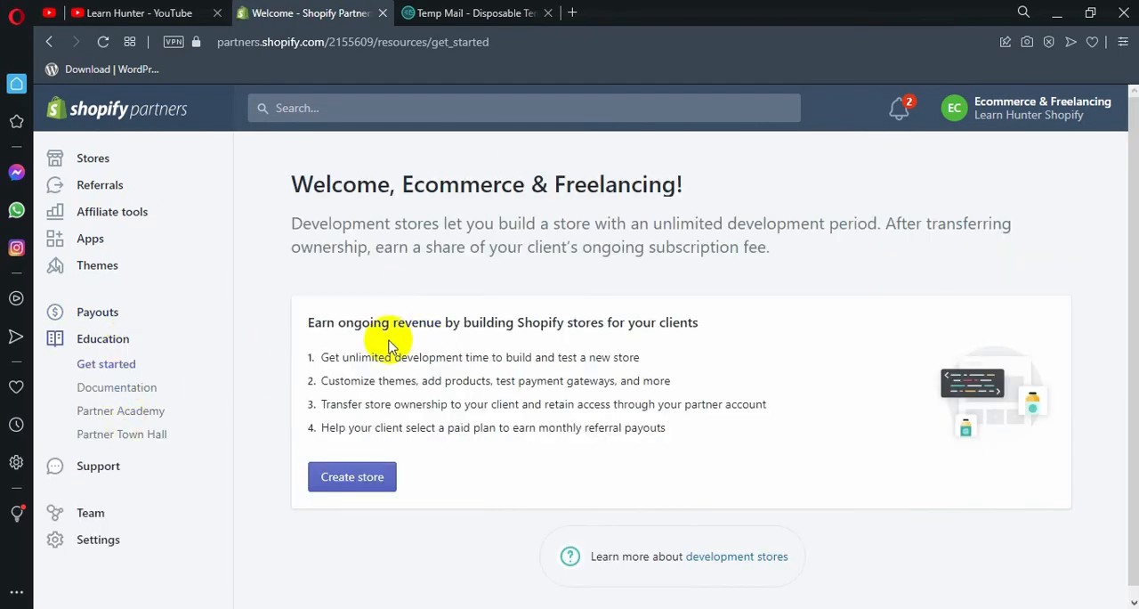
left_click_drag(388, 347, 677, 436)
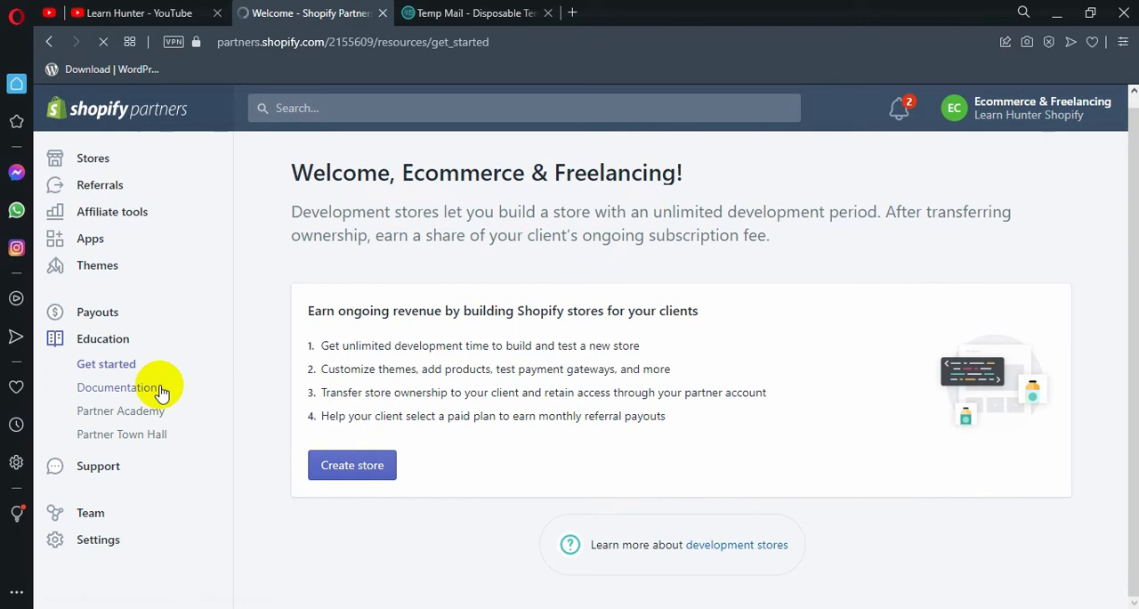
- Browse the Education Documentation resources on client stores, WooCommerce migration, affiliates and apps
left_click(117, 388)
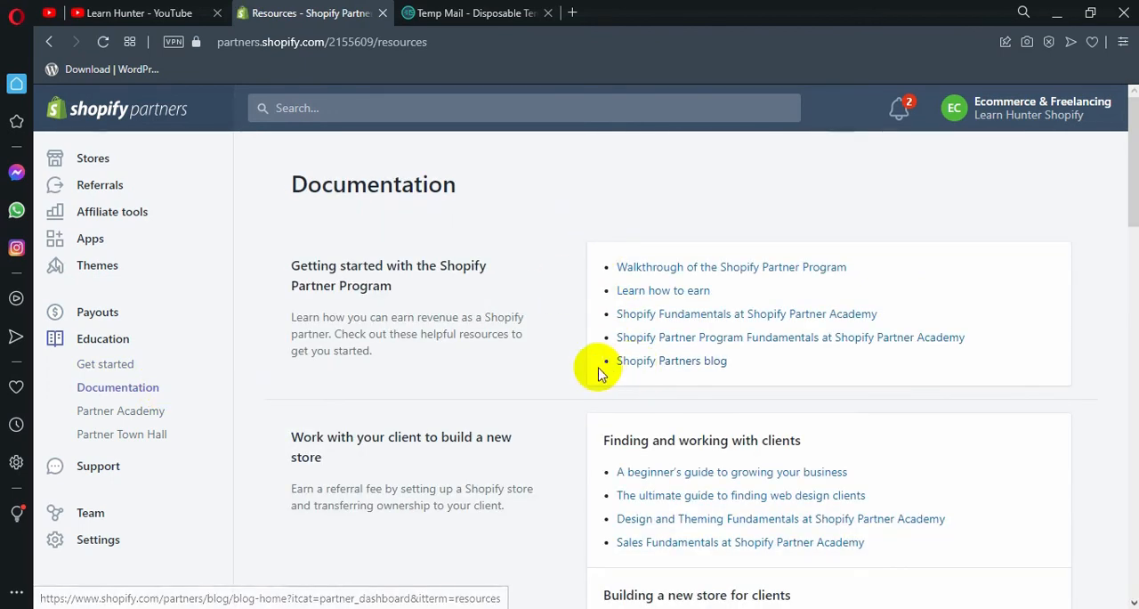
scroll("down", 3)
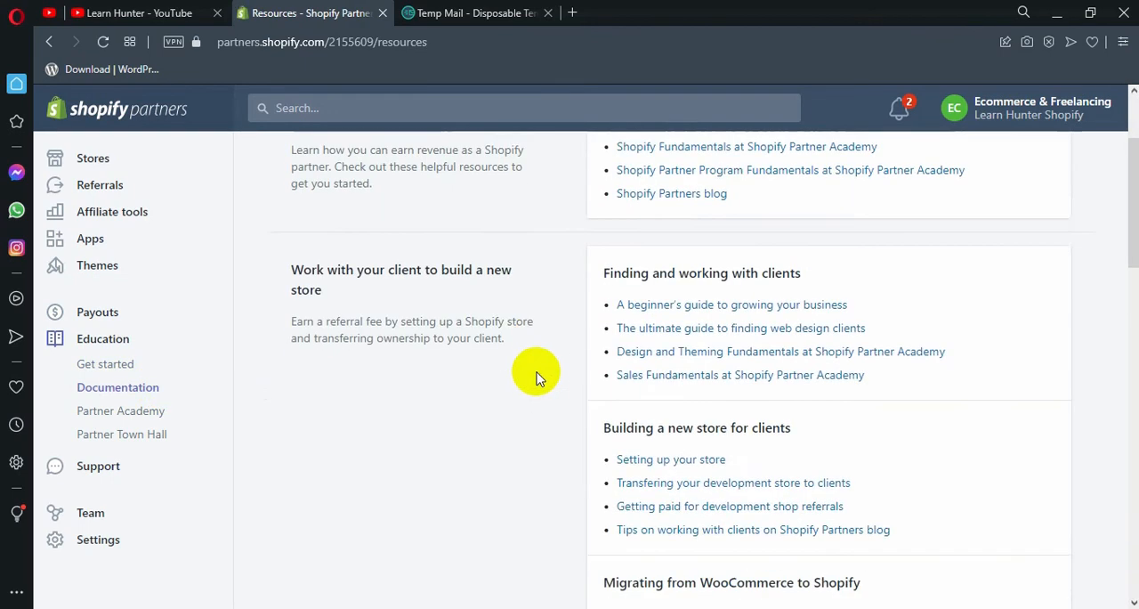
scroll("down", 3)
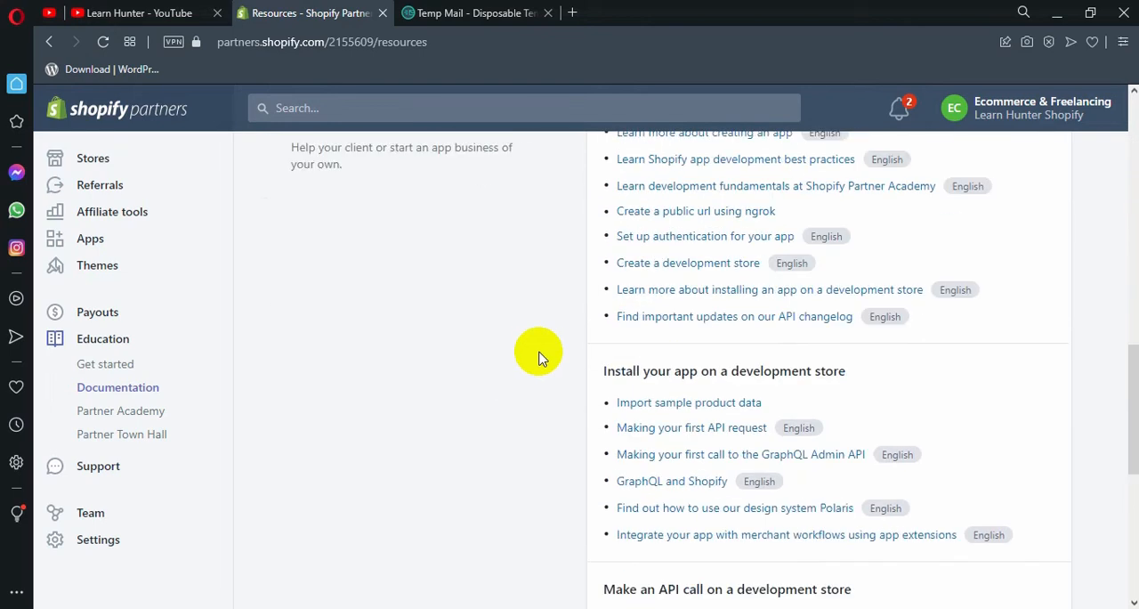
scroll("up", 3)
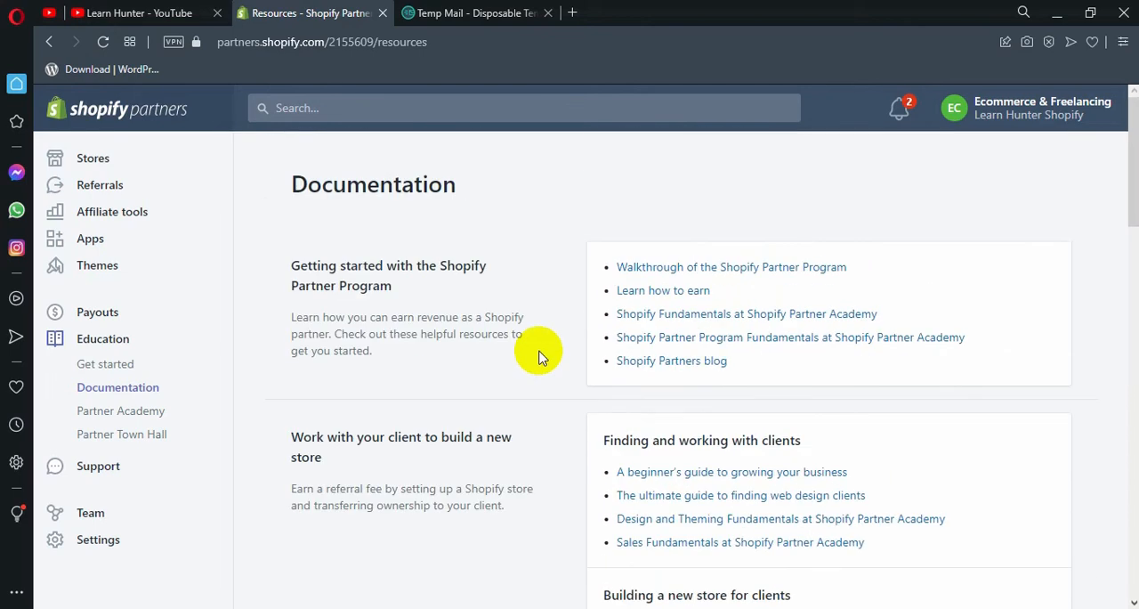
mouse_move(848, 148)
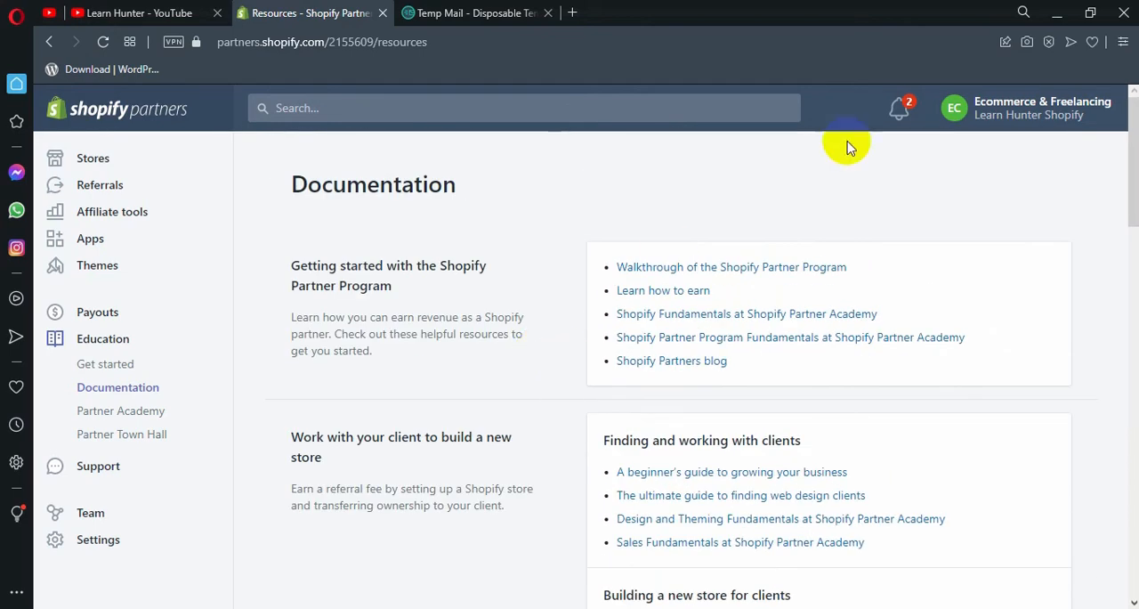
mouse_move(897, 106)
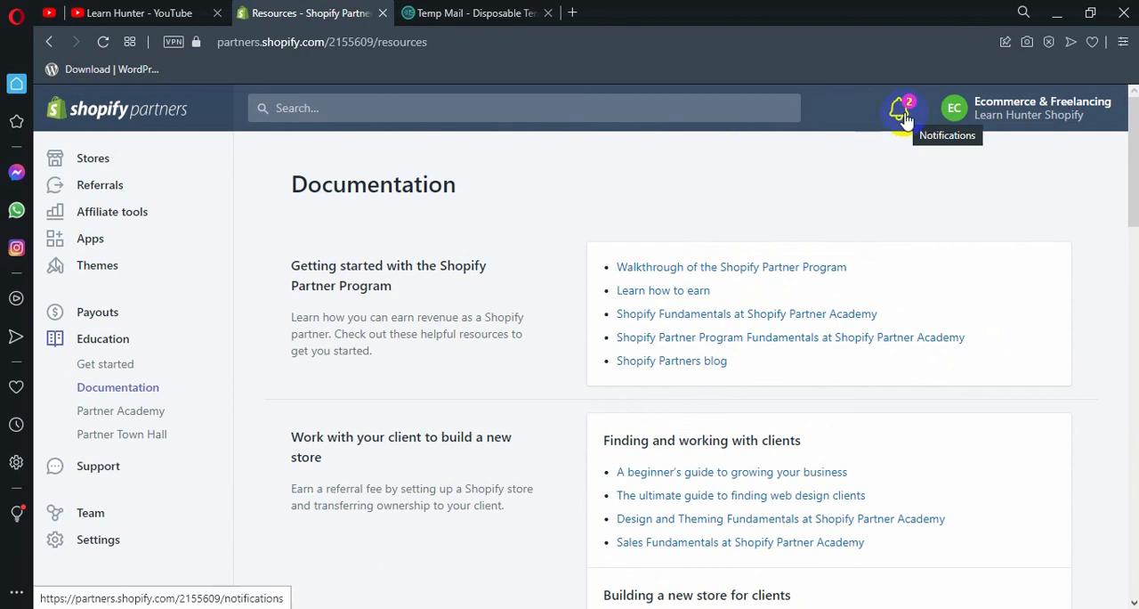
scroll("down", 3)
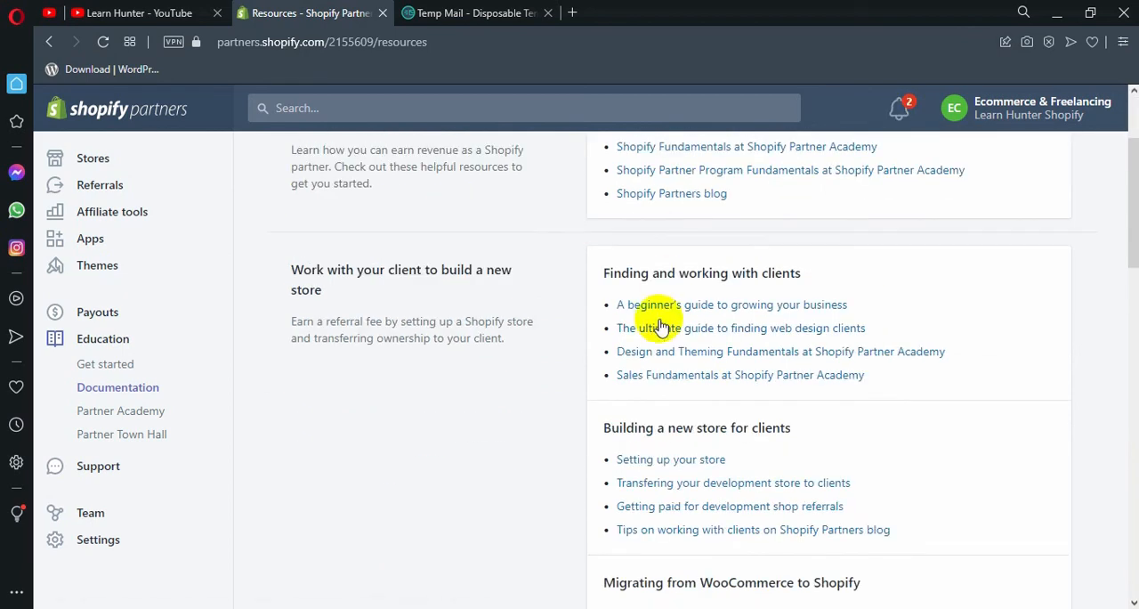
scroll("down", 3)
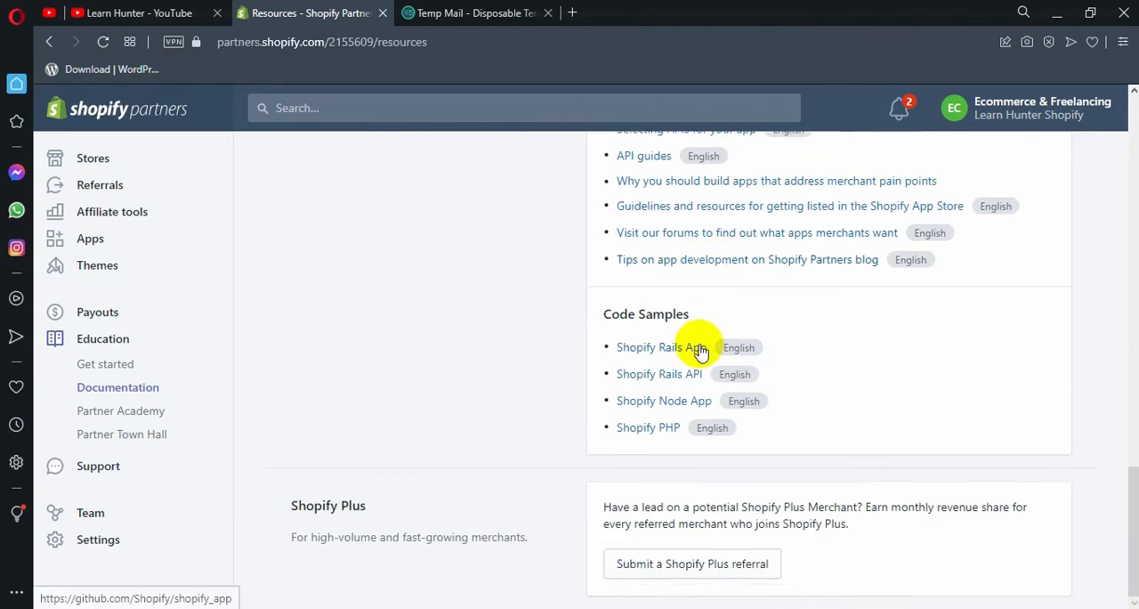
scroll("up", 3)
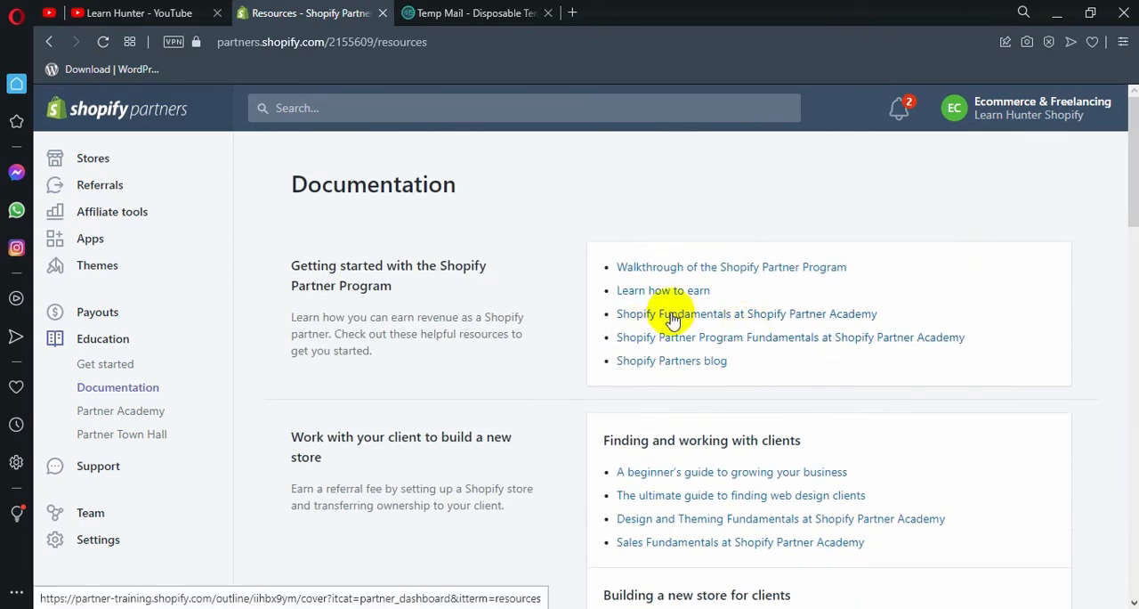
scroll("down", 3)
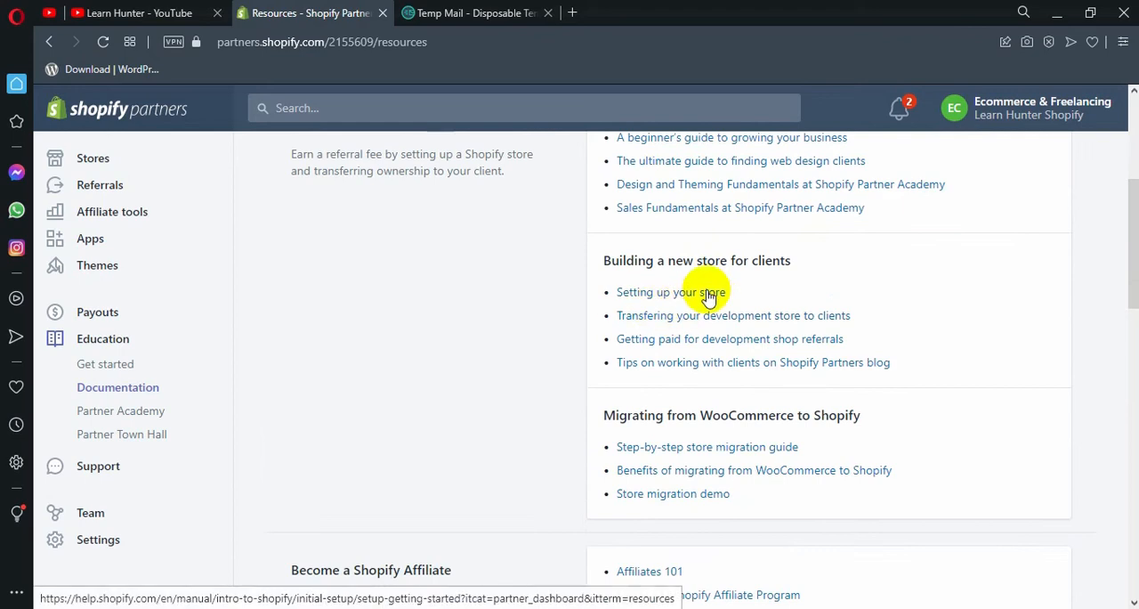
scroll("down", 3)
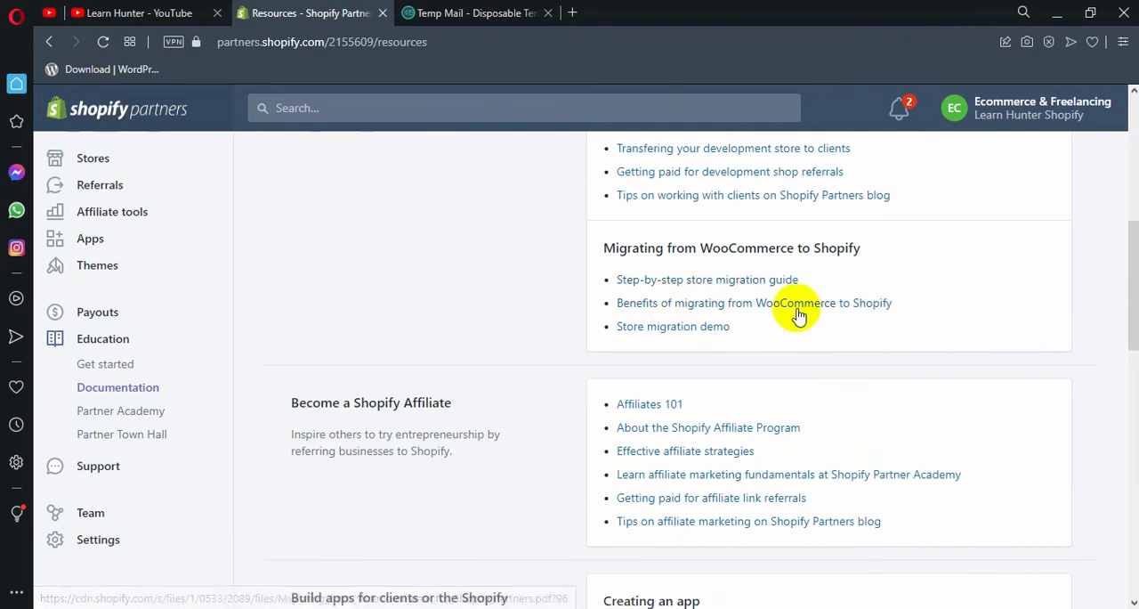
mouse_move(691, 277)
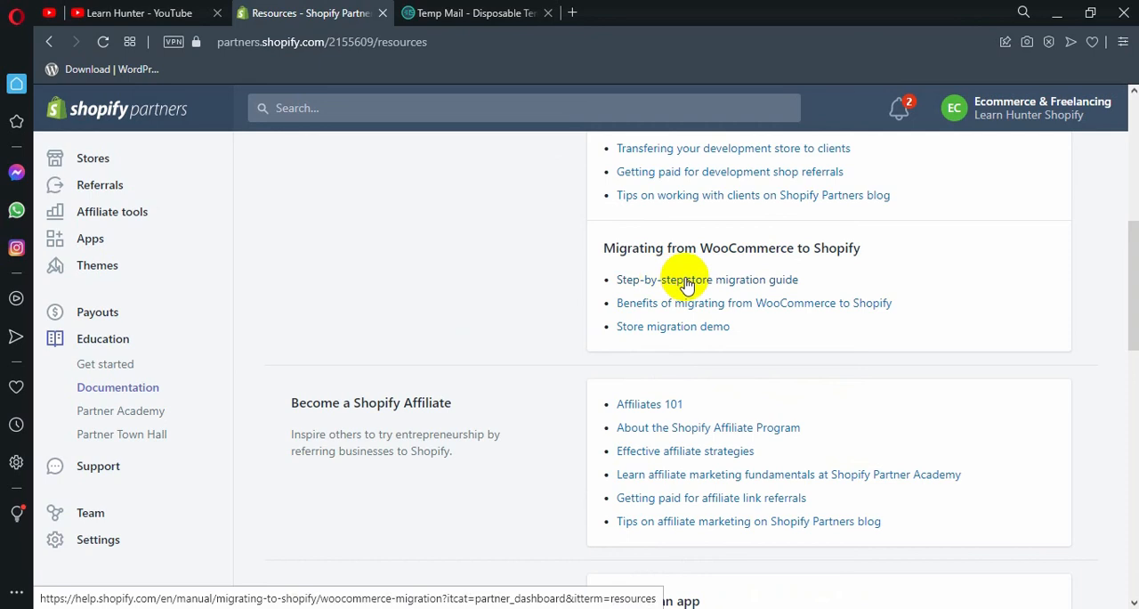
scroll("down", 3)
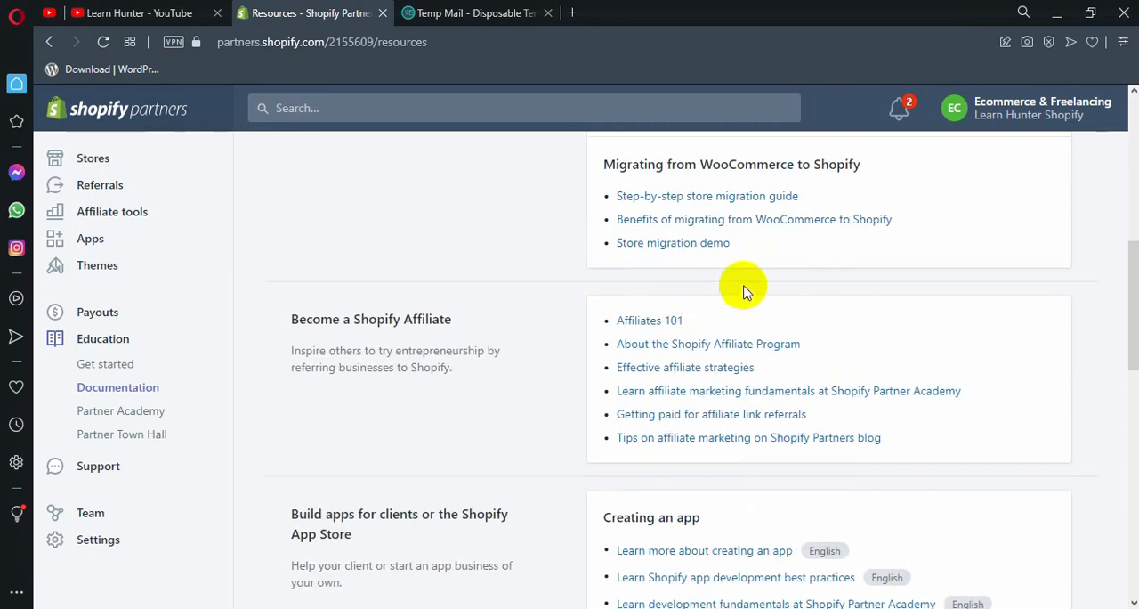
mouse_move(16, 390)
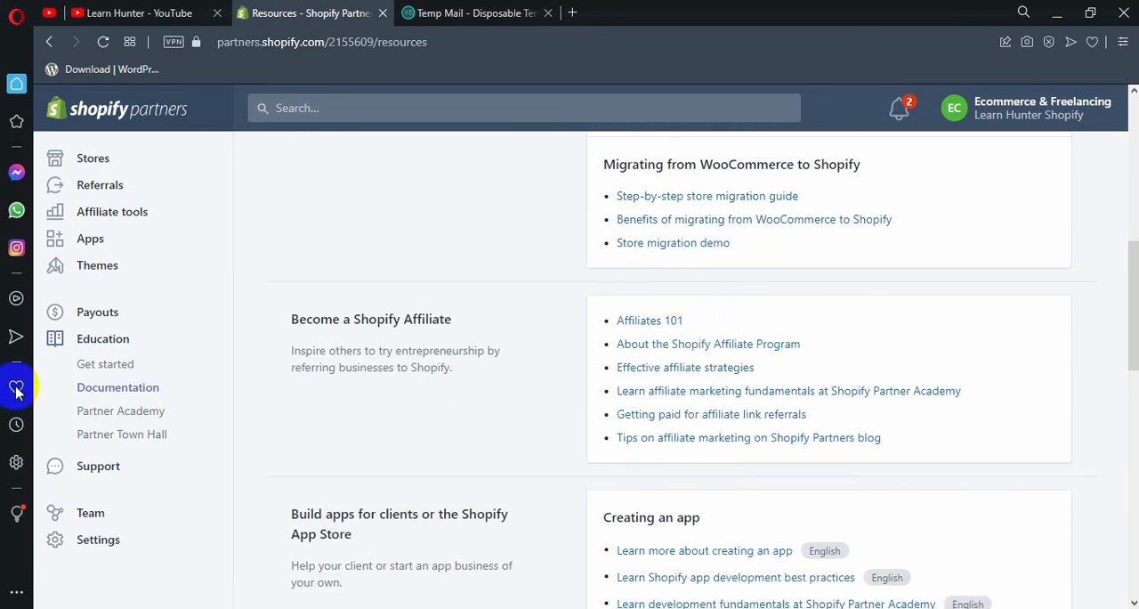
- Review the Partner Academy courses and Fundamentals certifications, then head to Support
left_click(121, 410)
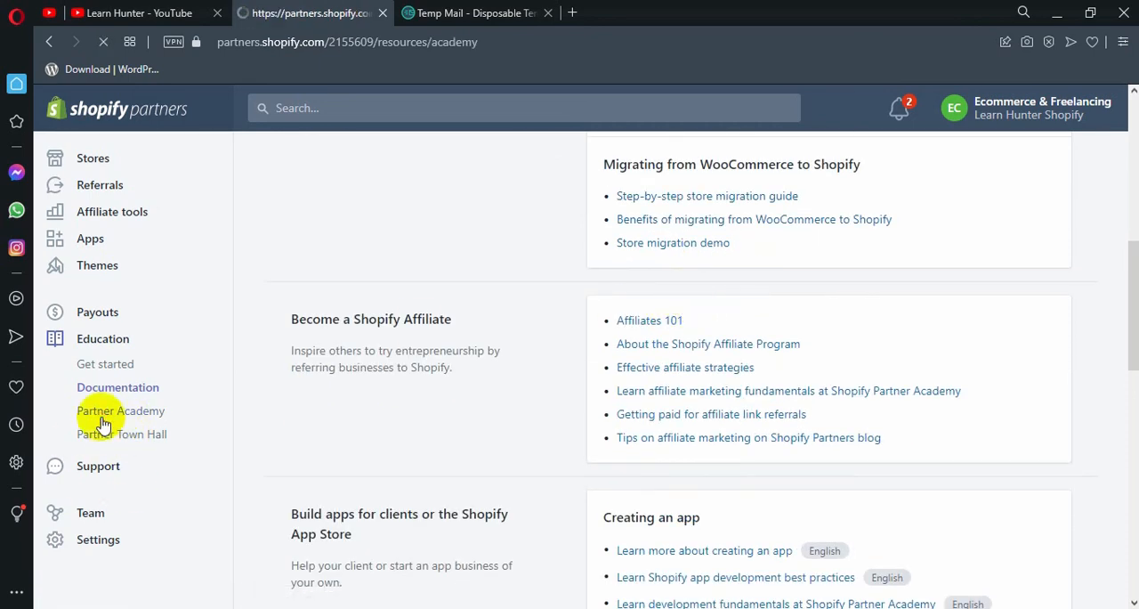
left_click(121, 409)
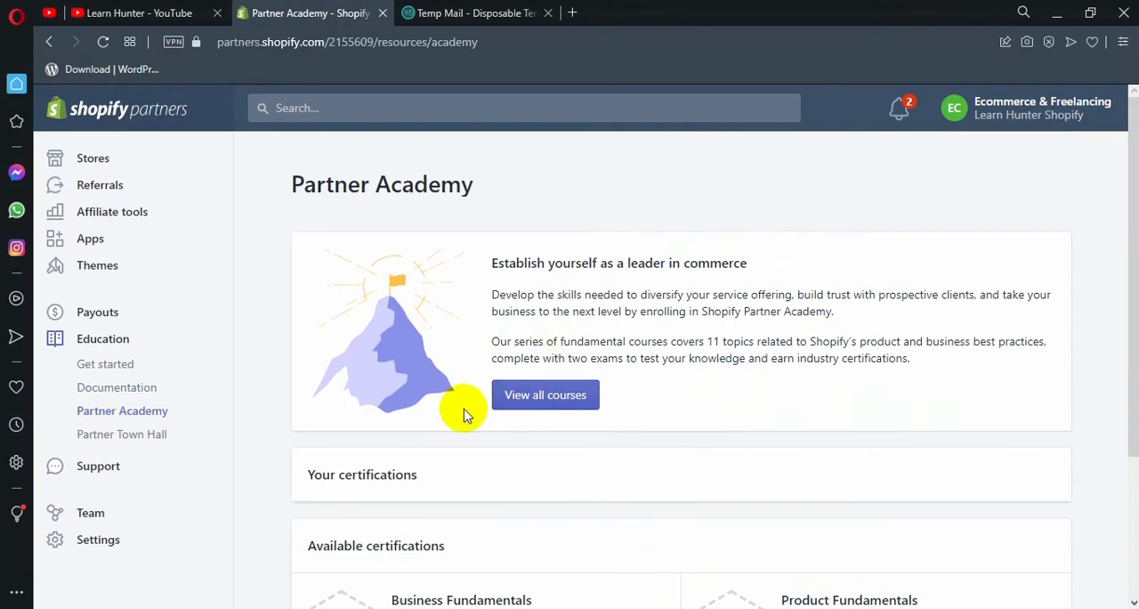
mouse_move(545, 395)
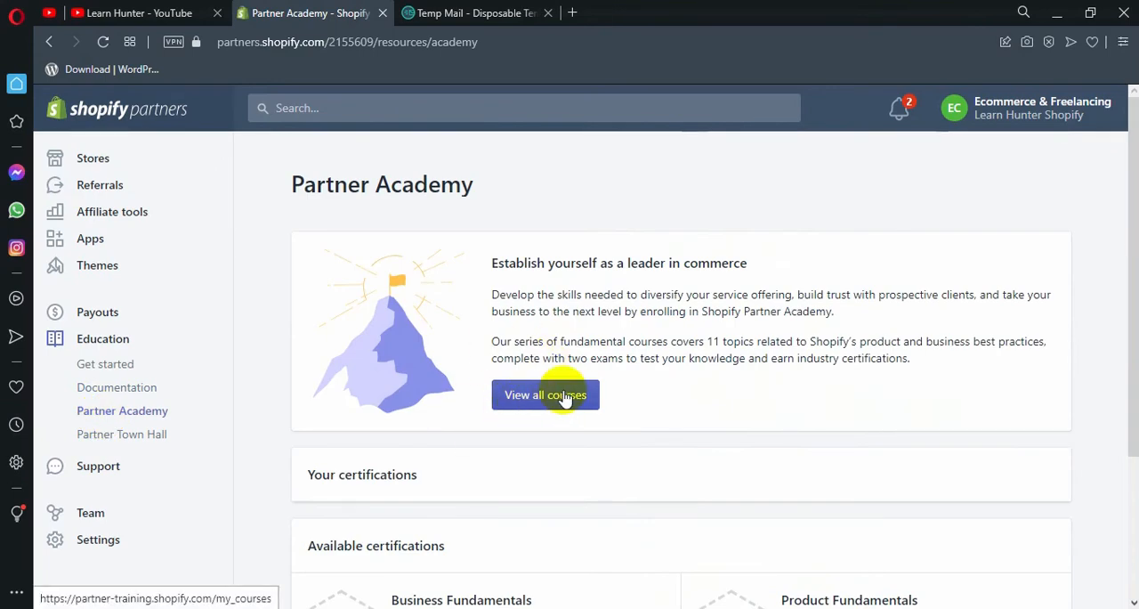
scroll("down", 3)
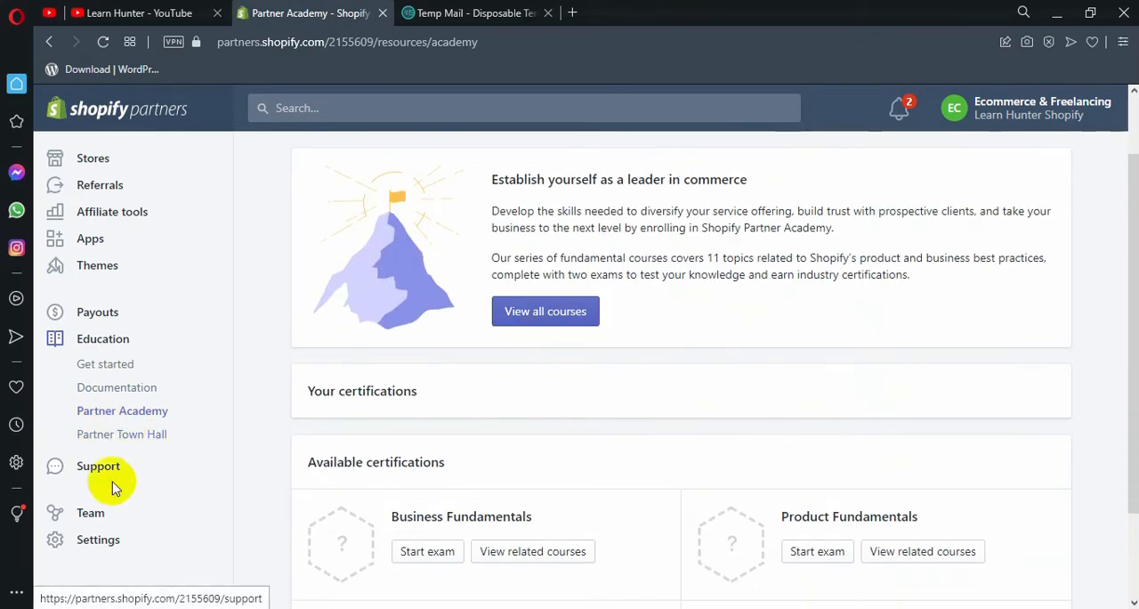
left_click(98, 466)
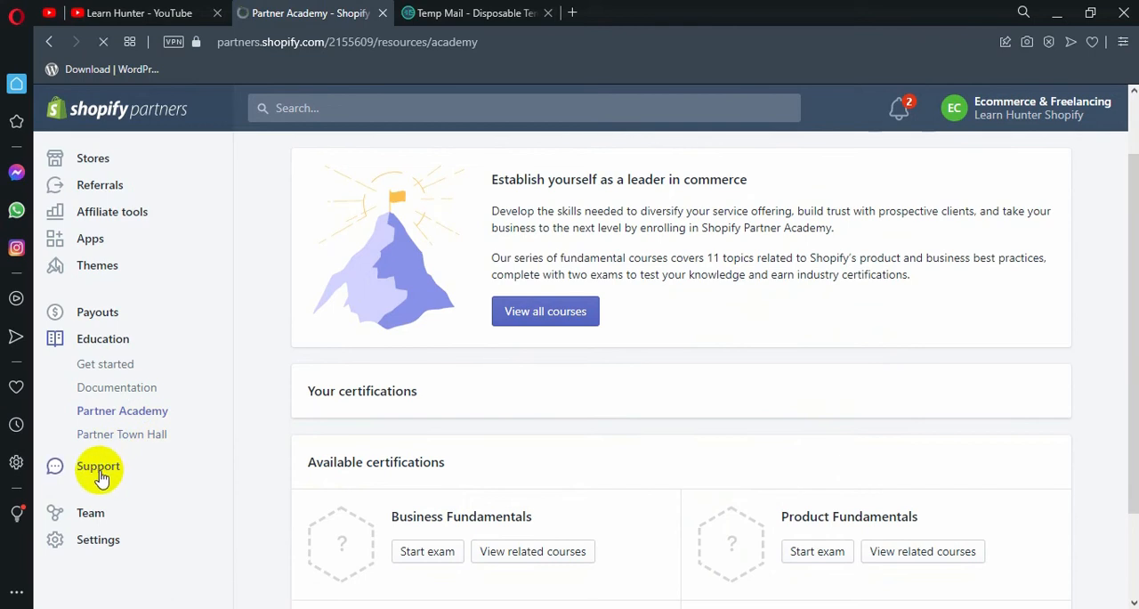
left_click(98, 466)
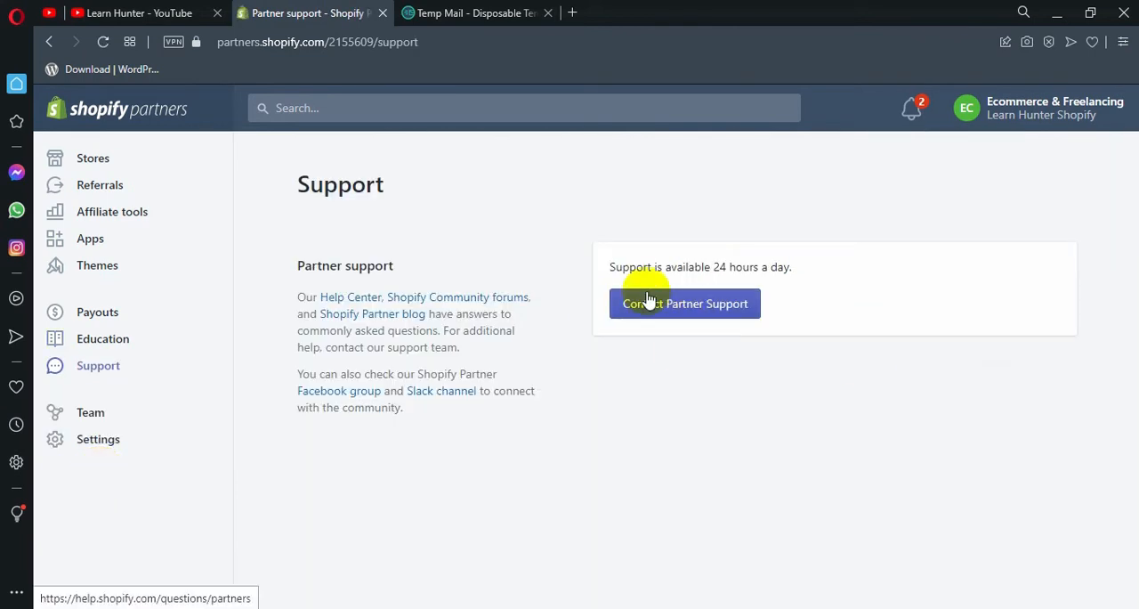
mouse_move(686, 313)
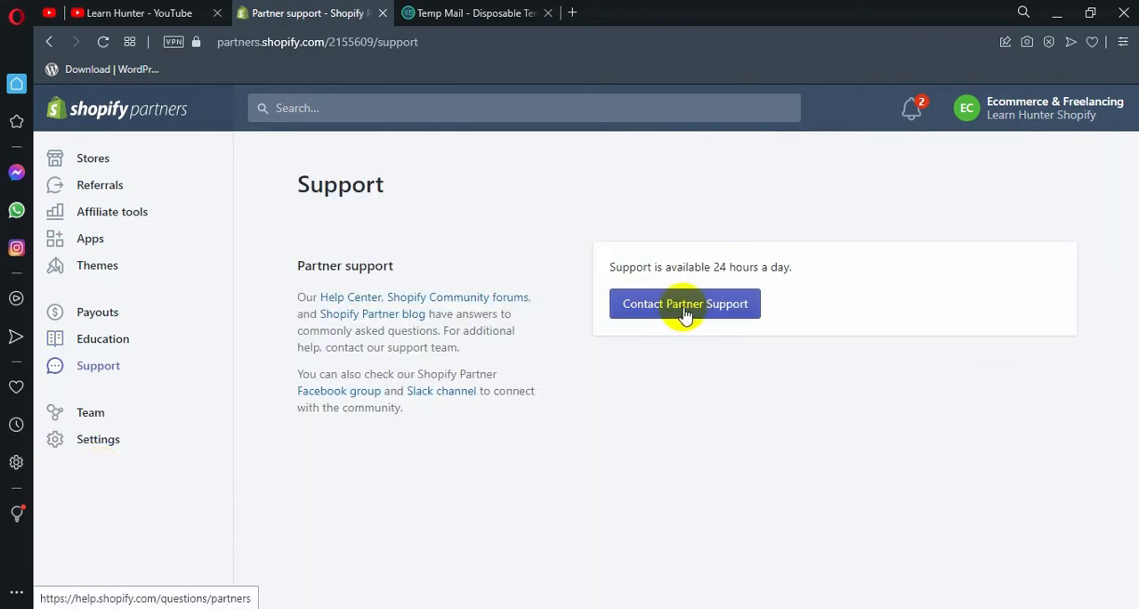
left_click(684, 302)
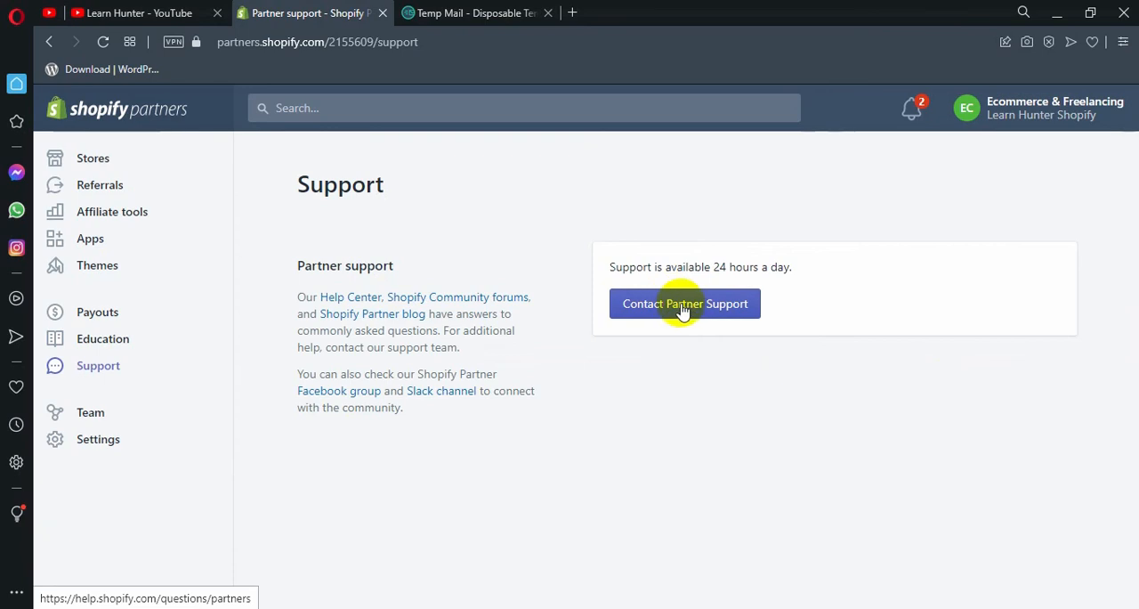
mouse_move(392, 349)
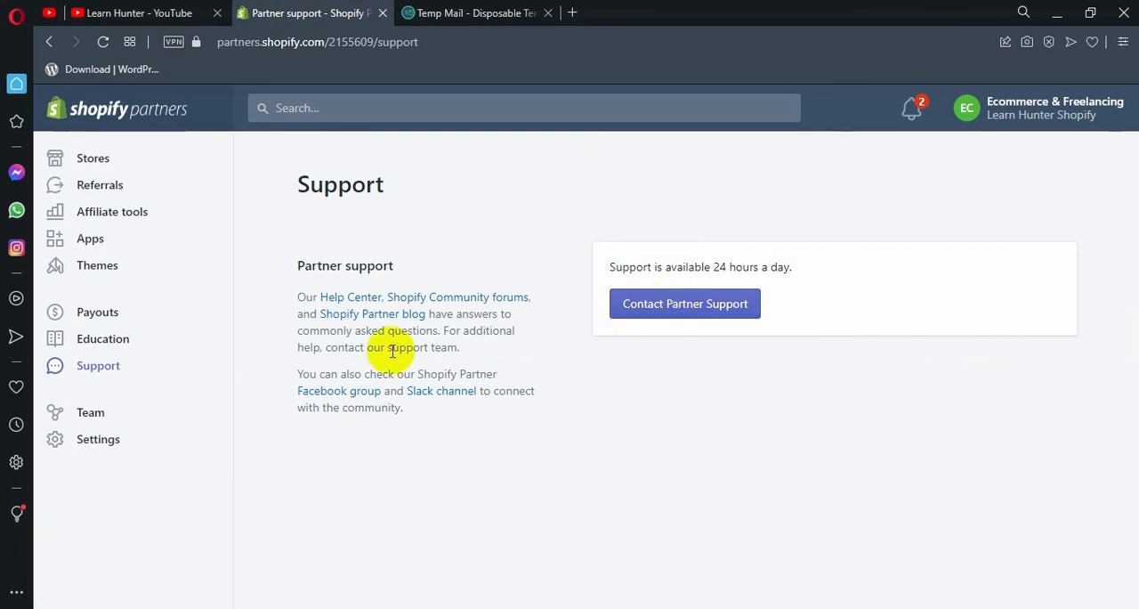
- Show the Team page with the Owners' Invited list, which is empty
left_click(89, 413)
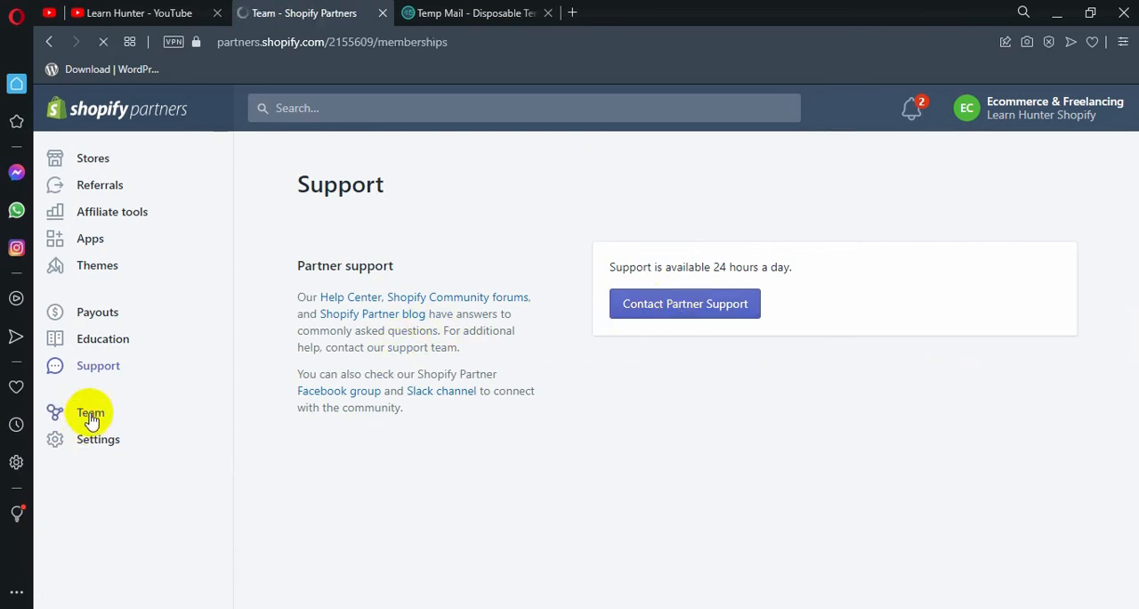
left_click(89, 413)
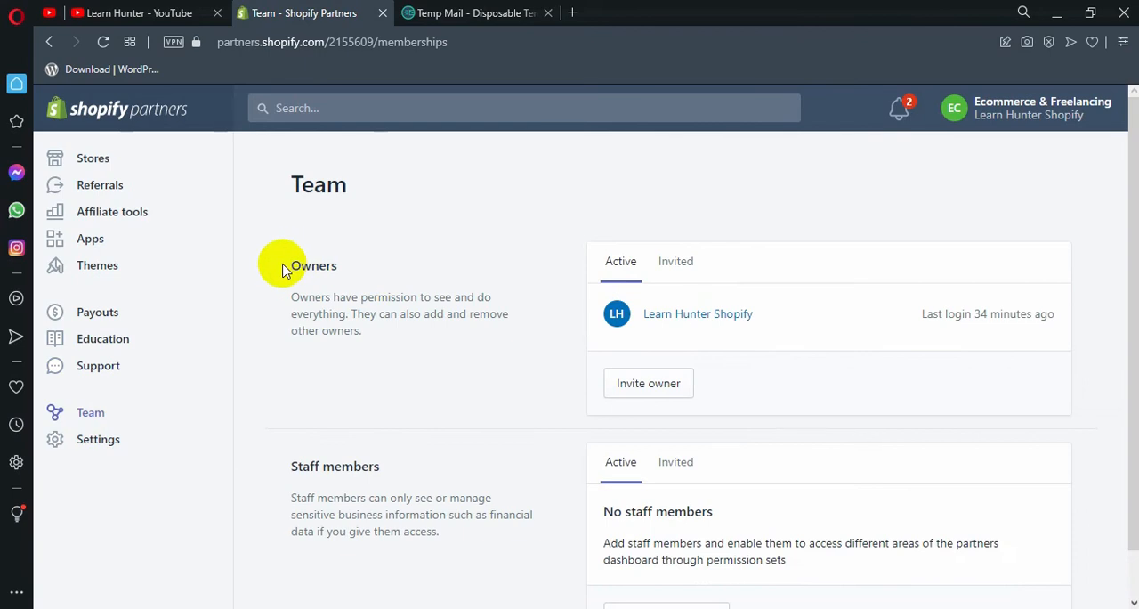
mouse_move(691, 352)
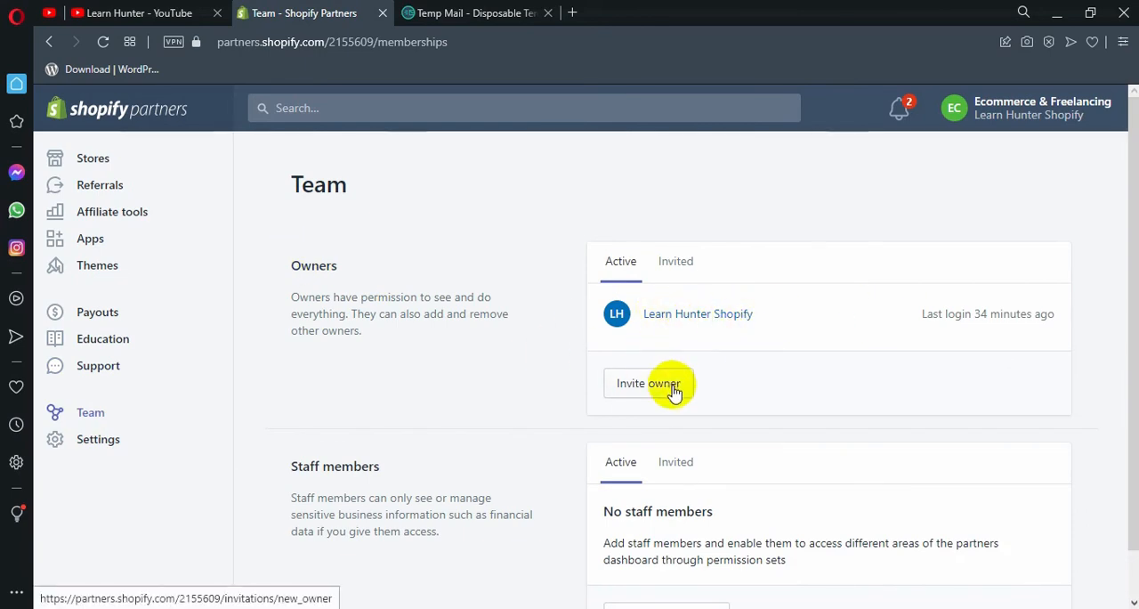
left_click(675, 260)
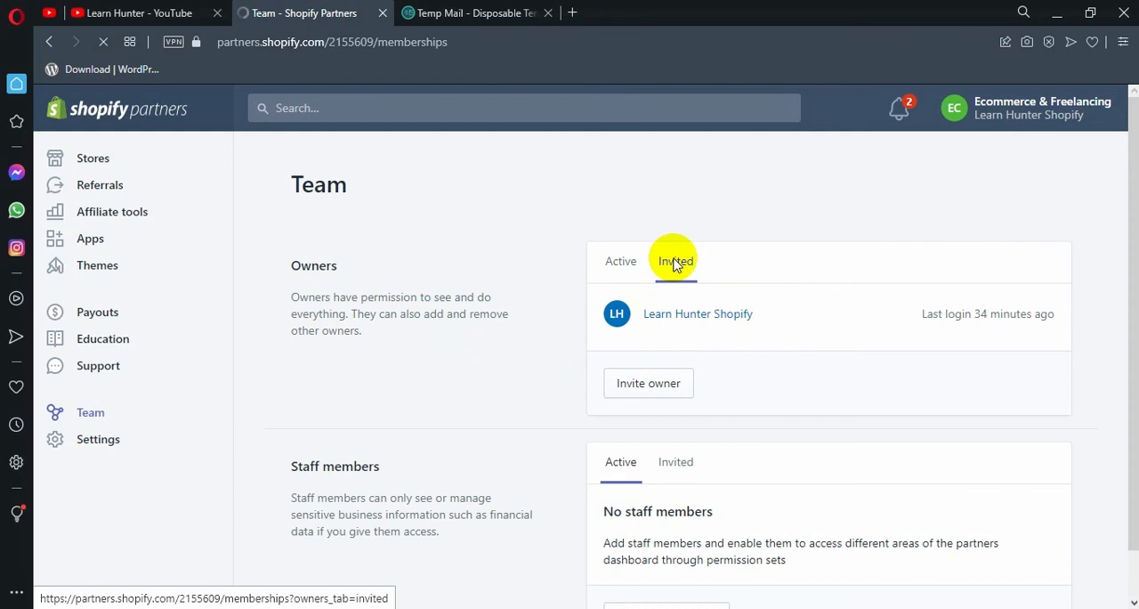
left_click(675, 260)
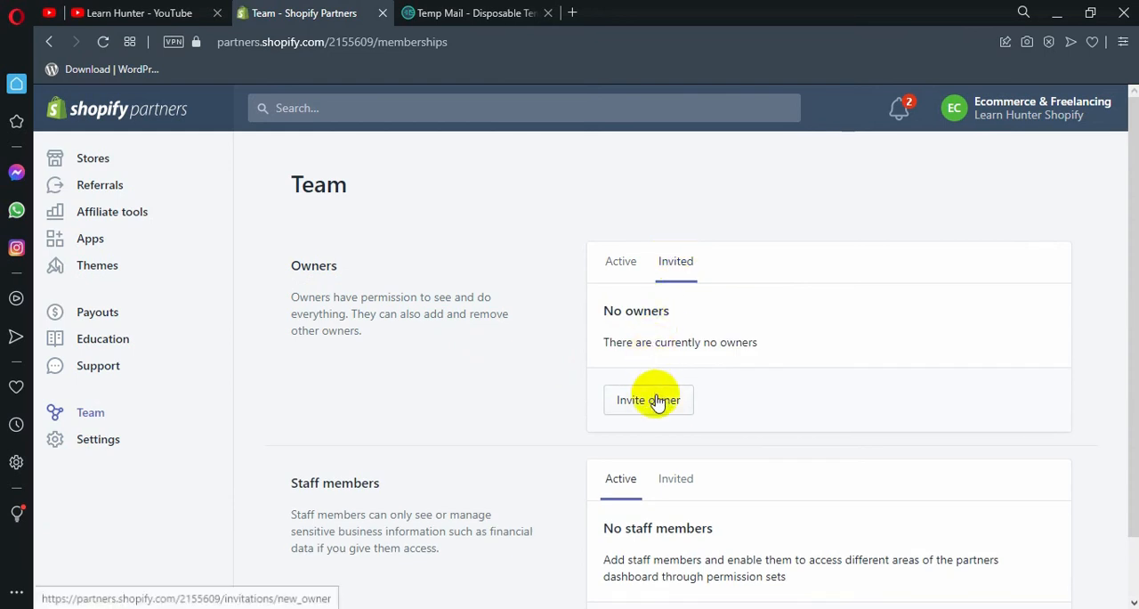
- Start inviting a new owner, reaching the empty email form
left_click(648, 399)
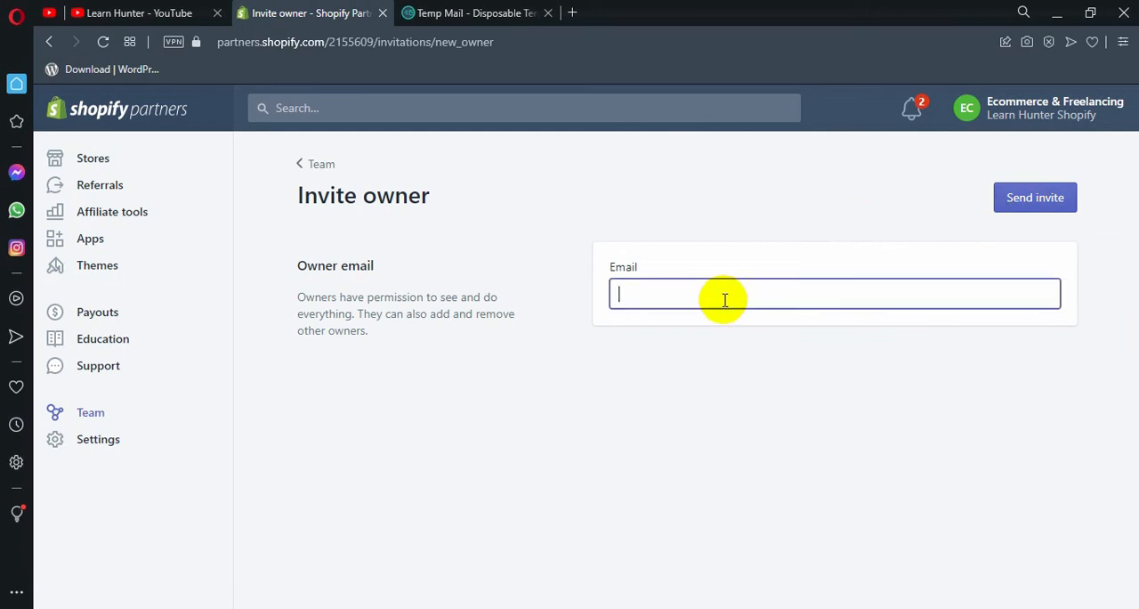
mouse_move(89, 413)
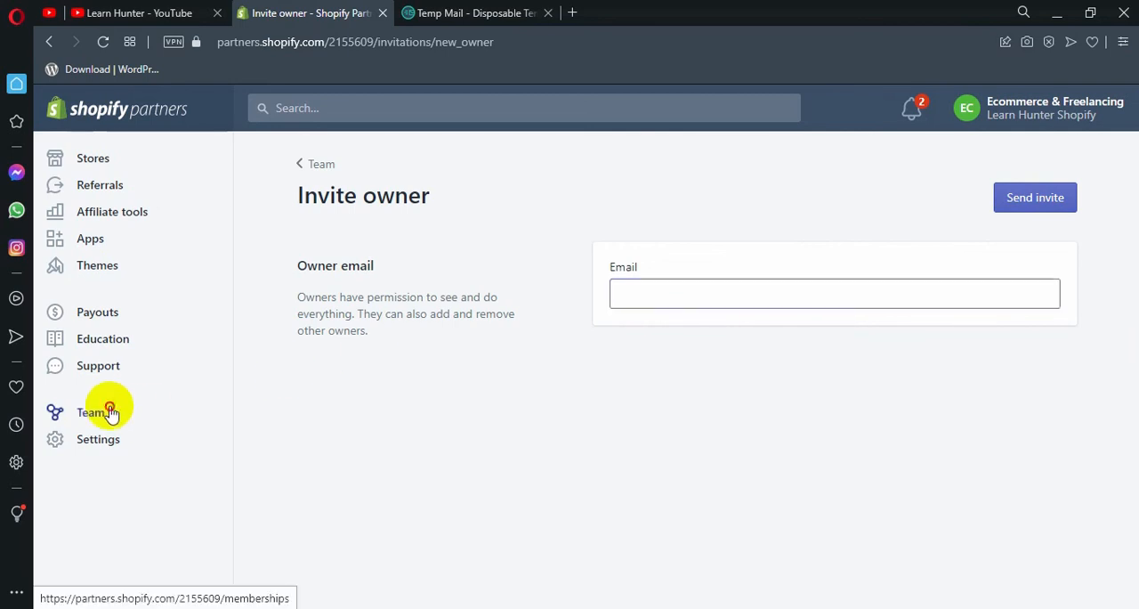
- Go back to the Team page and highlight the explanation about adding staff members
left_click(89, 411)
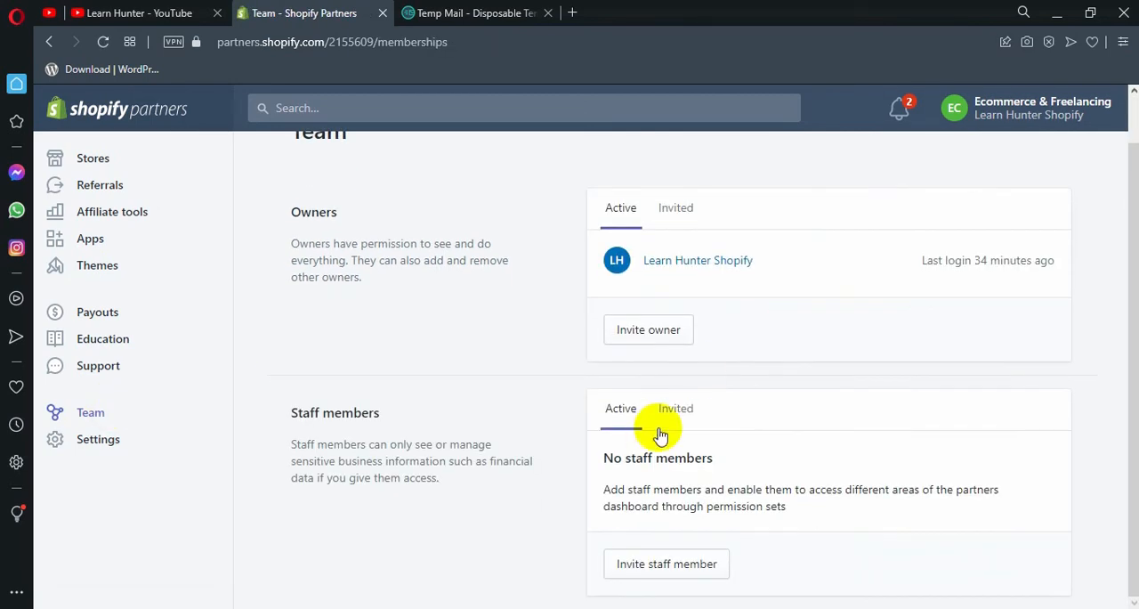
mouse_move(317, 431)
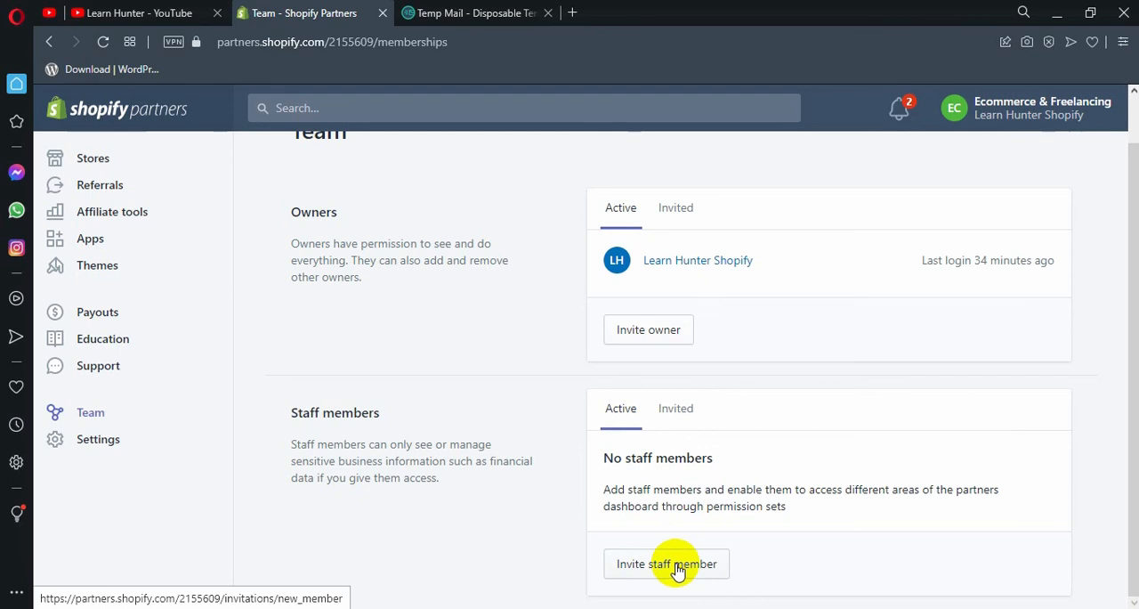
mouse_move(642, 480)
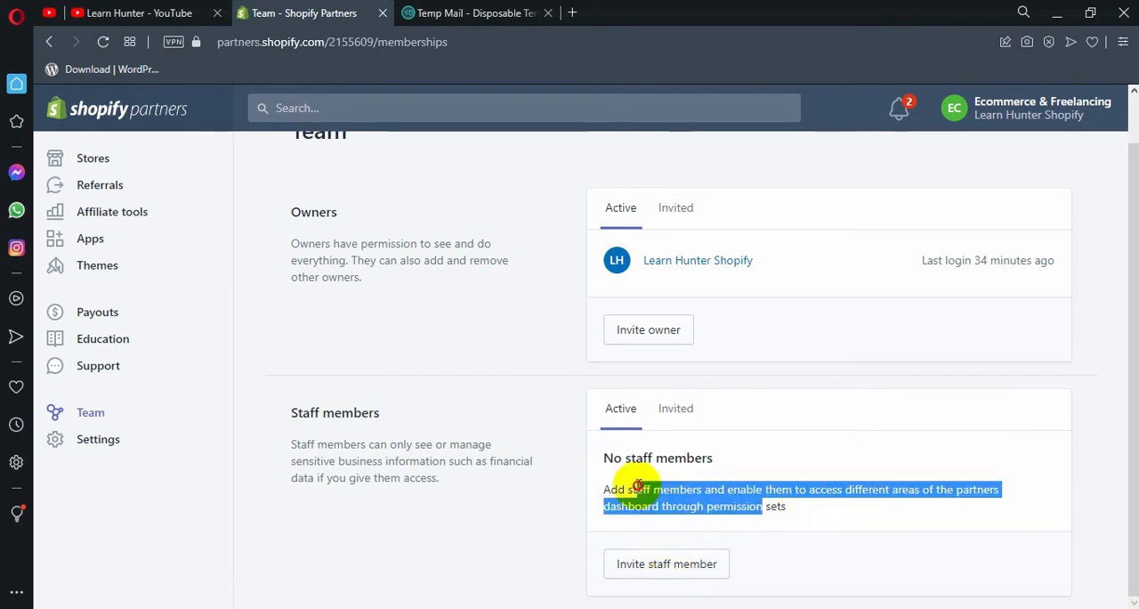
left_click_drag(637, 487, 801, 509)
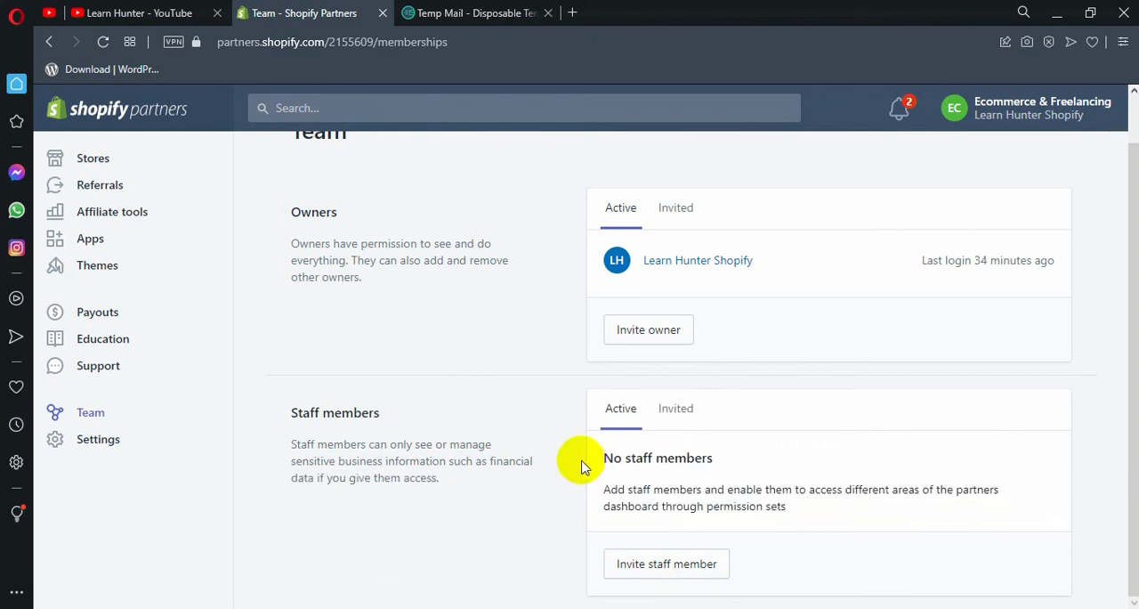
mouse_move(673, 466)
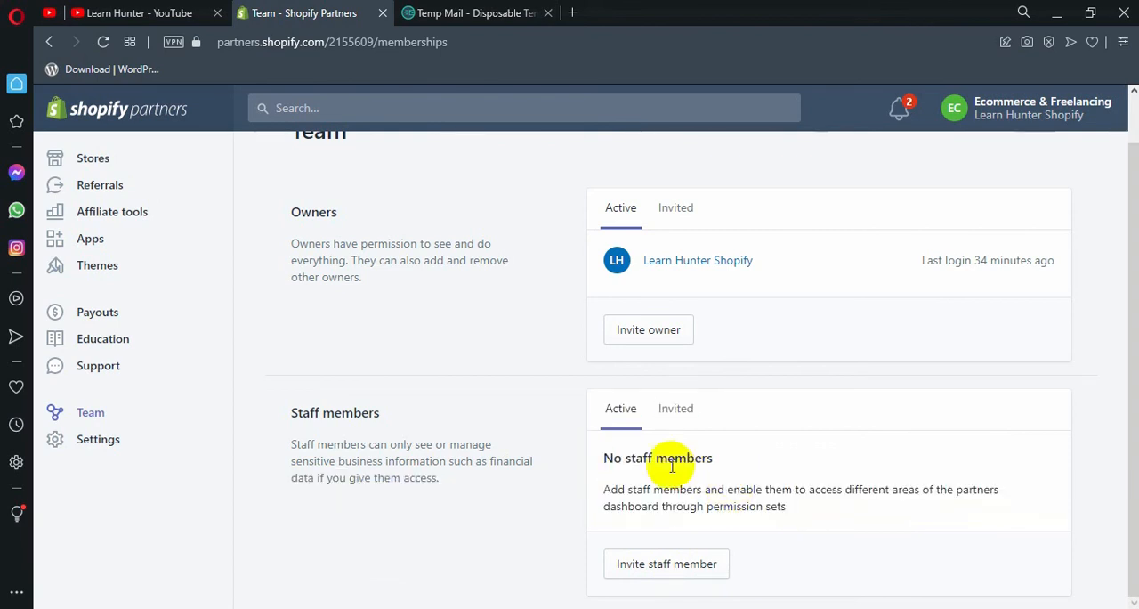
- Show the Partner account settings with profile and Partner ID, and begin editing the personal profile
left_click(98, 438)
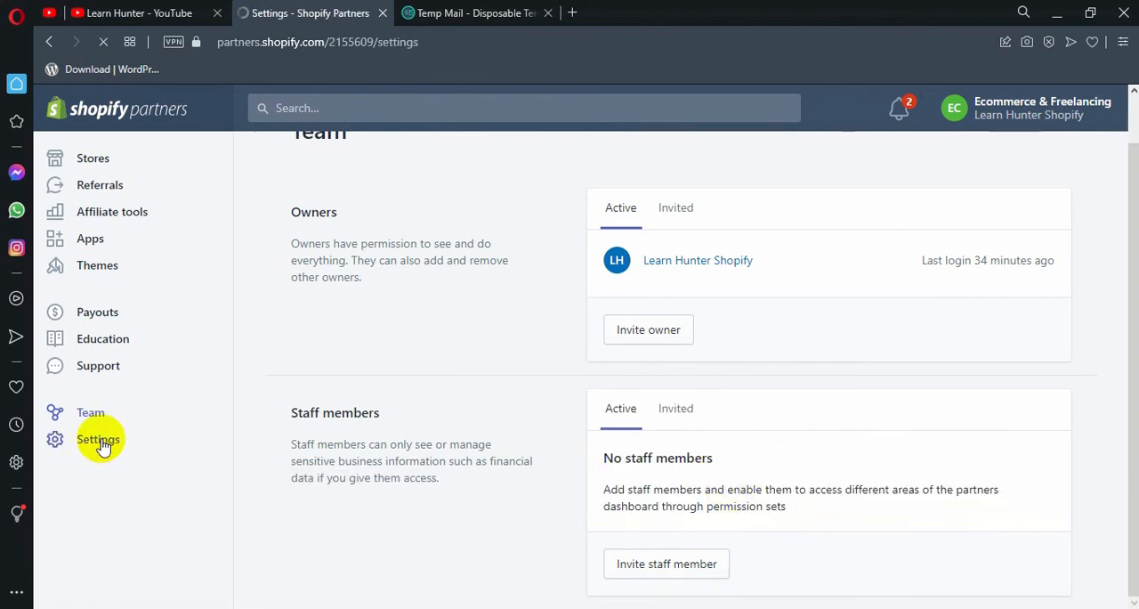
left_click(98, 438)
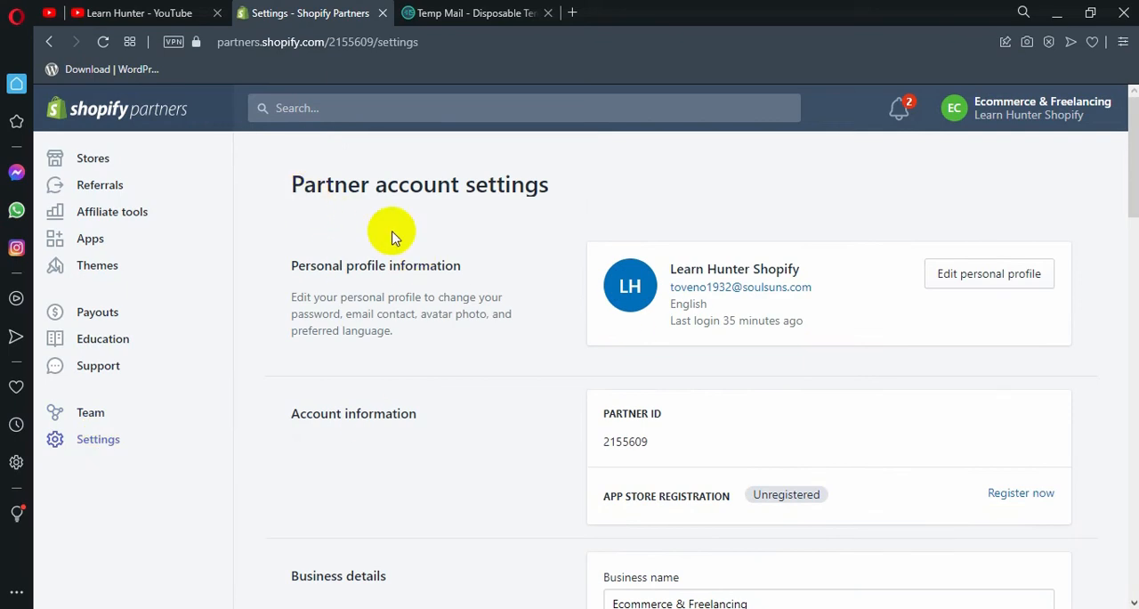
mouse_move(285, 267)
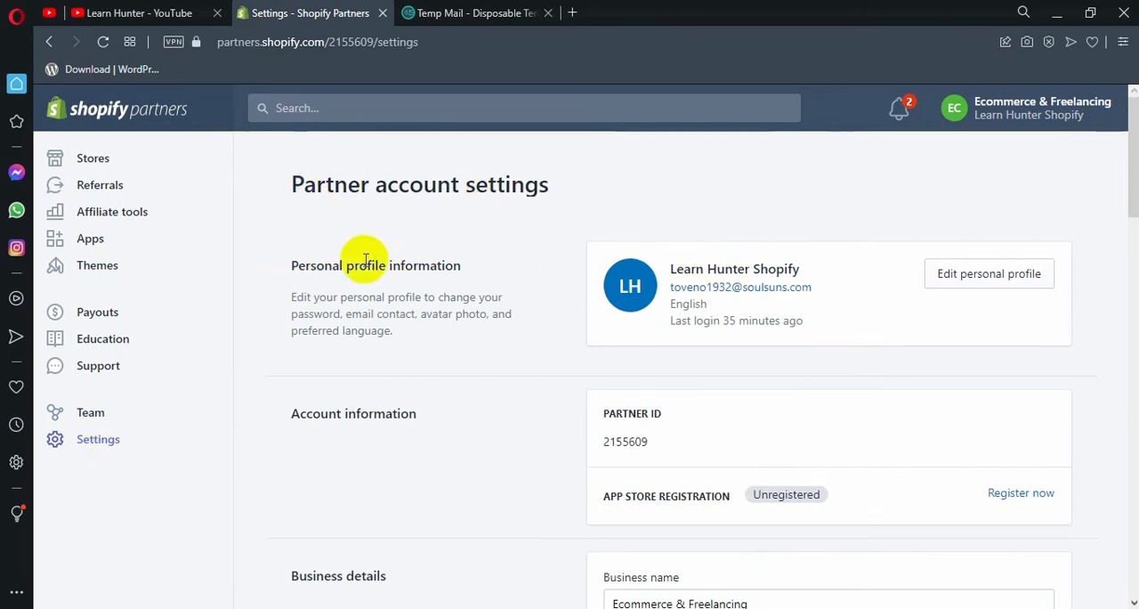
double_click(374, 266)
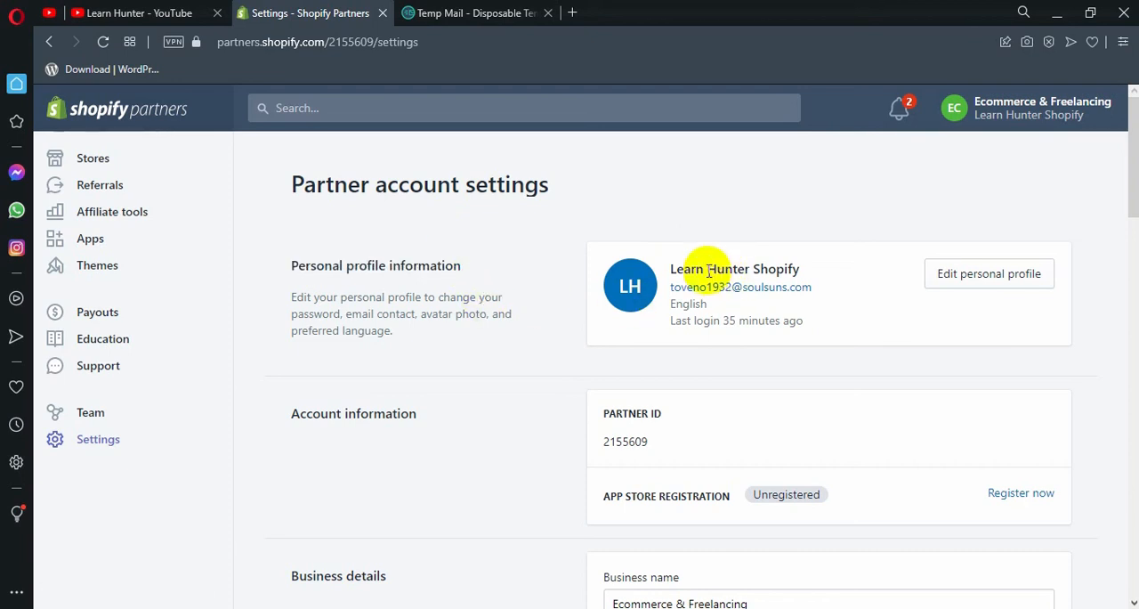
mouse_move(810, 271)
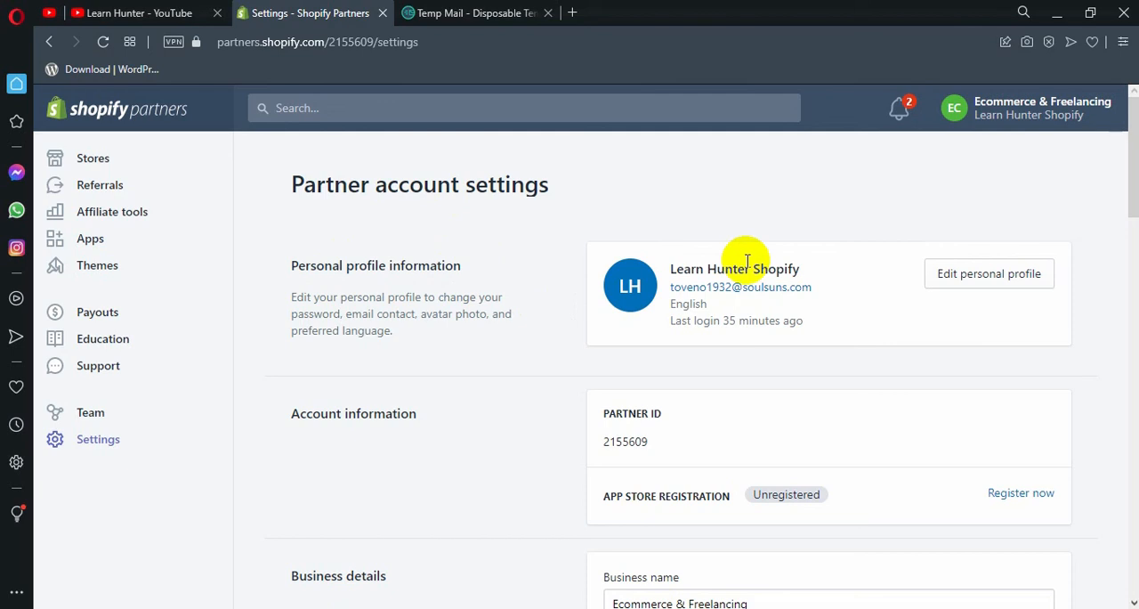
mouse_move(740, 286)
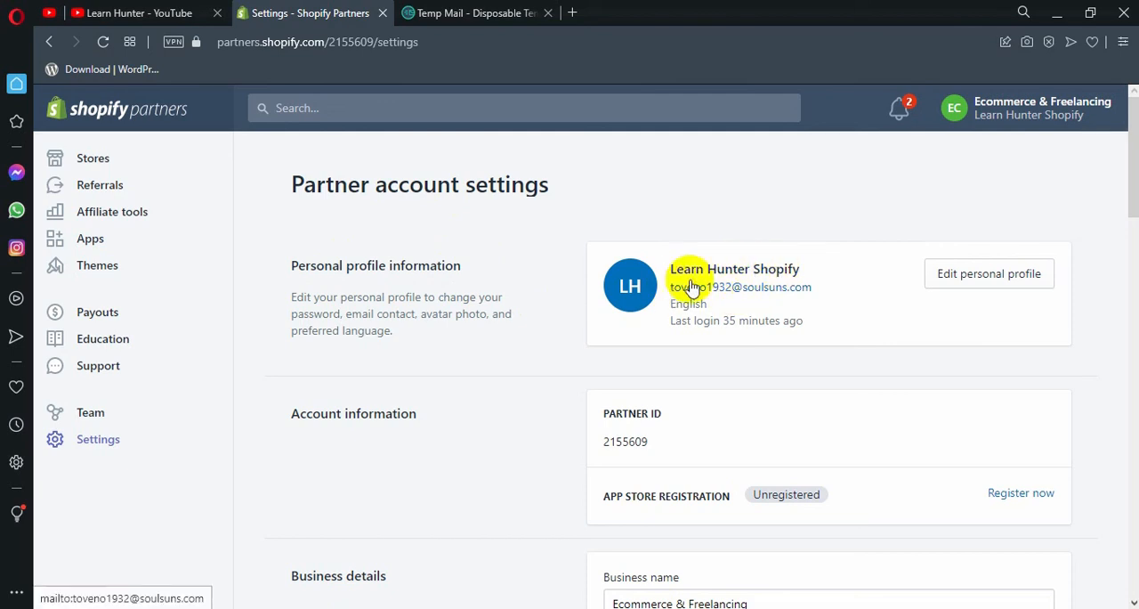
double_click(733, 269)
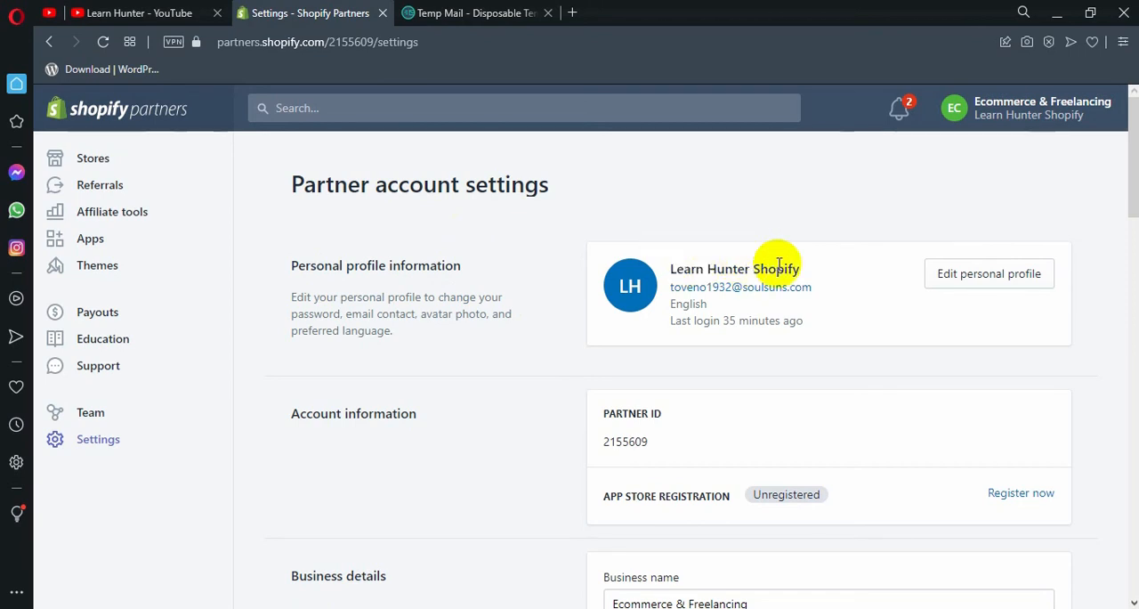
mouse_move(737, 286)
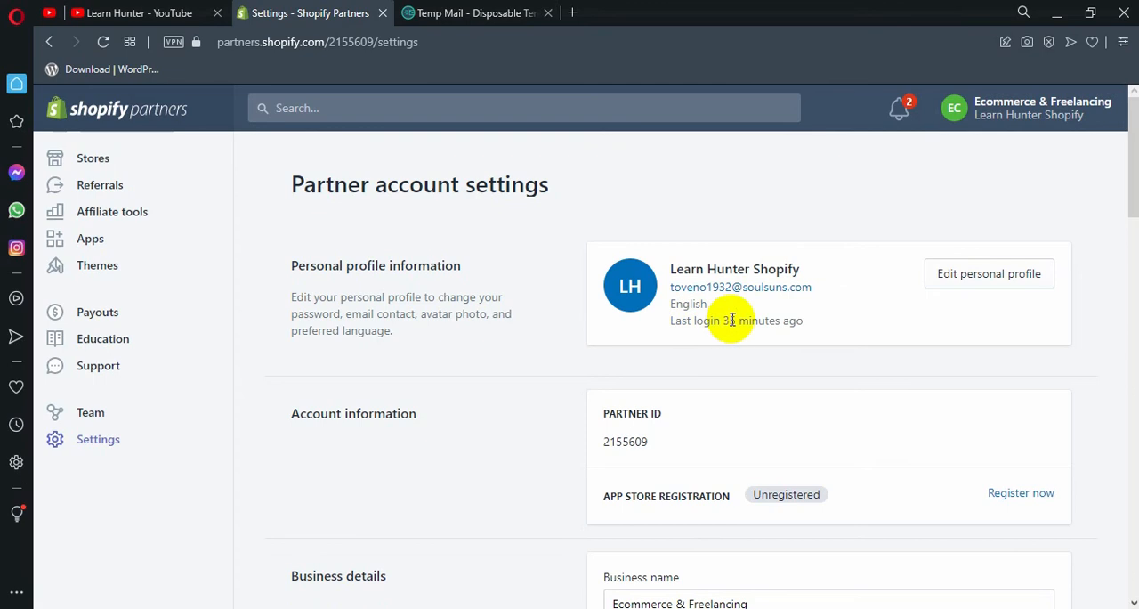
mouse_move(766, 336)
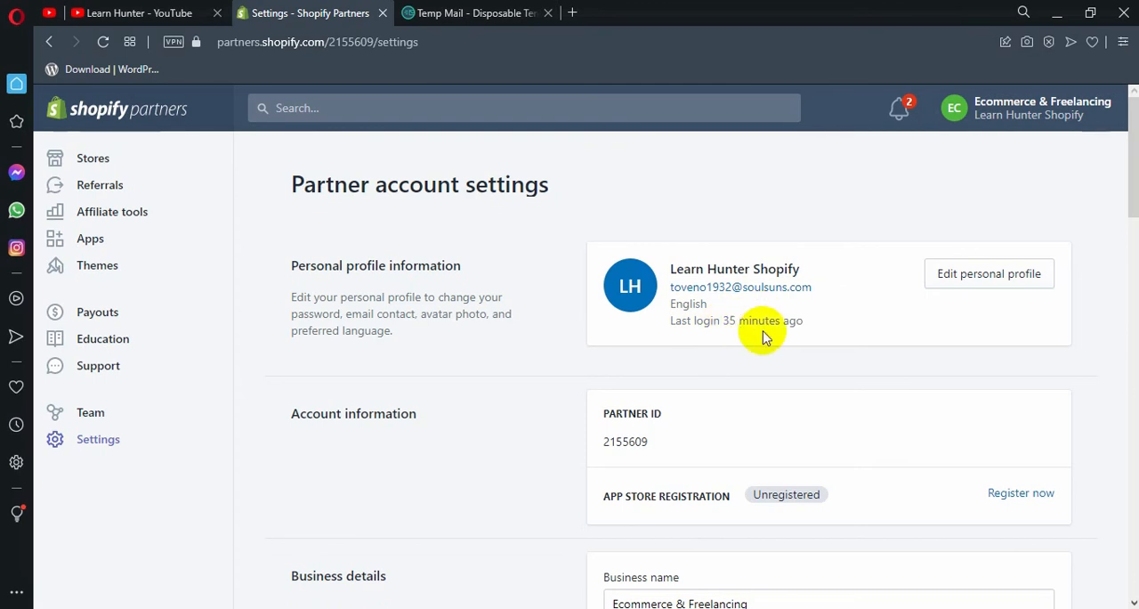
mouse_move(989, 274)
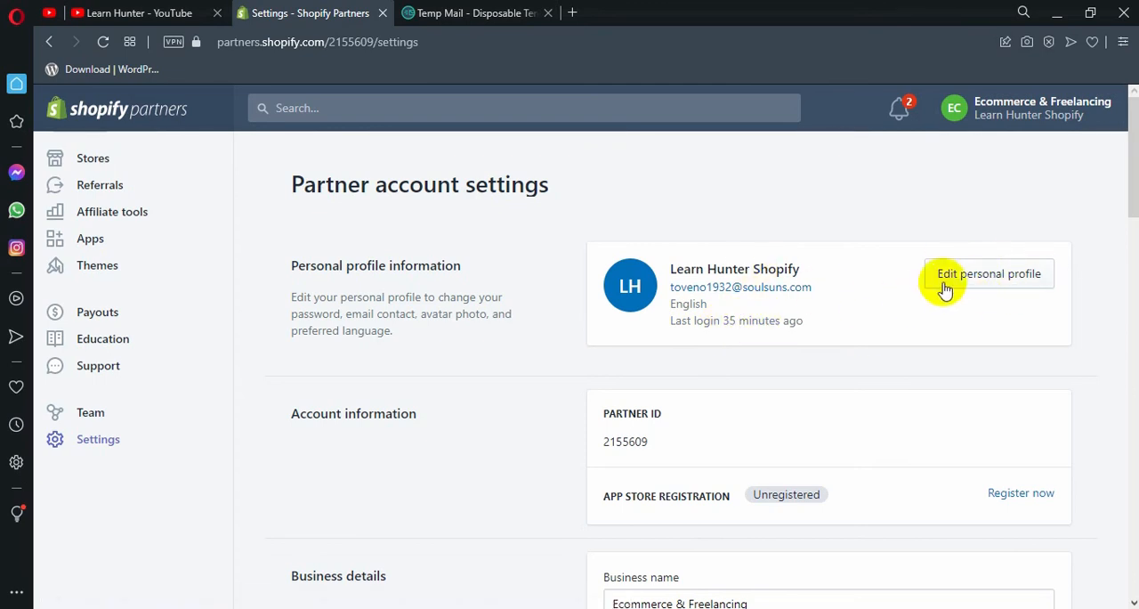
left_click(988, 274)
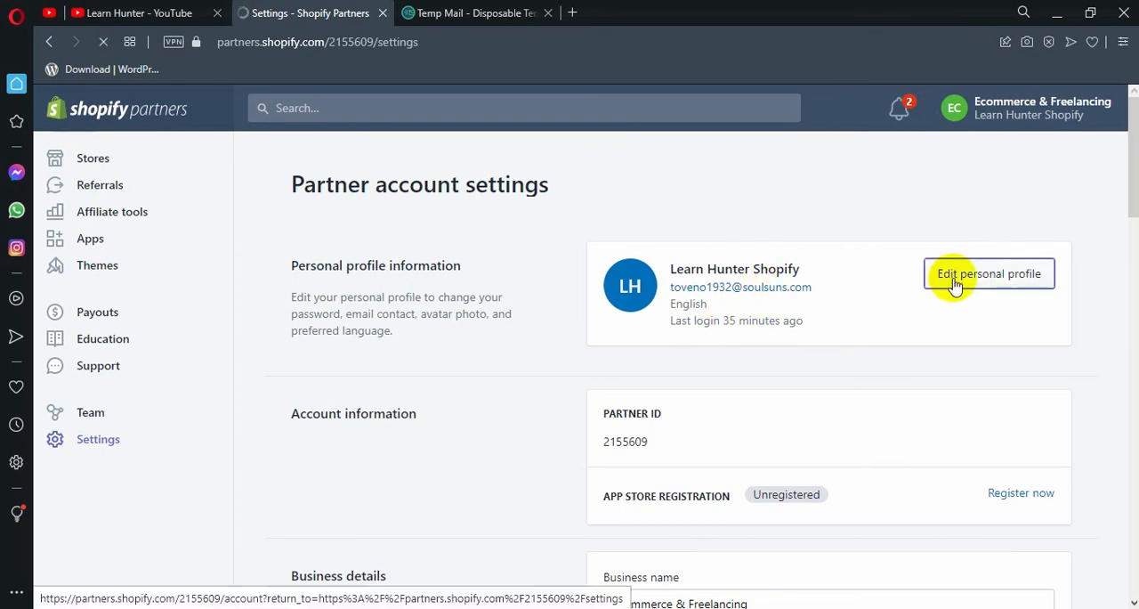
left_click(990, 274)
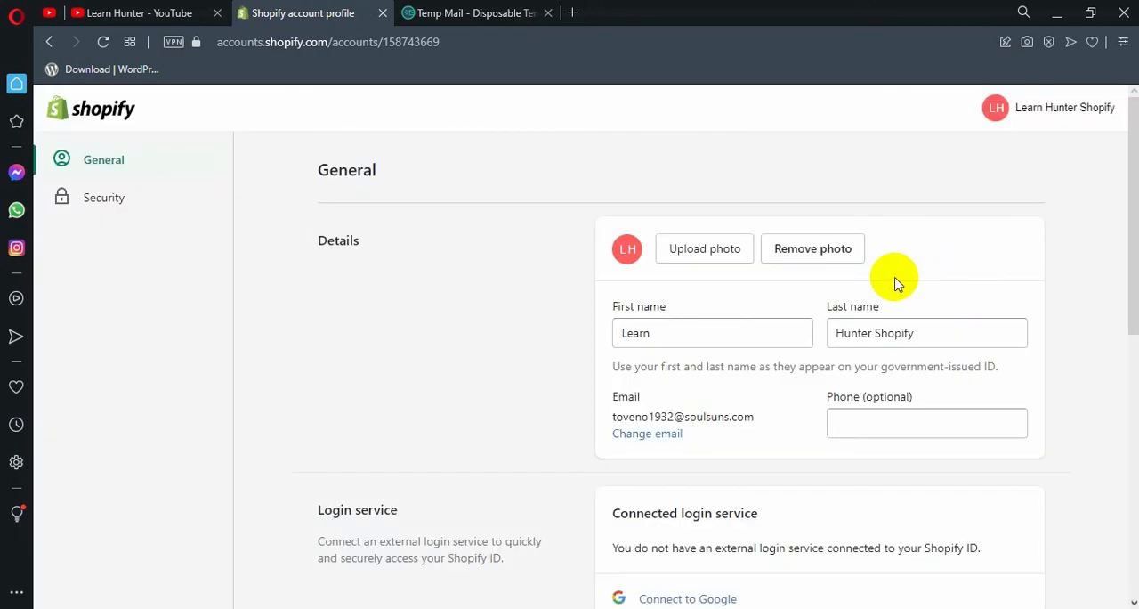
mouse_move(558, 246)
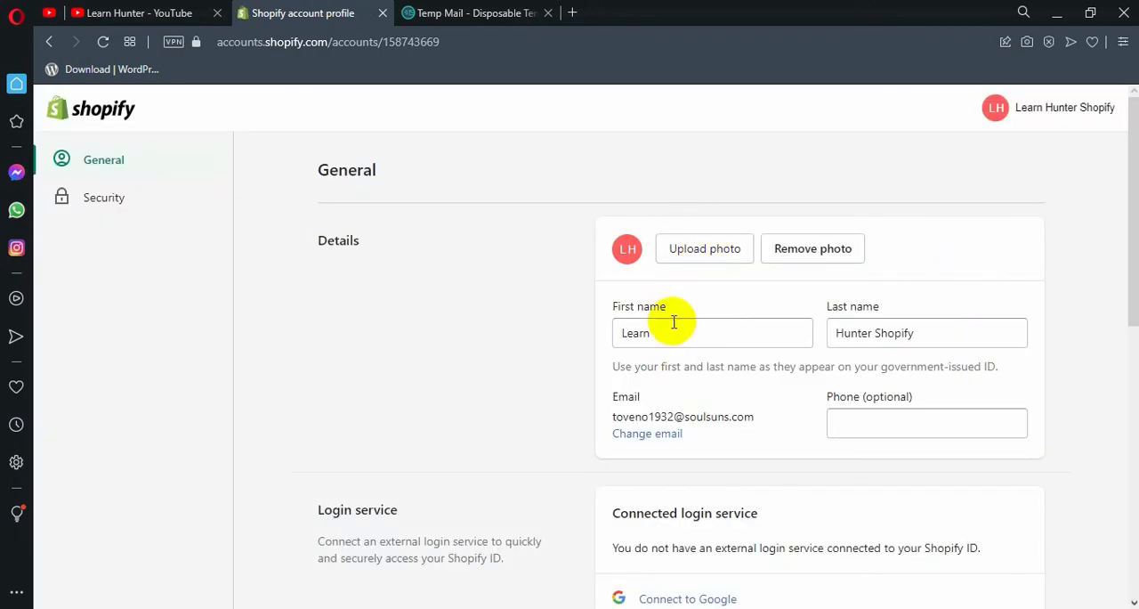
mouse_move(685, 399)
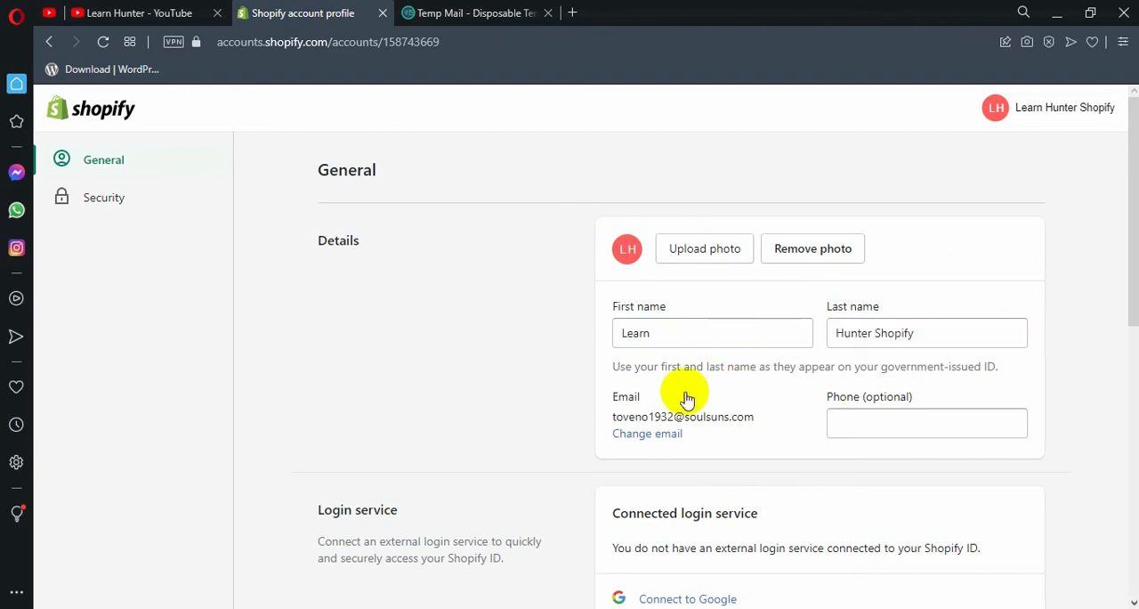
mouse_move(655, 441)
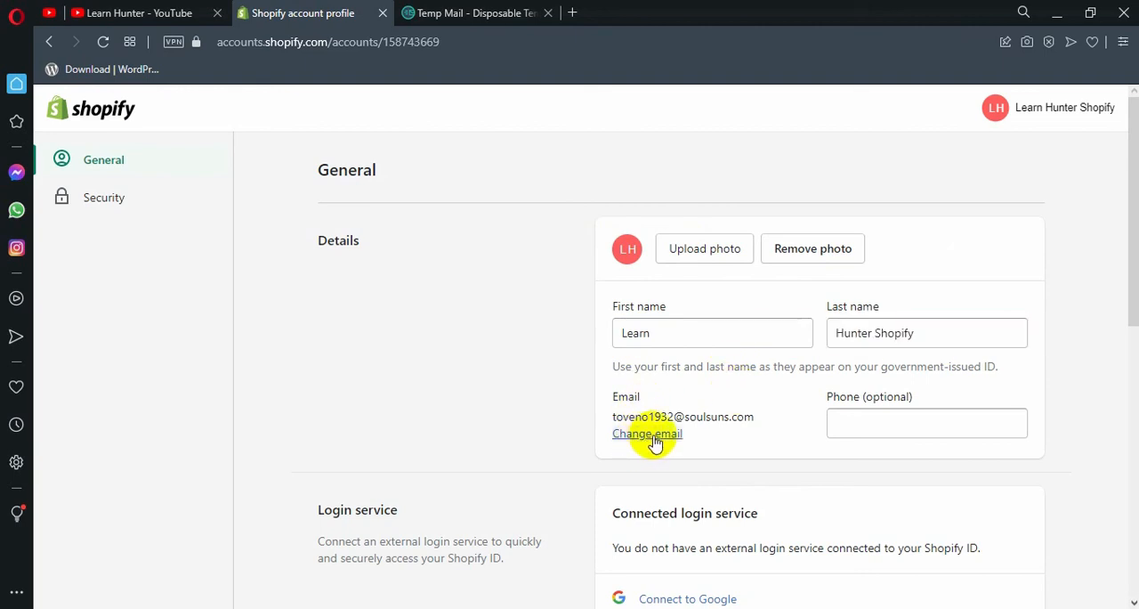
left_click(925, 424)
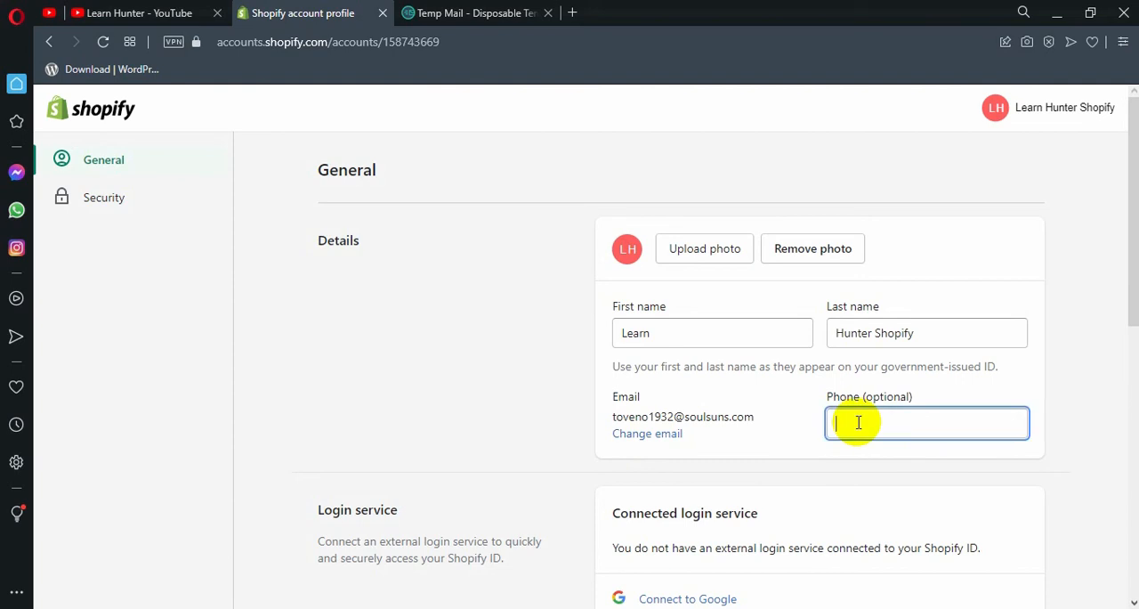
scroll("down", 3)
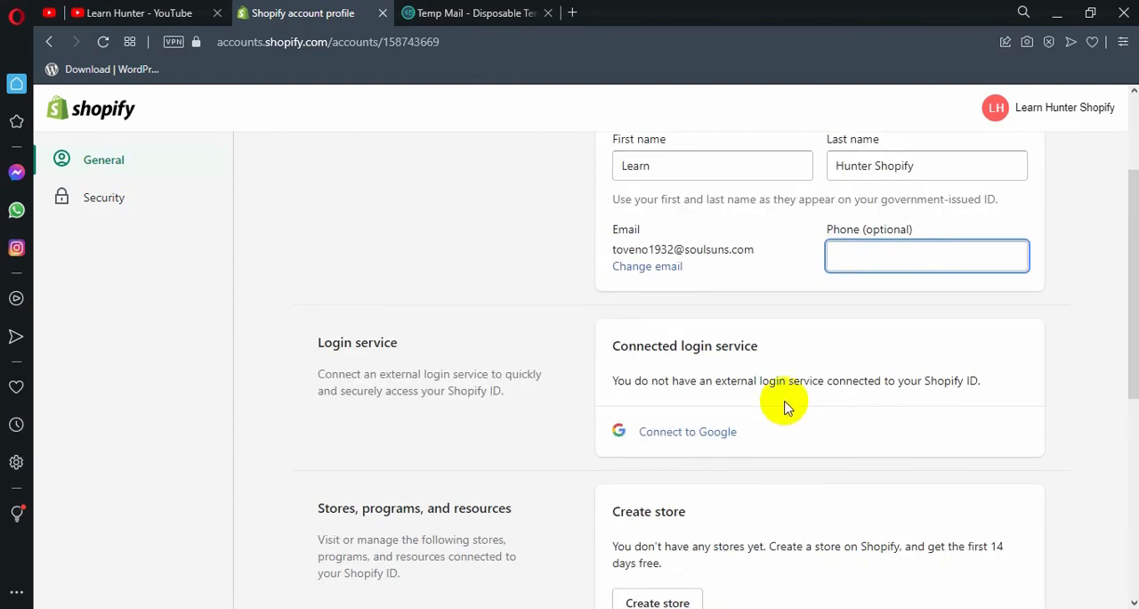
mouse_move(687, 430)
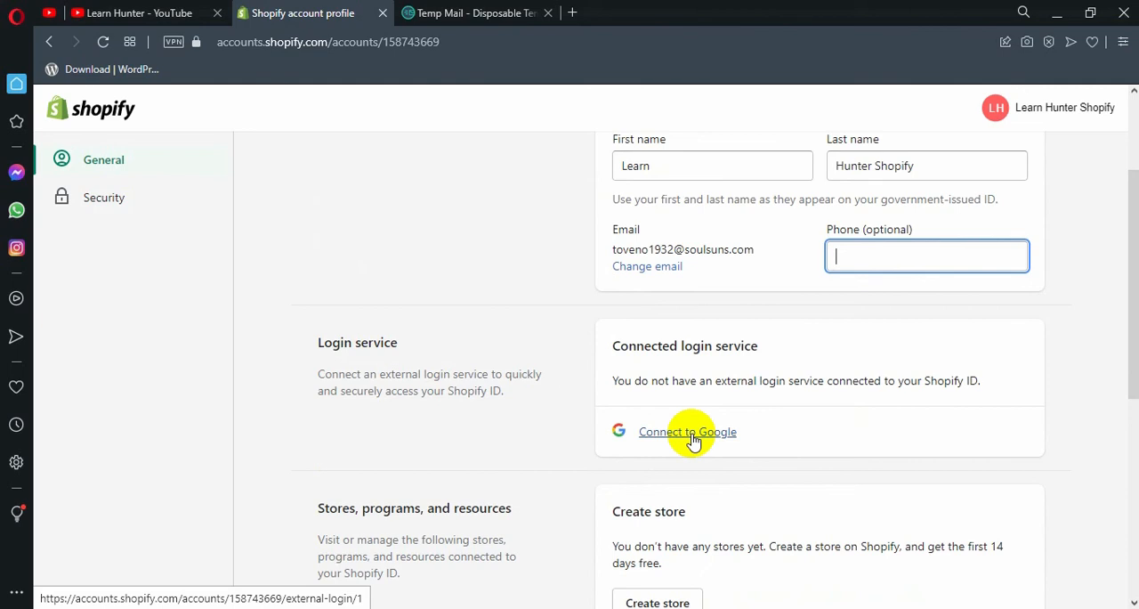
scroll("down", 3)
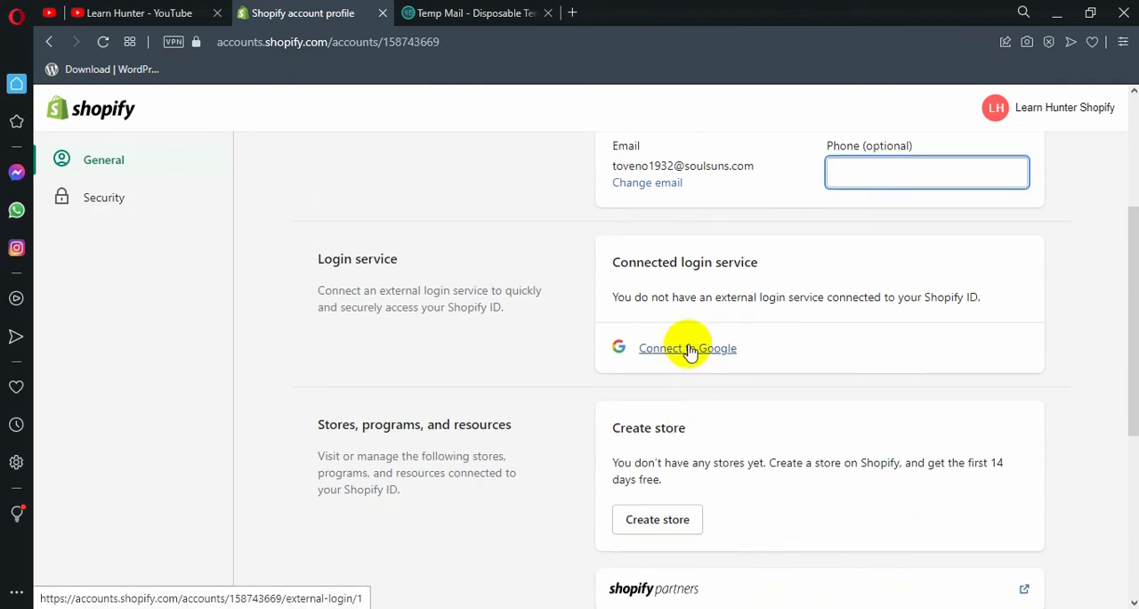
scroll("down", 3)
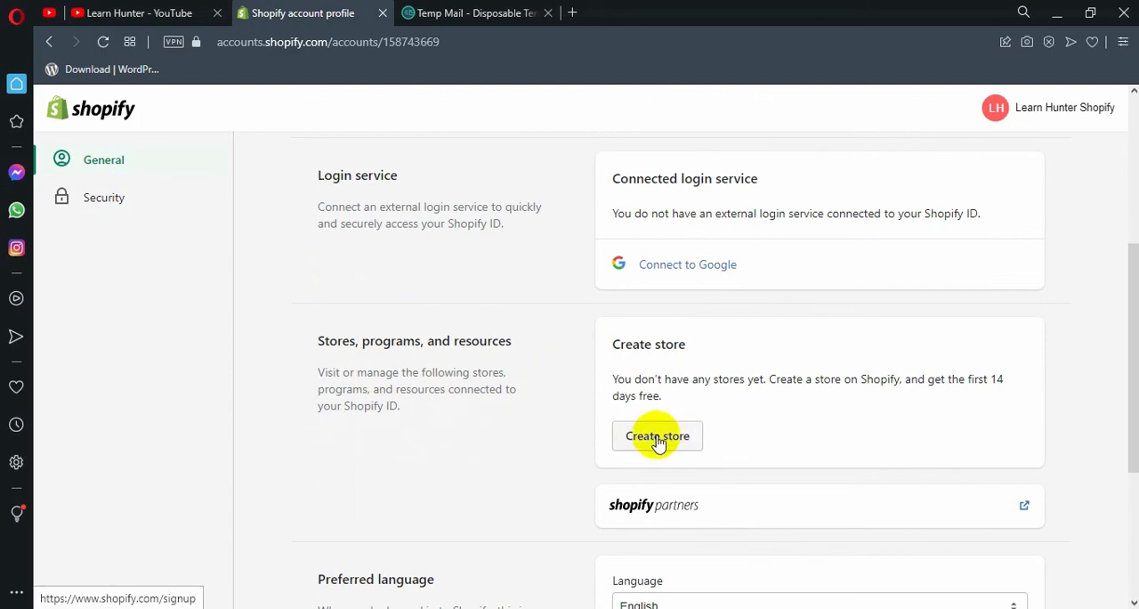
mouse_move(680, 437)
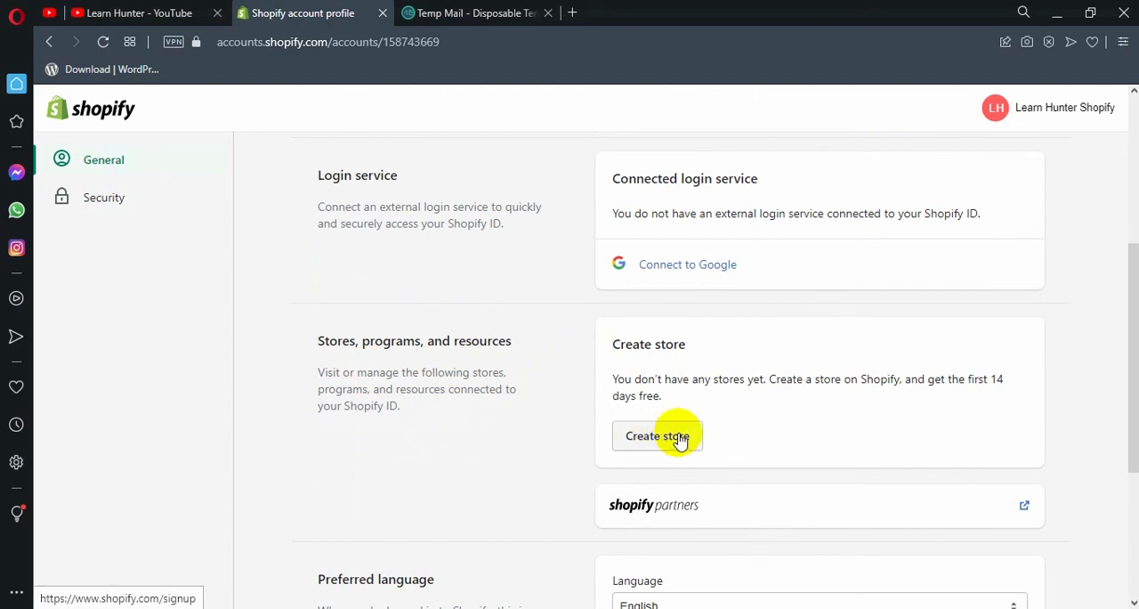
mouse_move(684, 445)
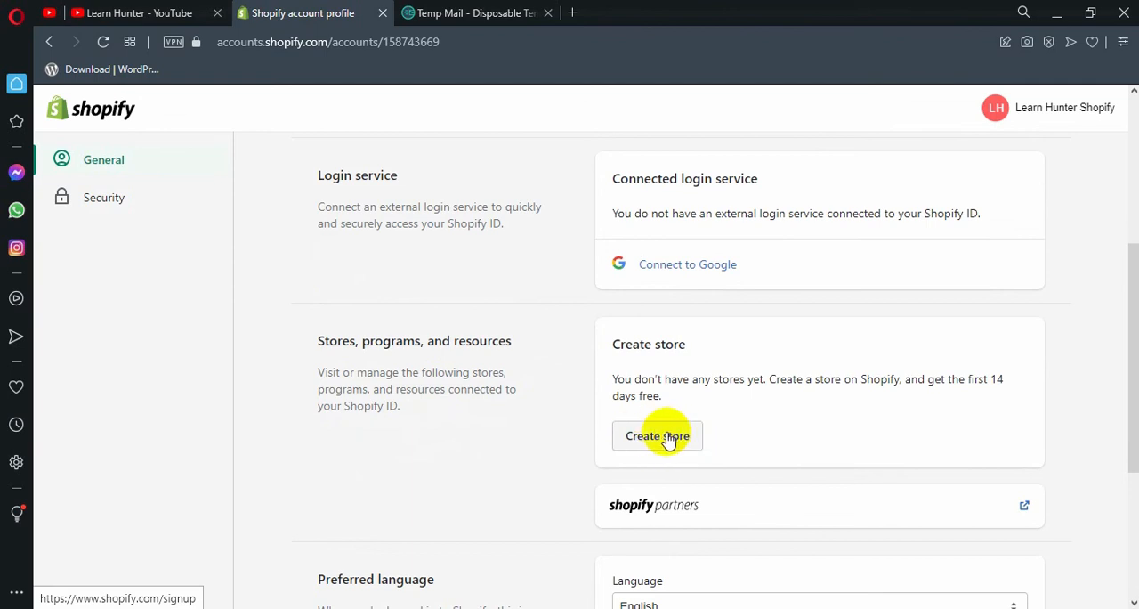
scroll("down", 3)
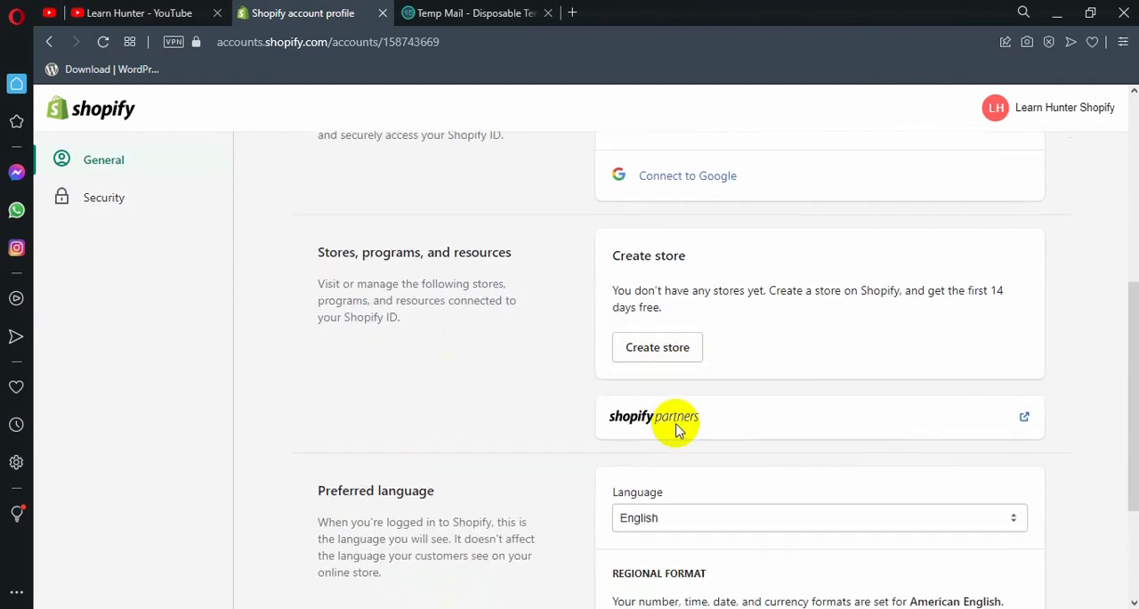
scroll("down", 3)
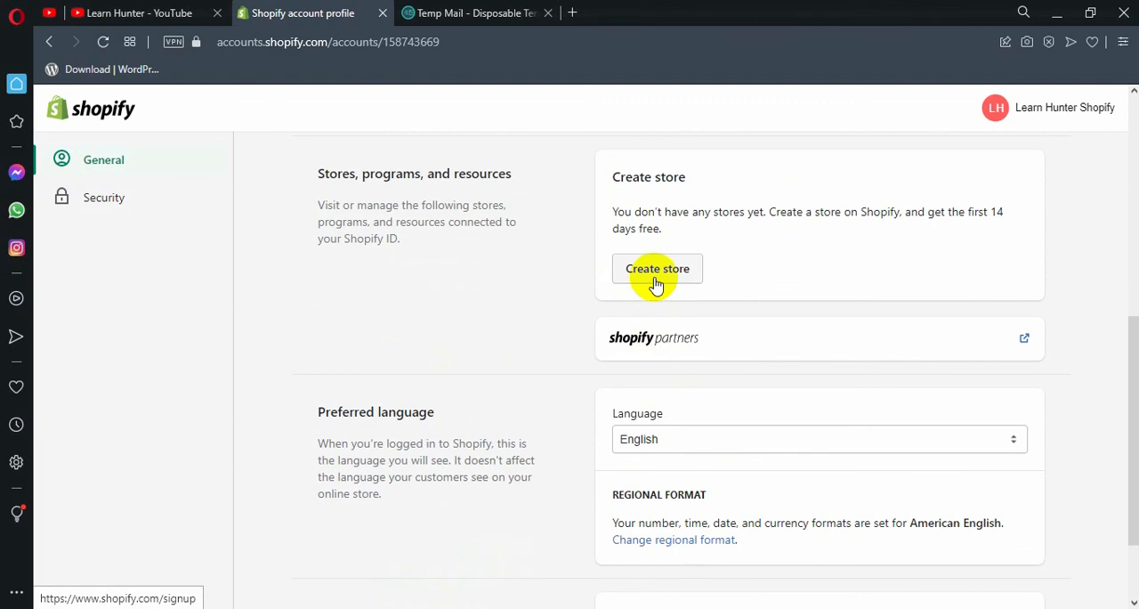
mouse_move(643, 278)
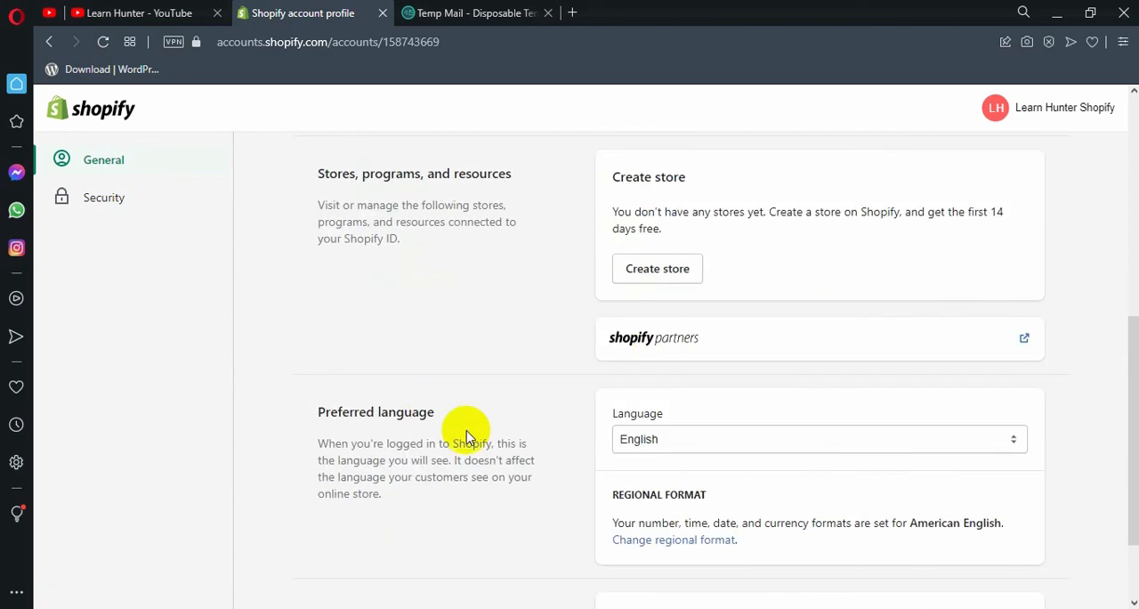
left_click(810, 438)
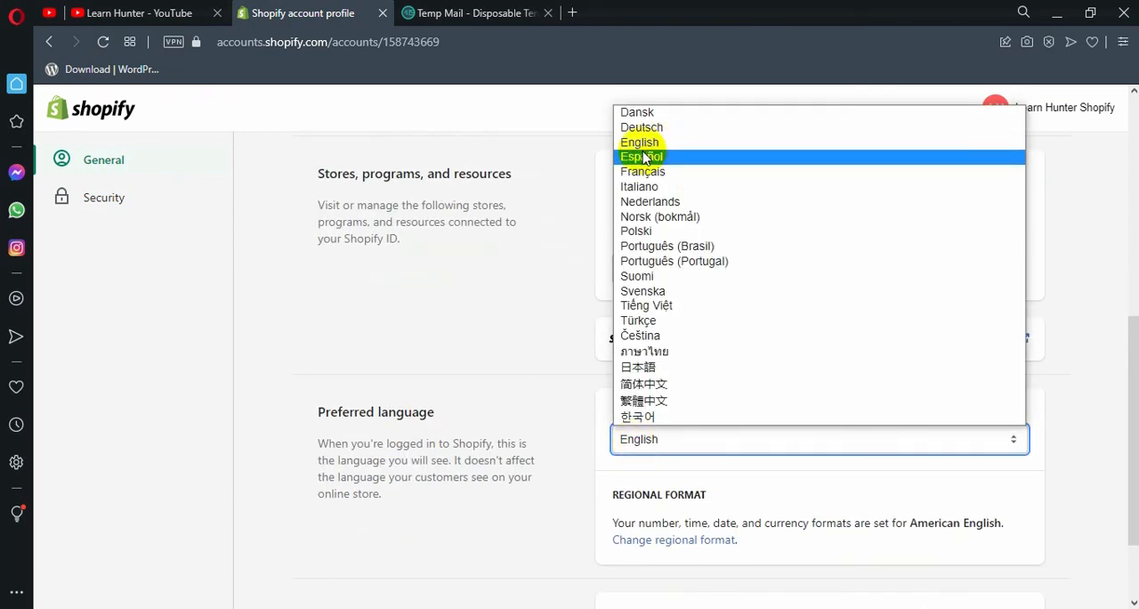
mouse_move(637, 112)
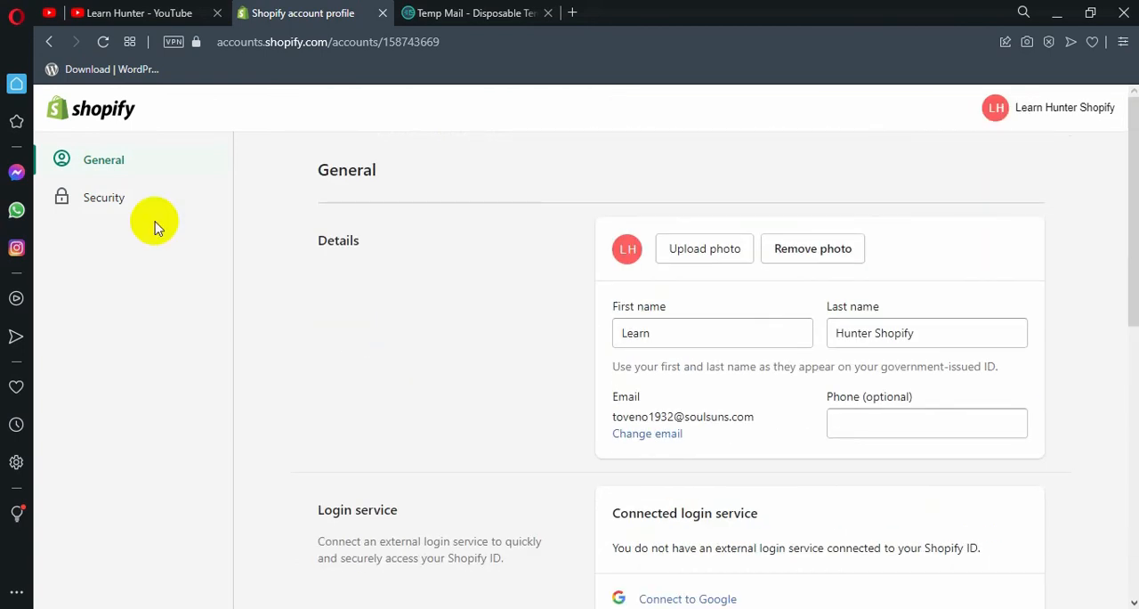
left_click(103, 198)
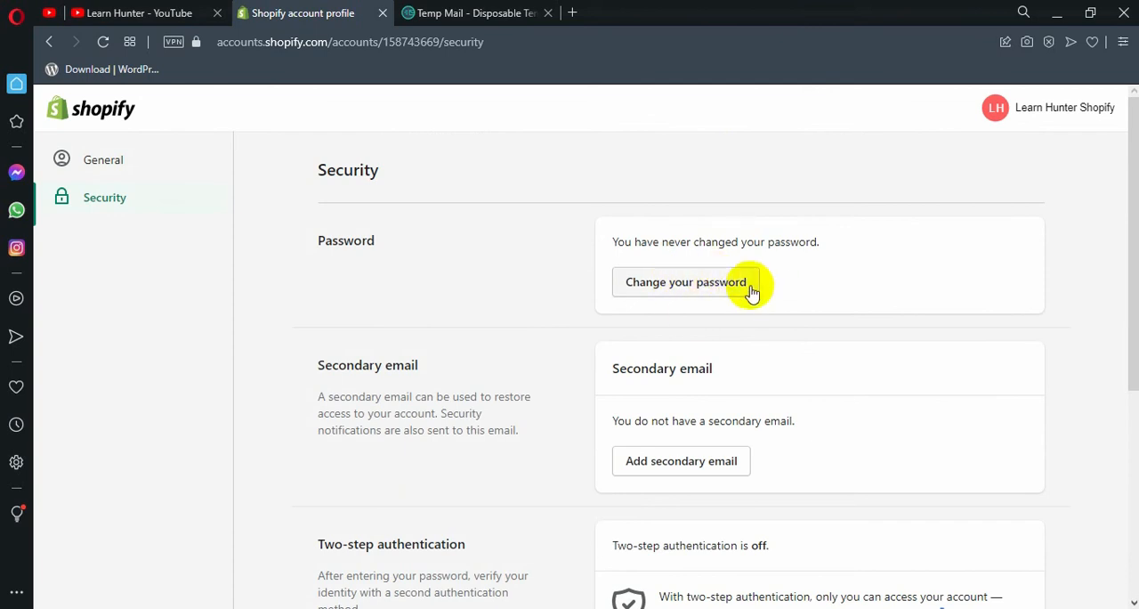
mouse_move(677, 281)
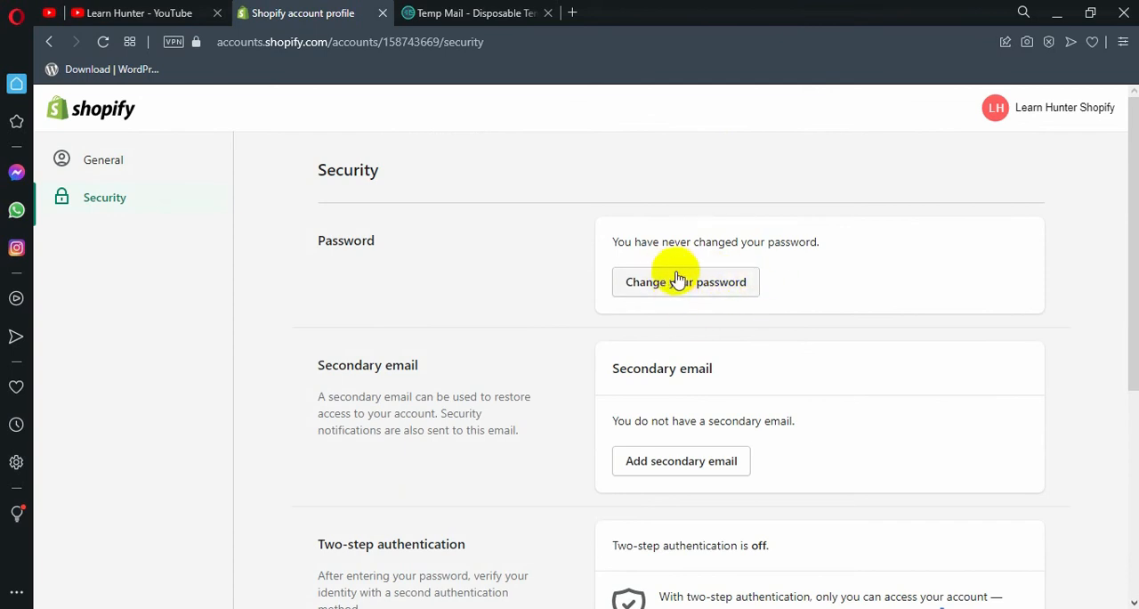
mouse_move(695, 420)
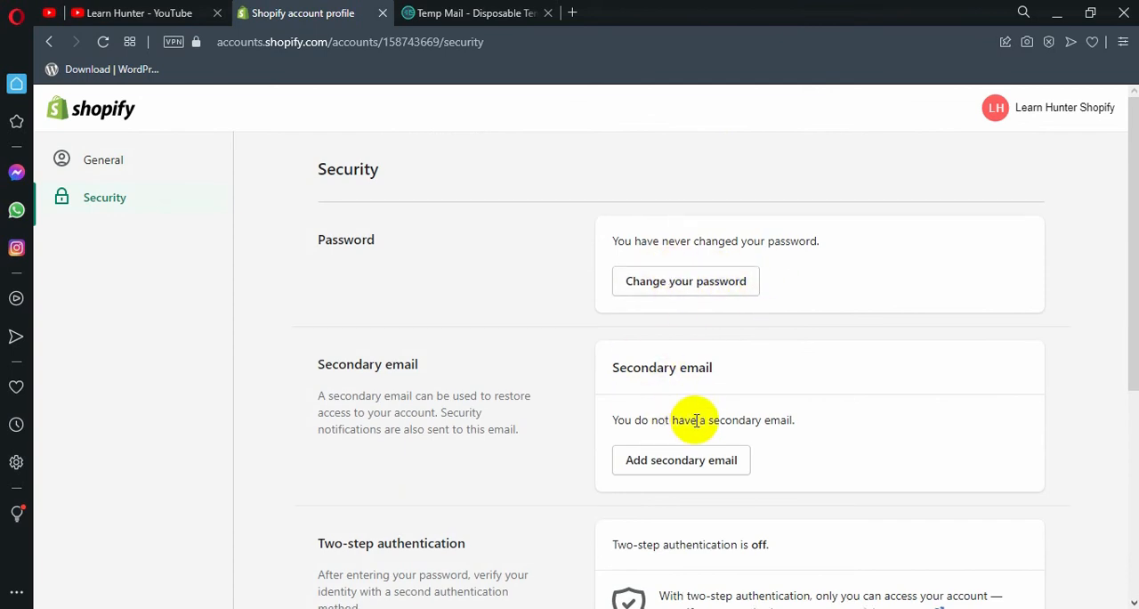
scroll("down", 3)
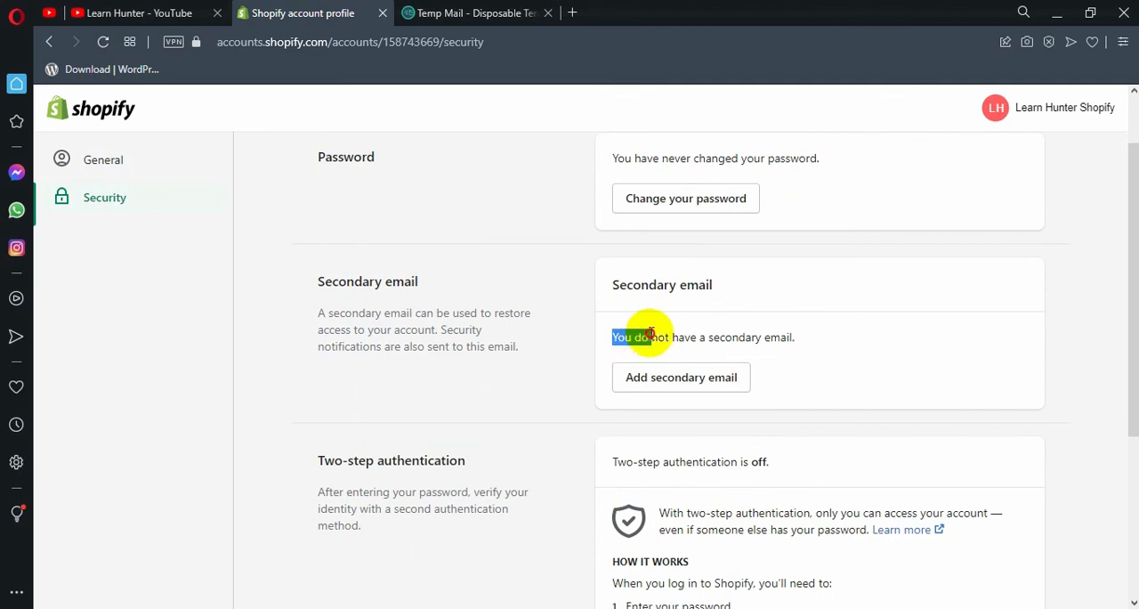
left_click_drag(648, 337, 794, 336)
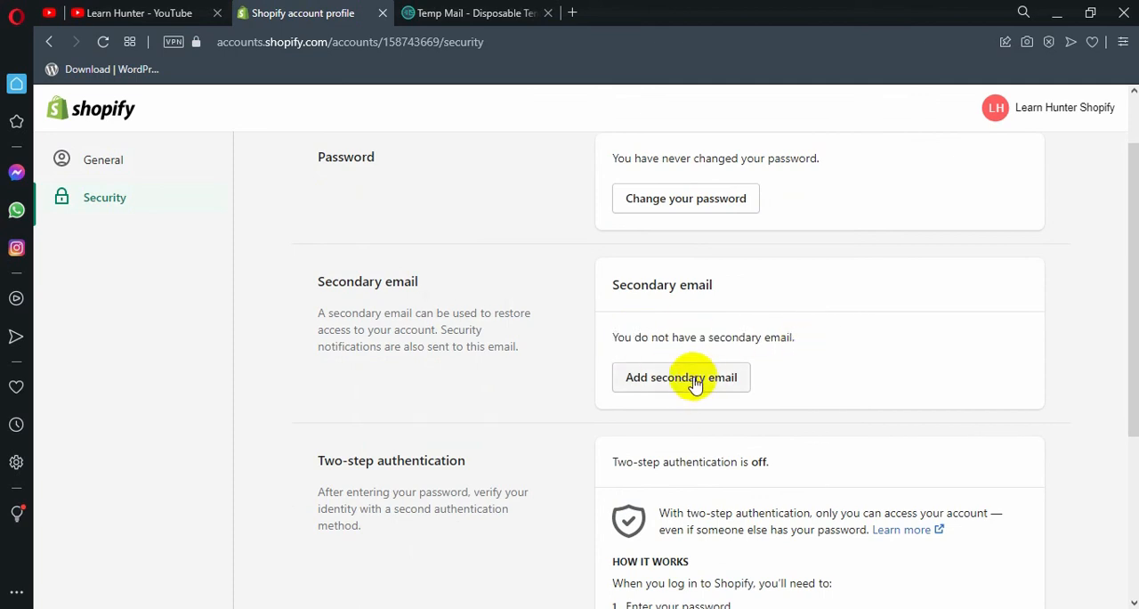
scroll("down", 3)
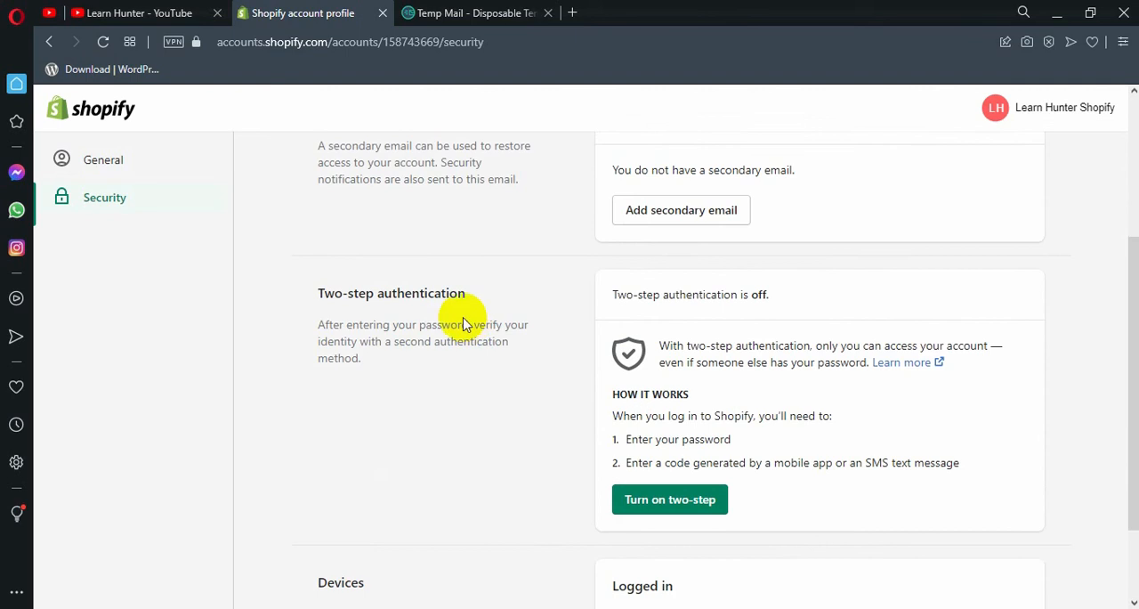
mouse_move(452, 347)
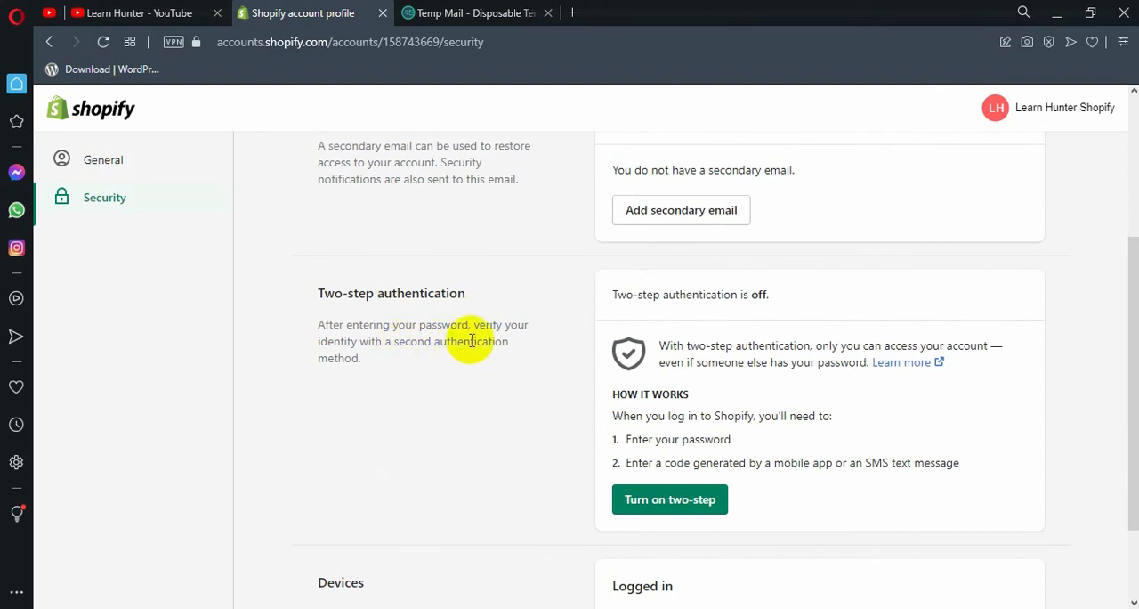
scroll("down", 3)
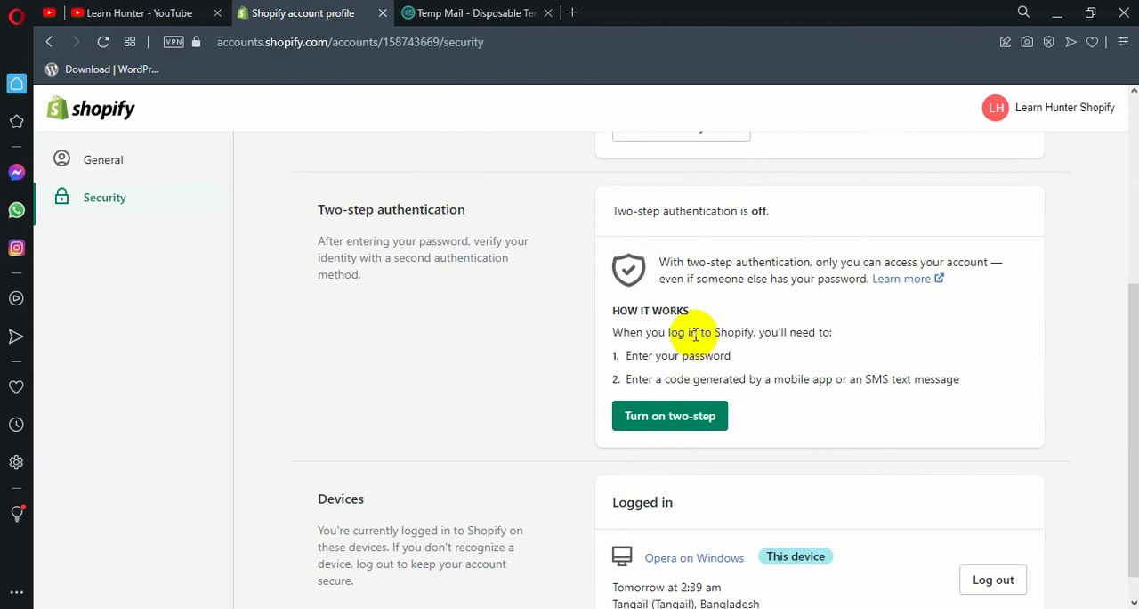
mouse_move(747, 359)
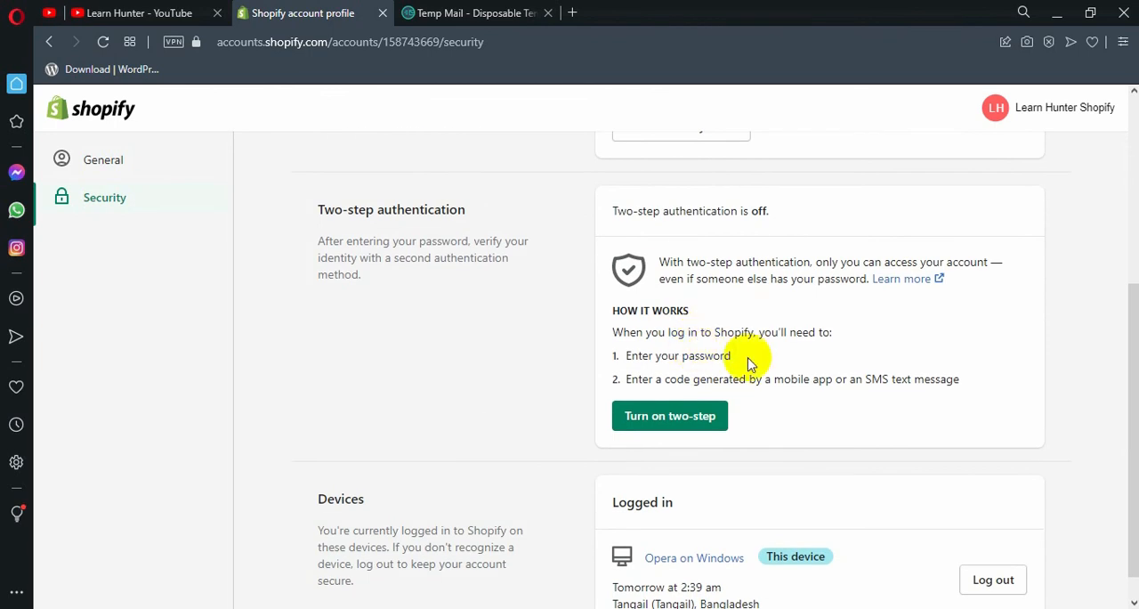
mouse_move(751, 363)
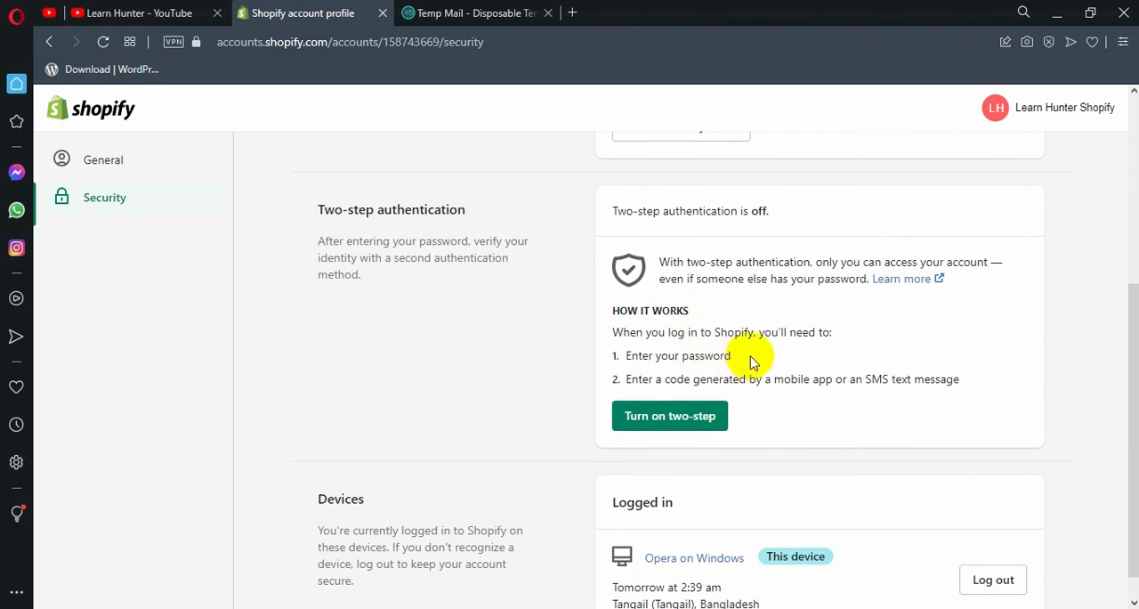
mouse_move(811, 392)
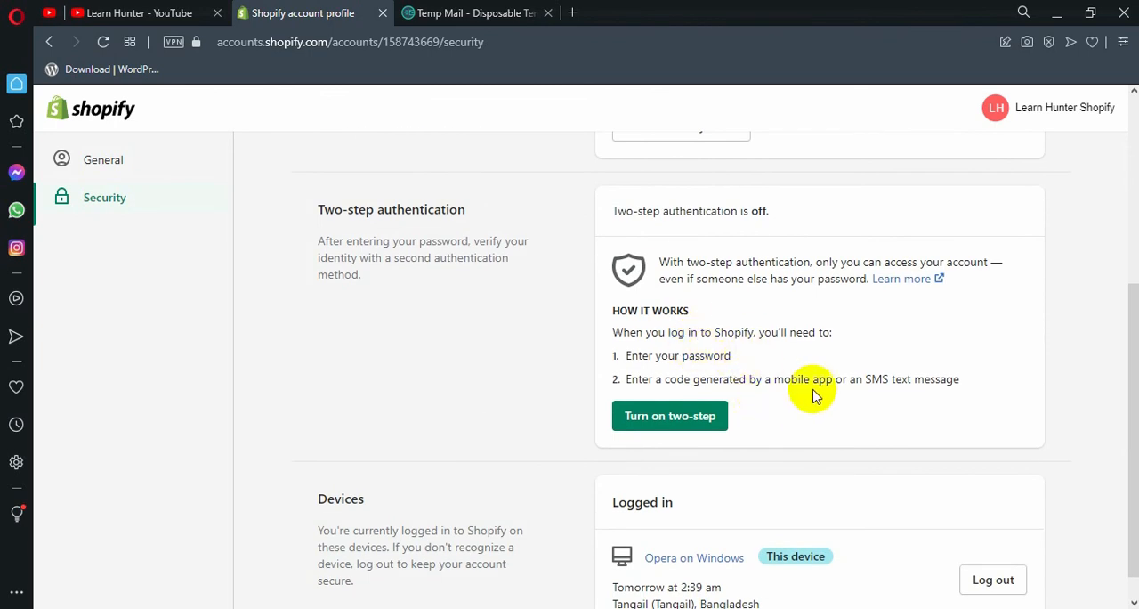
left_click_drag(627, 356, 961, 378)
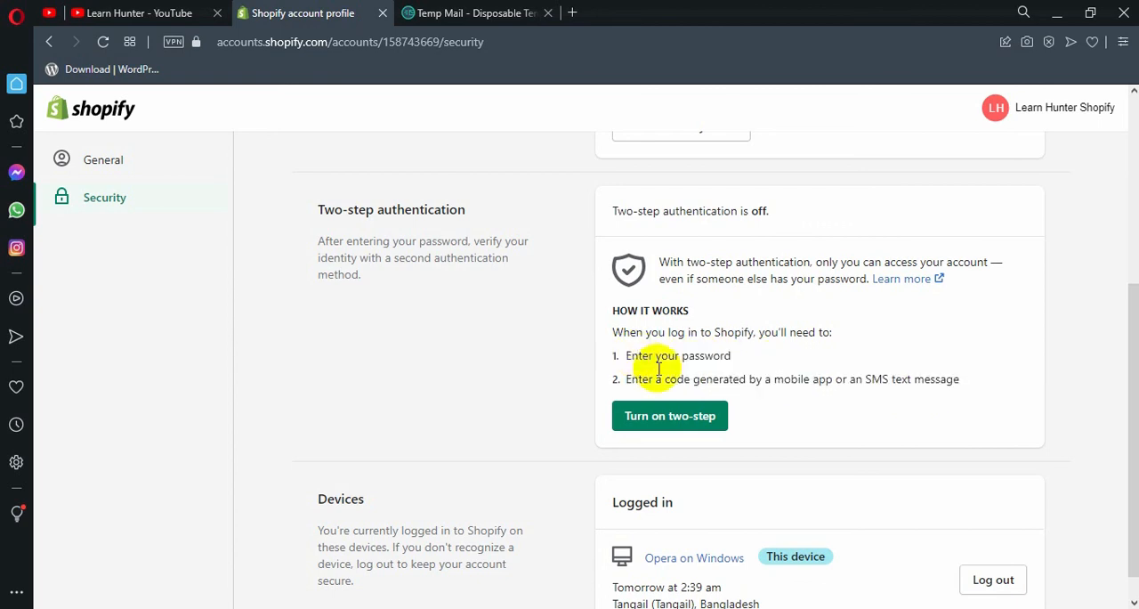
scroll("down", 3)
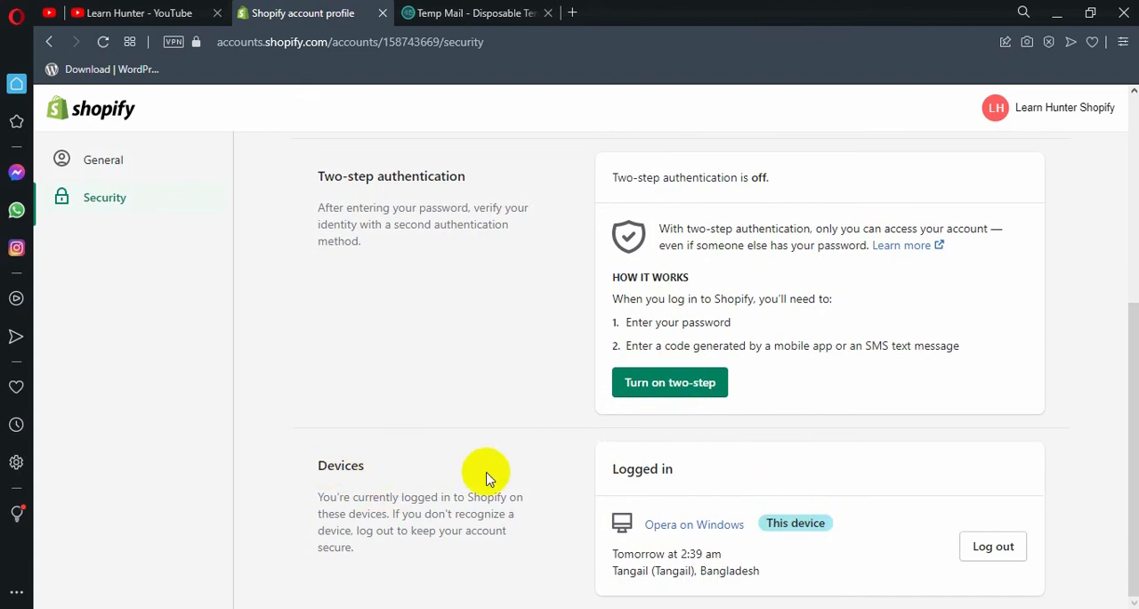
mouse_move(694, 523)
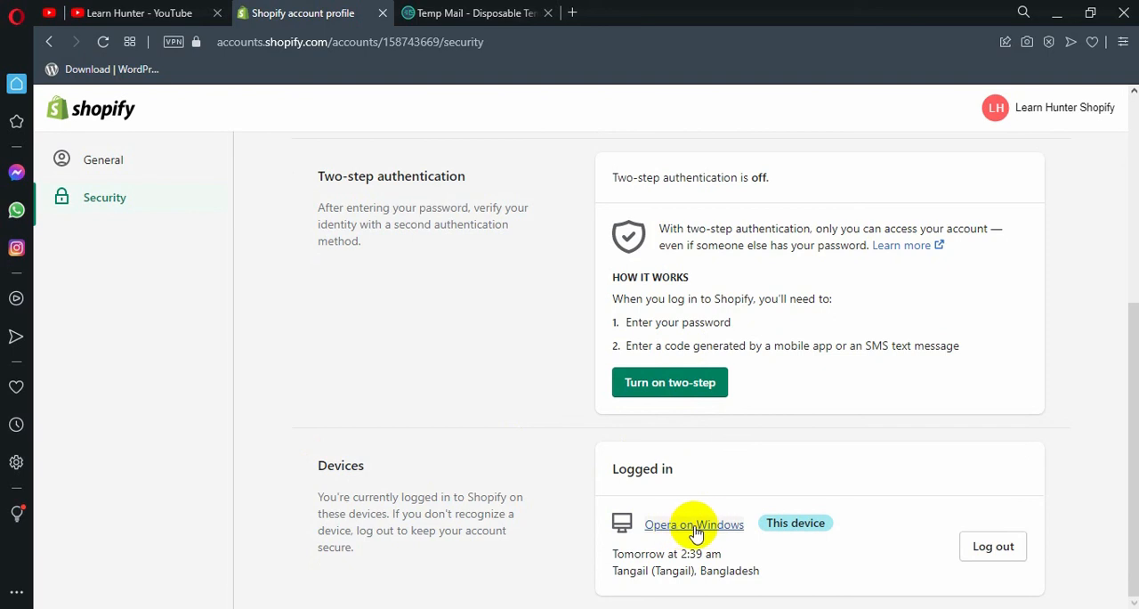
mouse_move(801, 538)
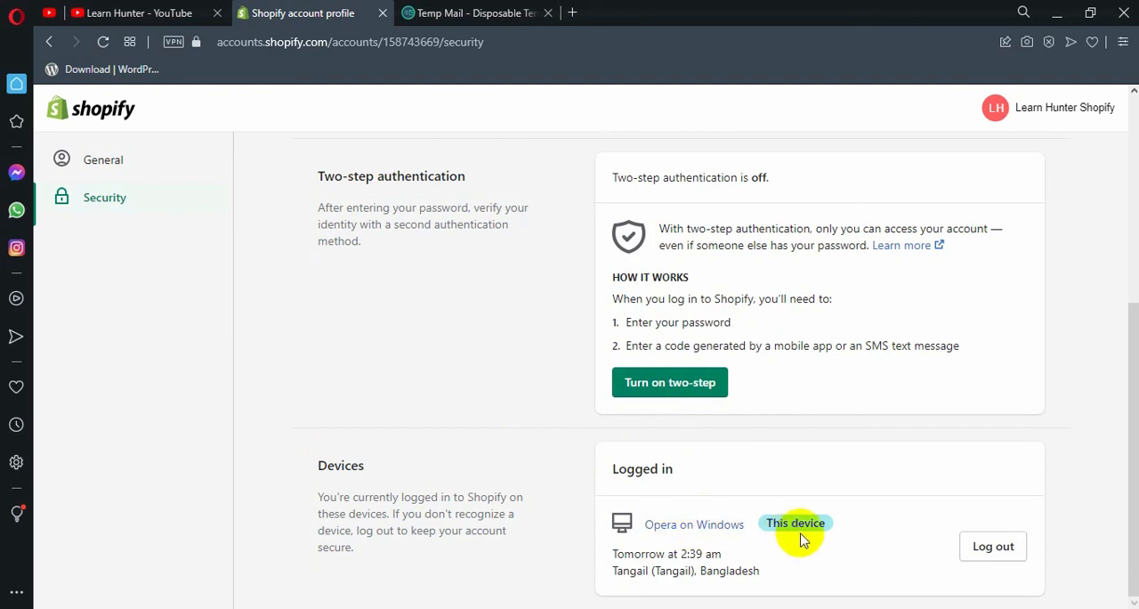
mouse_move(694, 523)
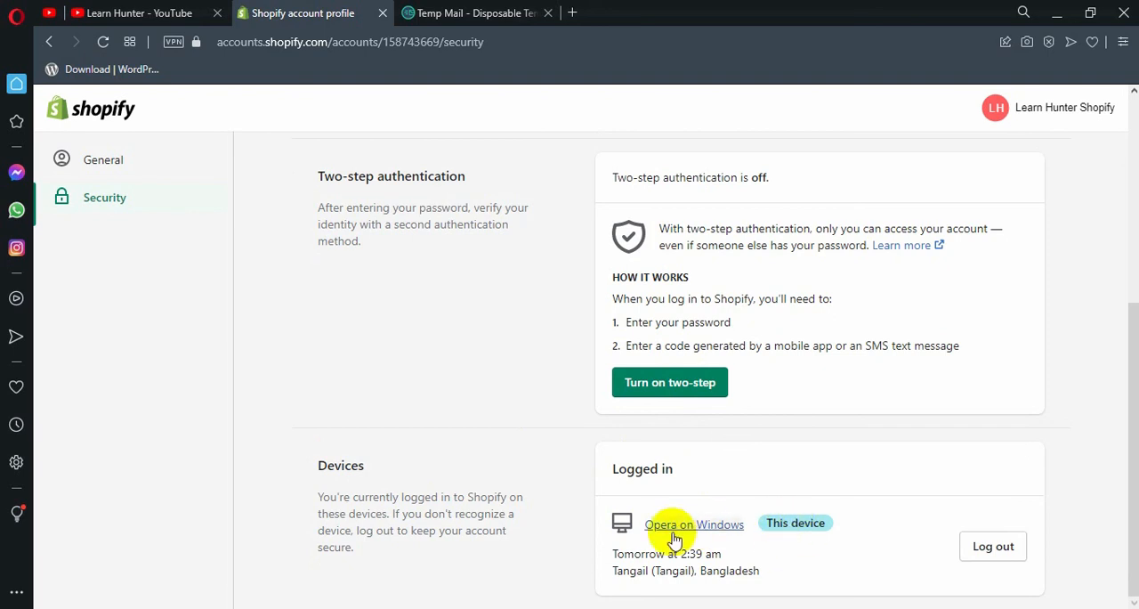
double_click(712, 554)
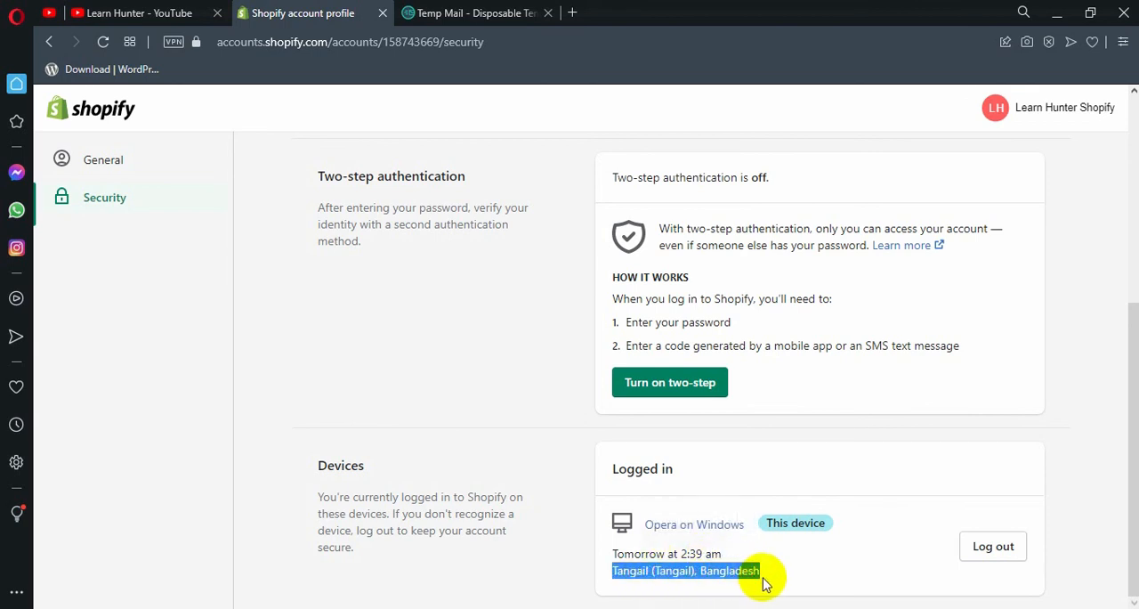
scroll("up", 3)
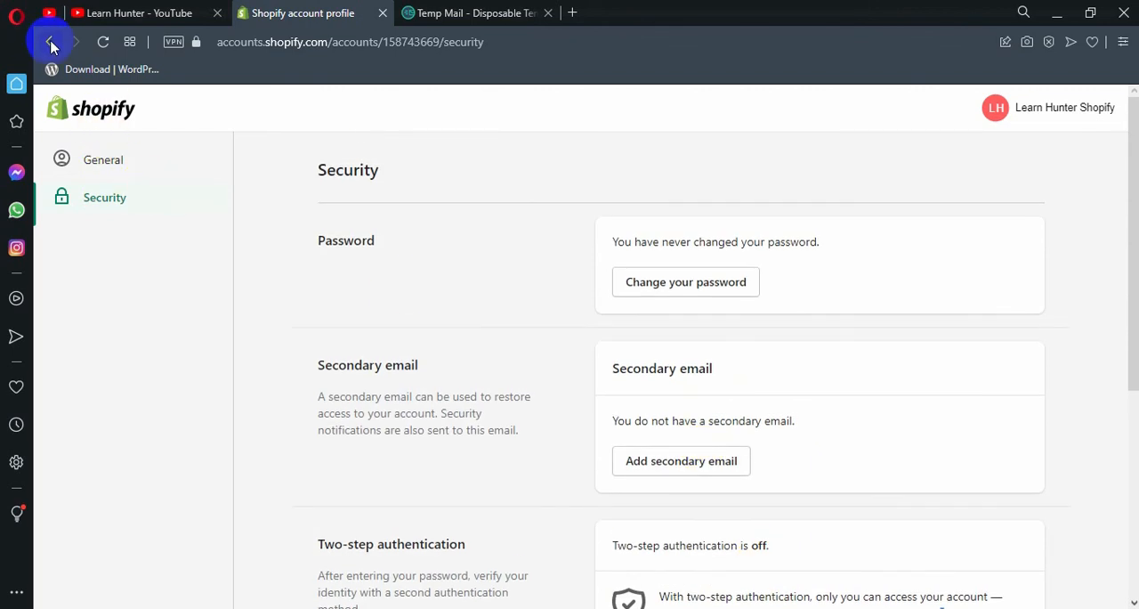
- Navigate back in the browser until the Partner account settings page reappears
left_click(1050, 106)
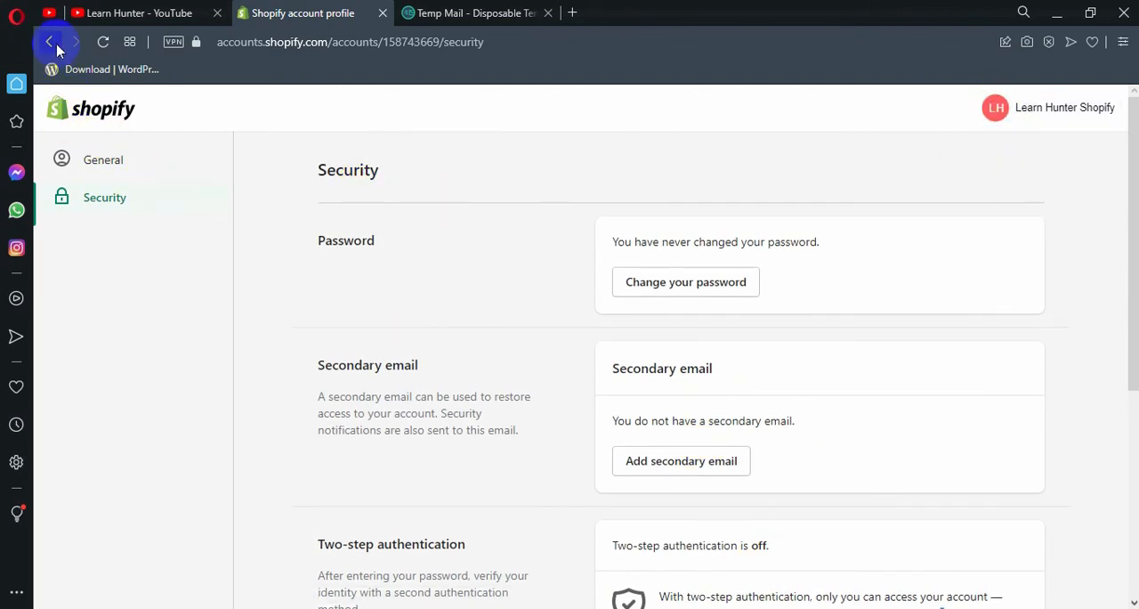
left_click(50, 42)
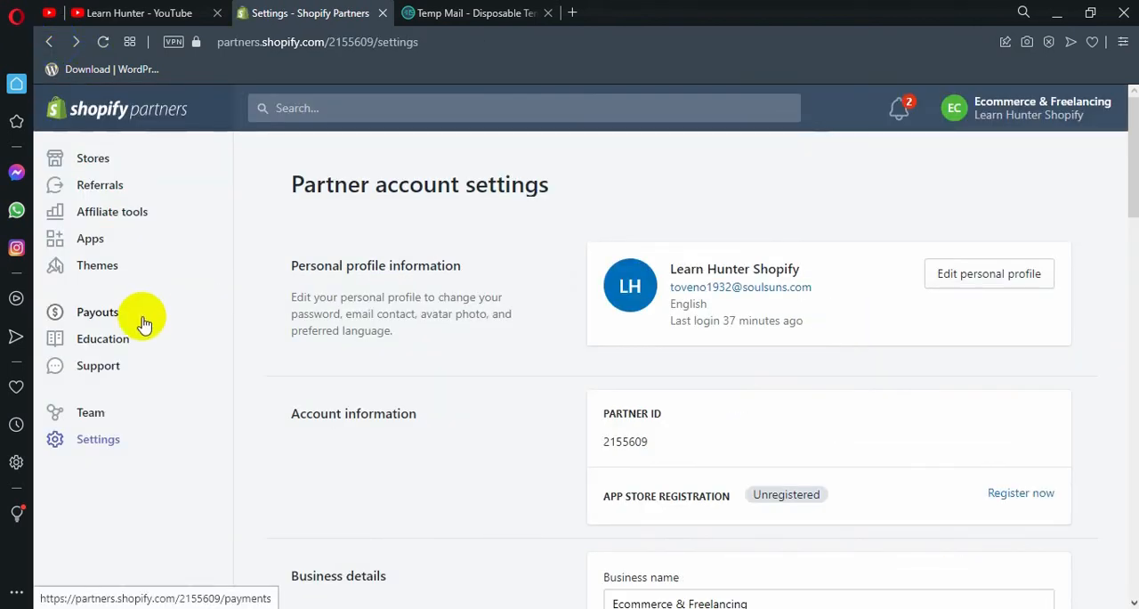
mouse_move(285, 248)
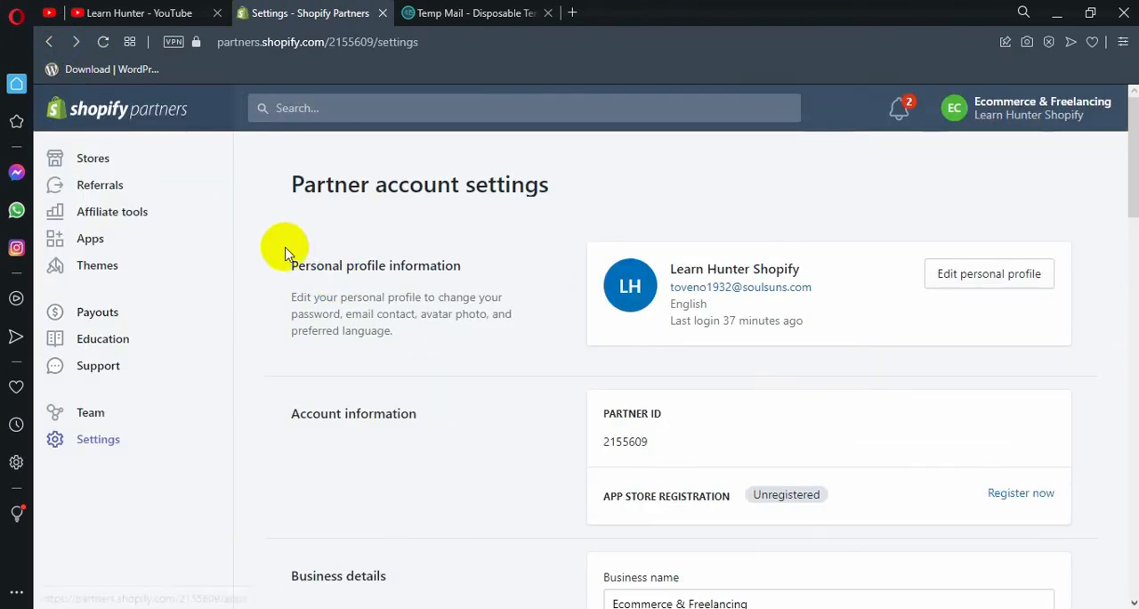
mouse_move(149, 289)
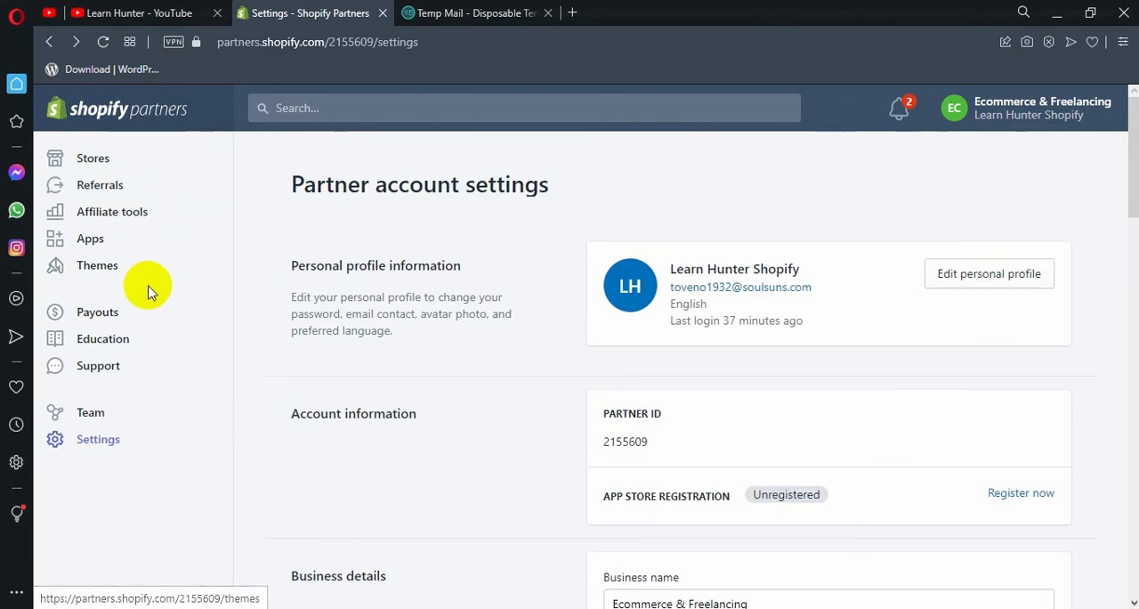
mouse_move(89, 239)
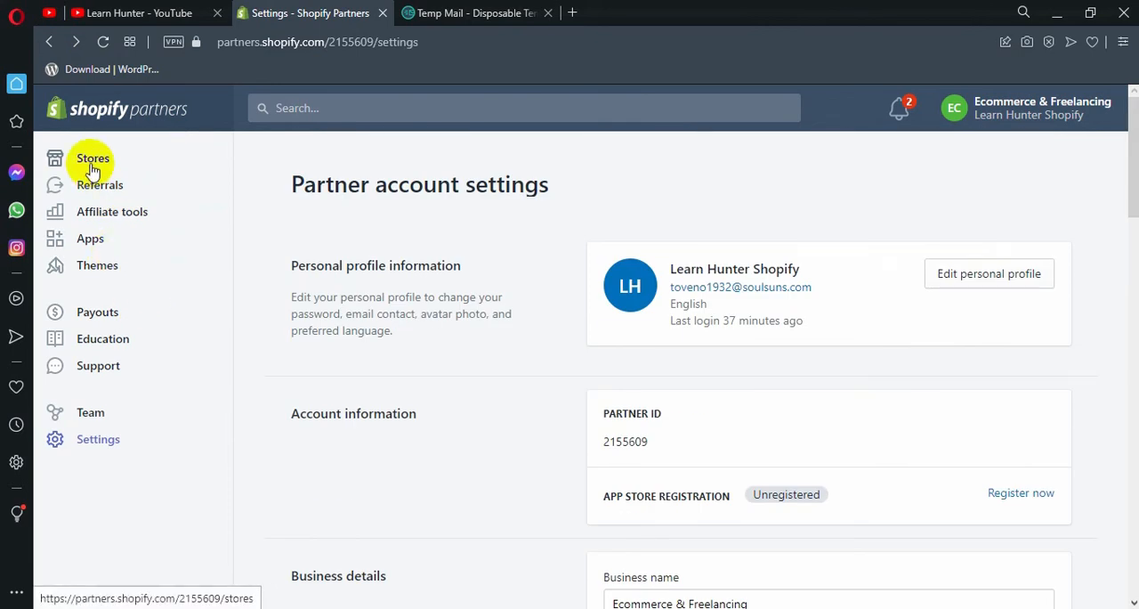
- Visit the Stores list and its getting-started page, then begin adding a new store
left_click(93, 159)
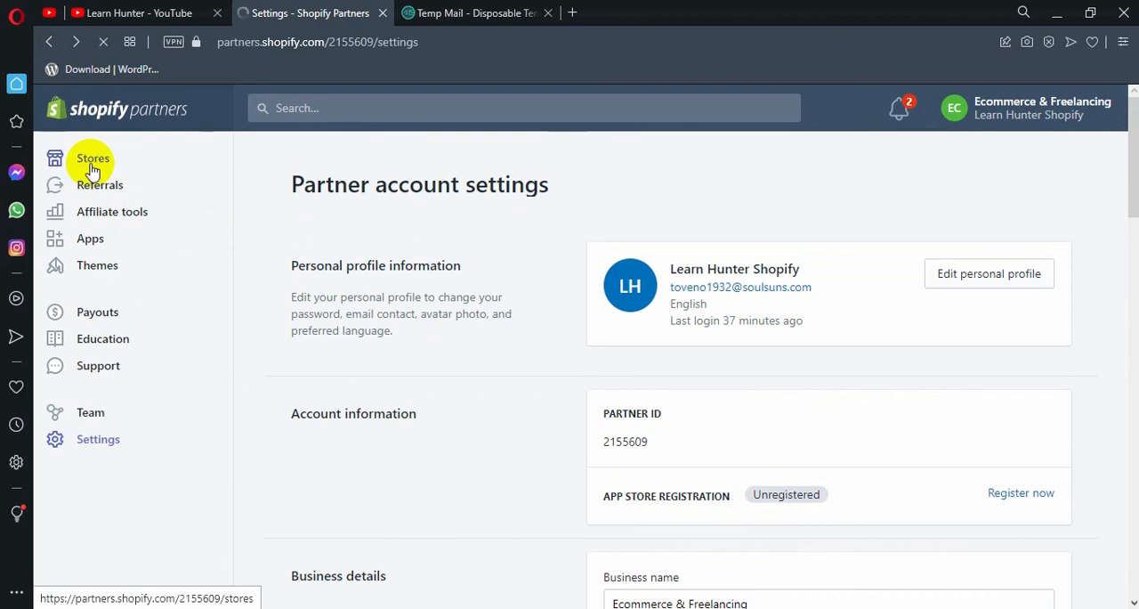
left_click(92, 158)
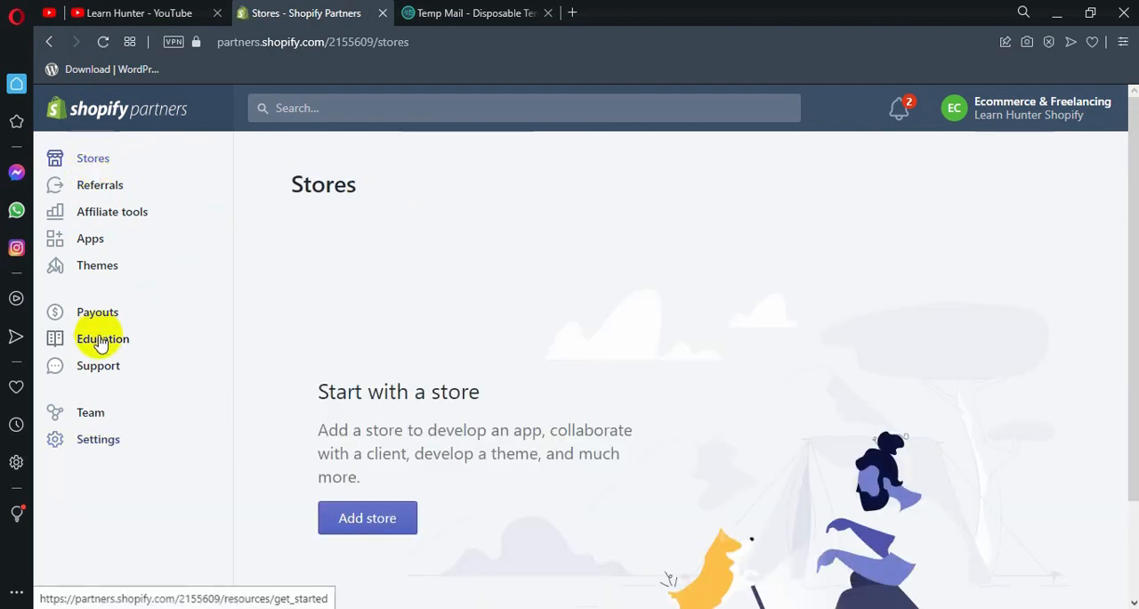
left_click(103, 339)
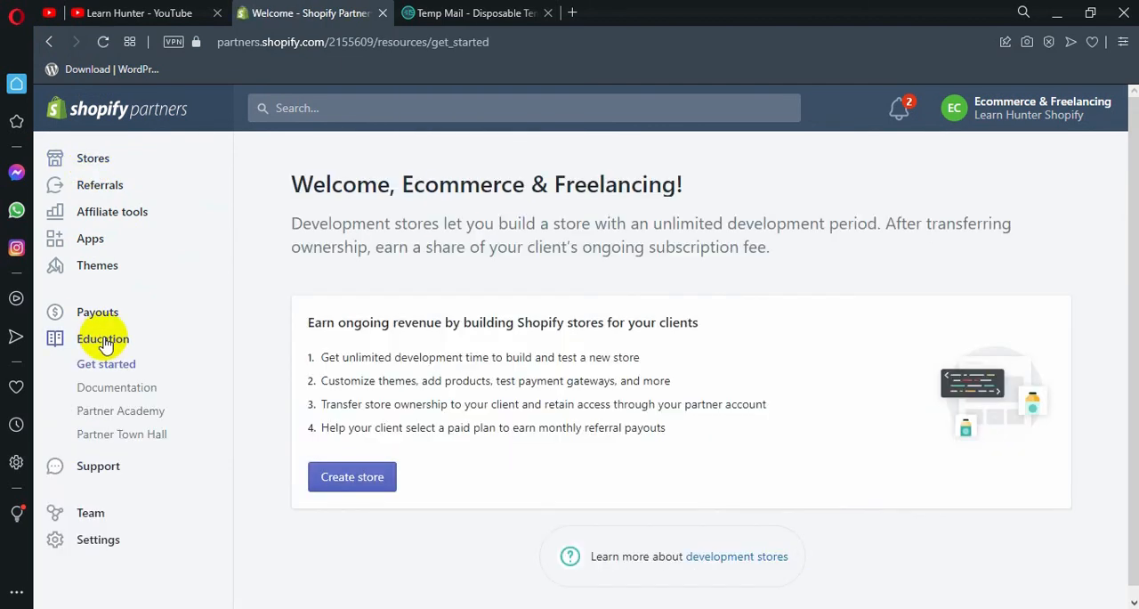
mouse_move(352, 477)
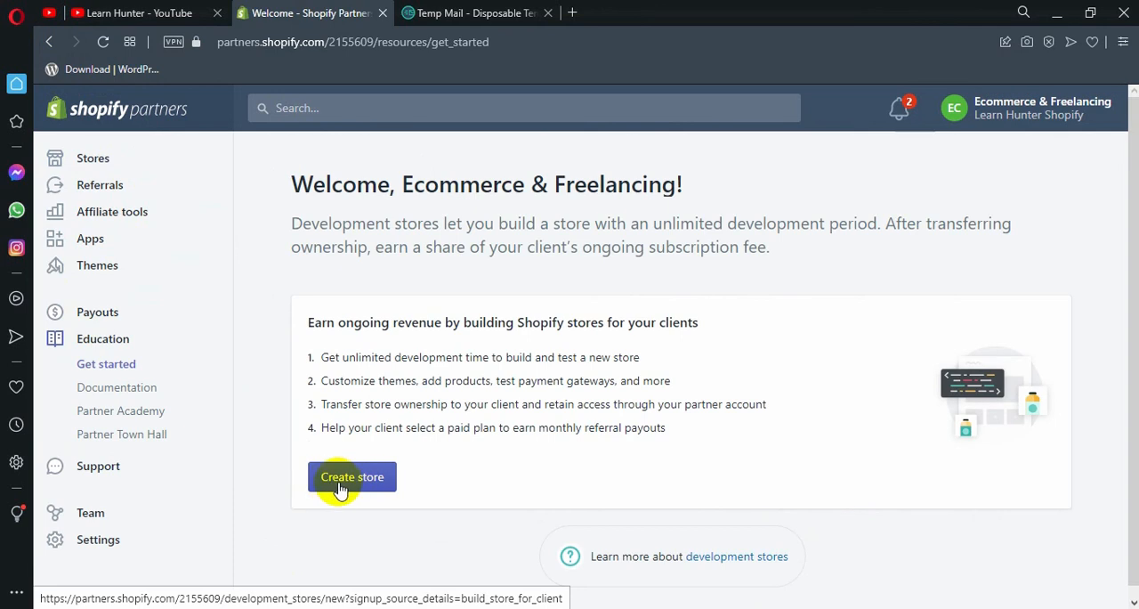
mouse_move(124, 230)
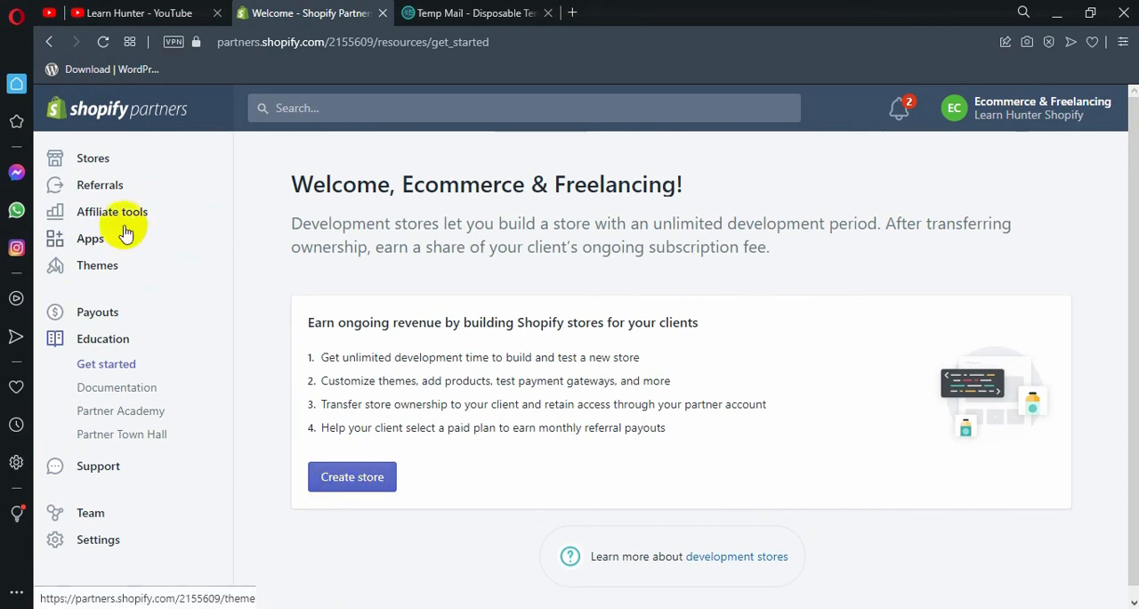
left_click(92, 158)
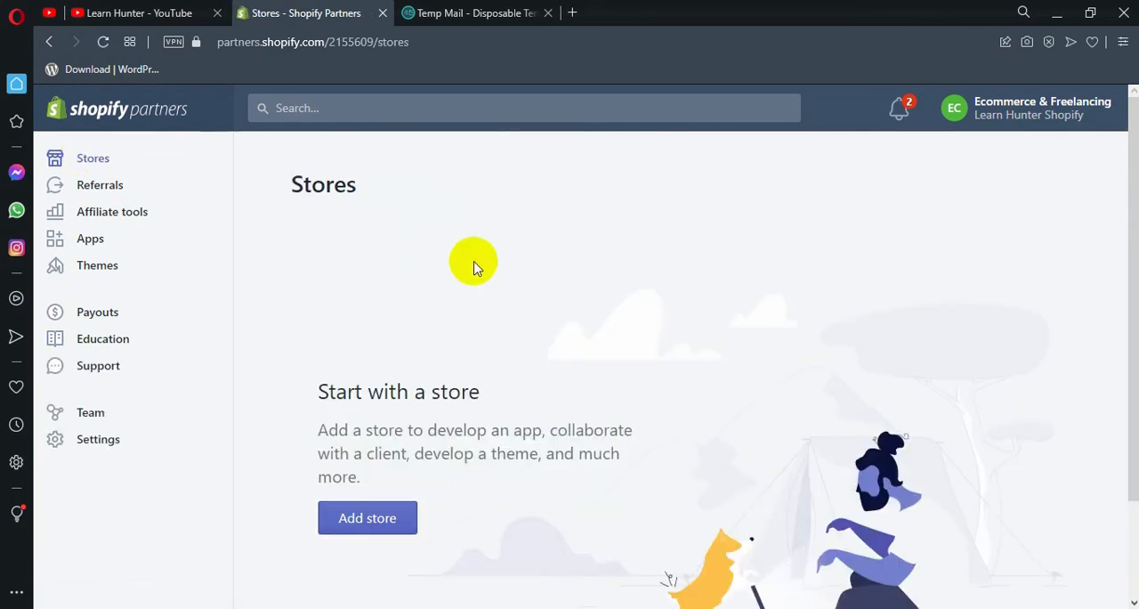
left_click(366, 516)
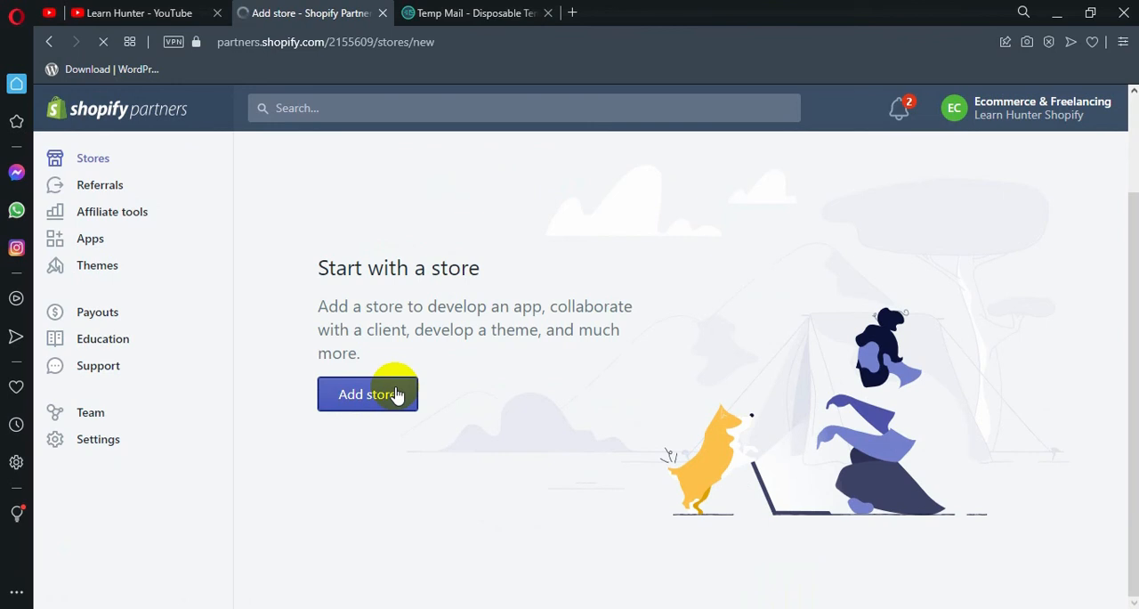
- Choose Development store and enter the store name dawnfreestoreforbeginner, giving a matching URL
left_click(367, 395)
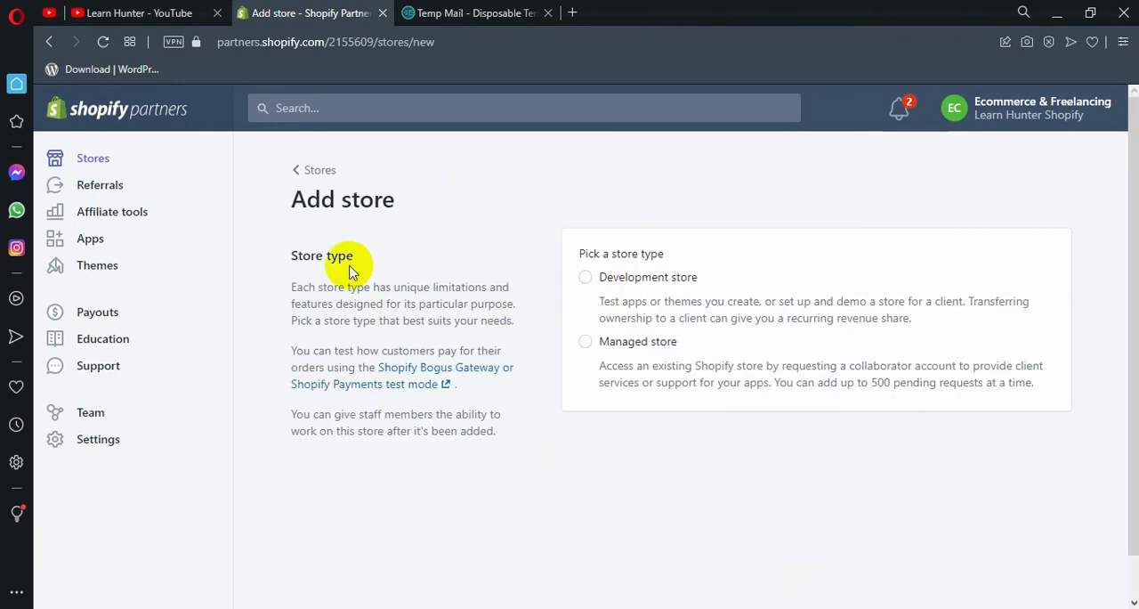
mouse_move(634, 253)
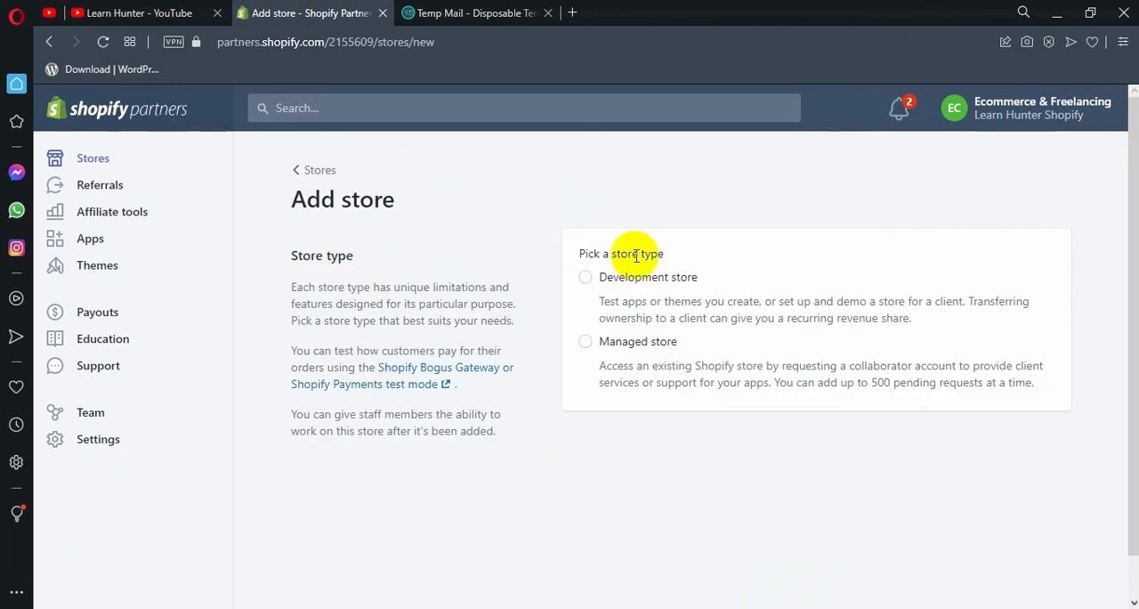
left_click(584, 277)
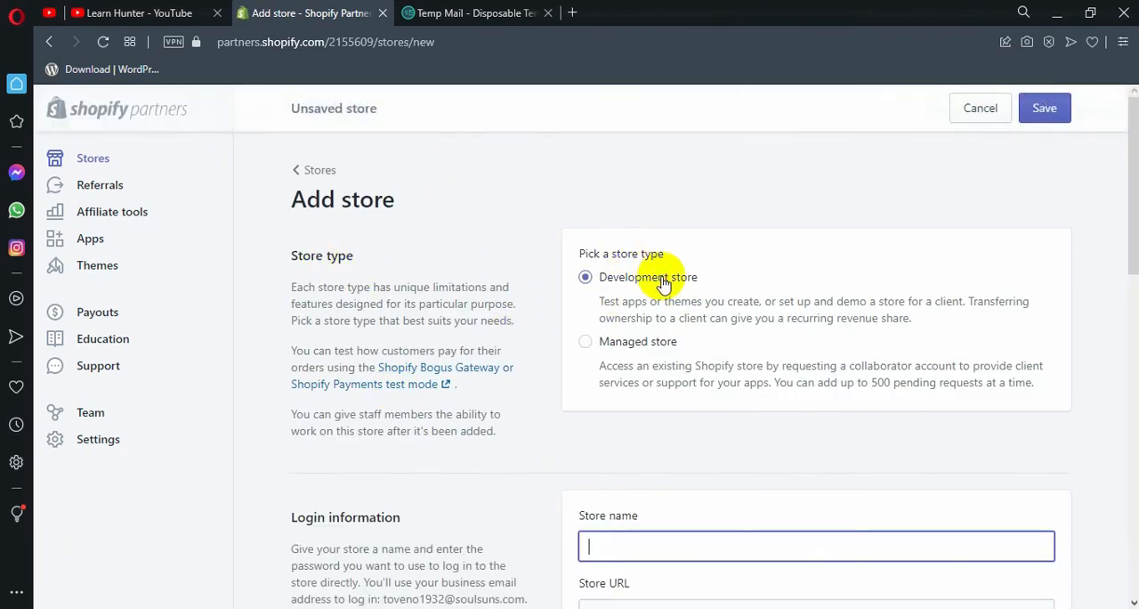
scroll("down", 3)
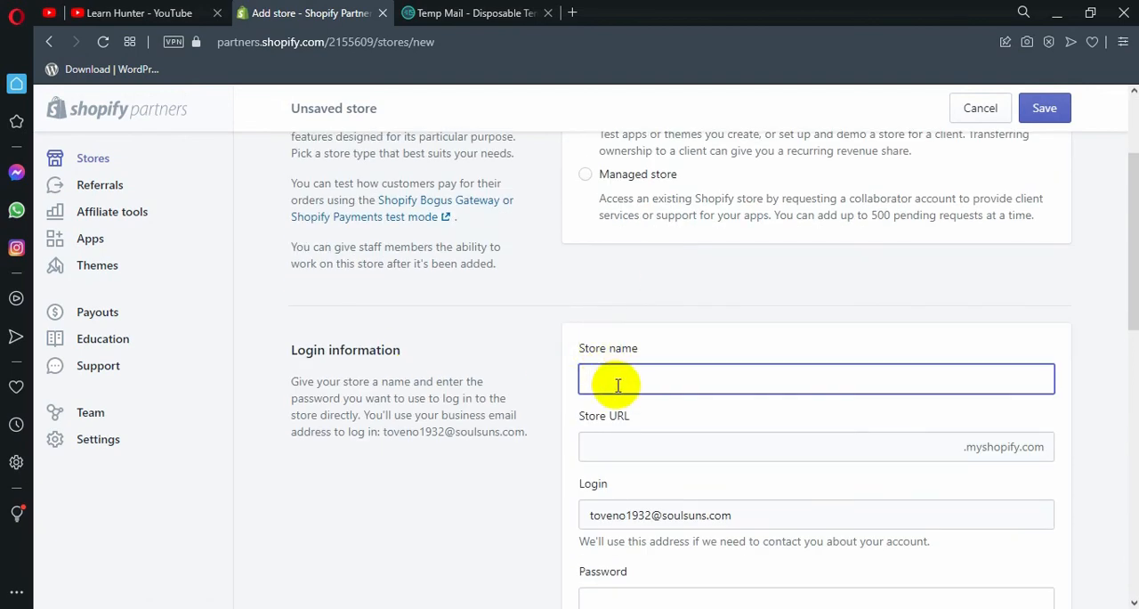
type("dawnf")
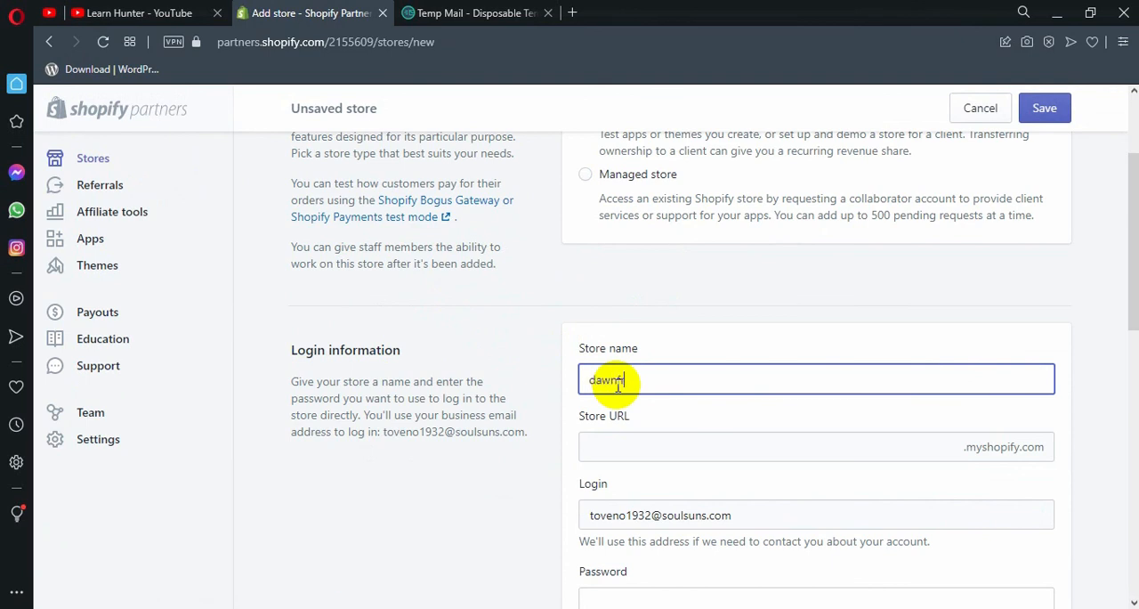
type("reestoreforbe")
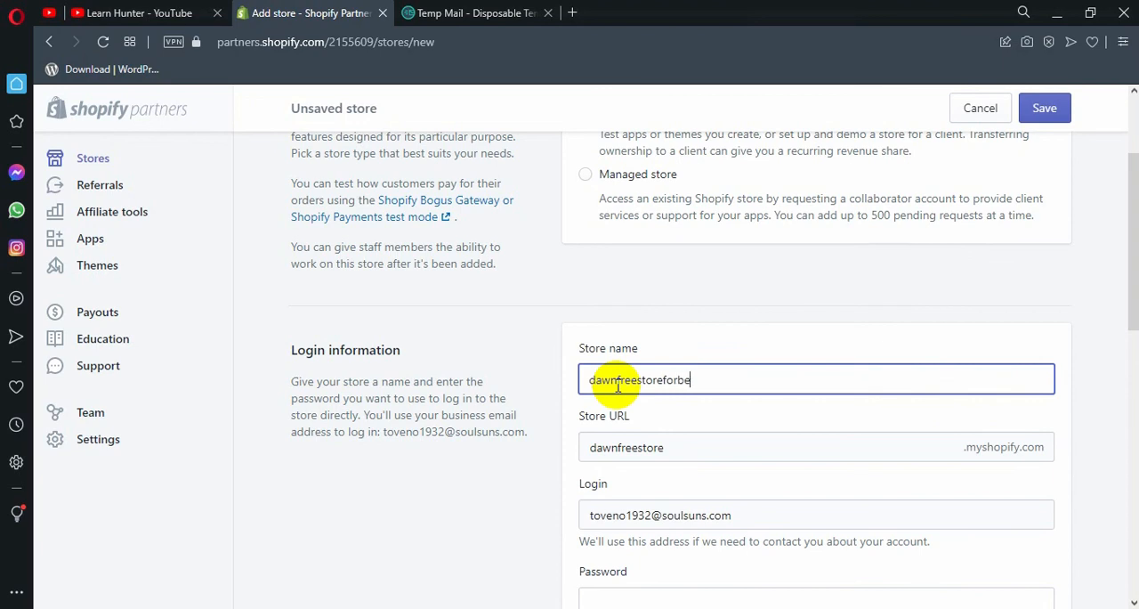
type("ginner")
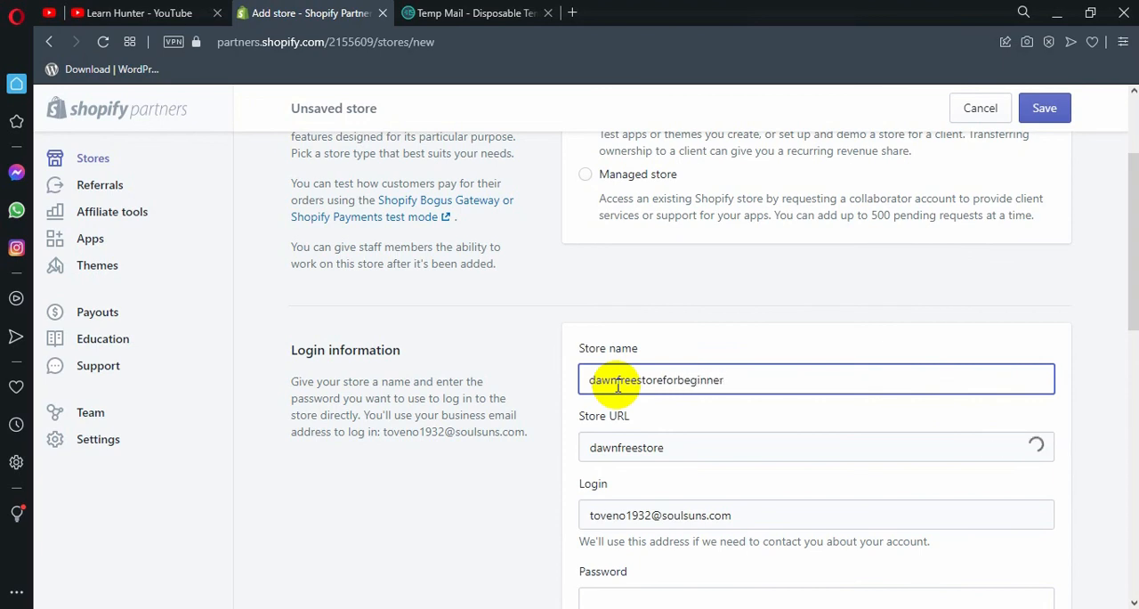
scroll("down", 3)
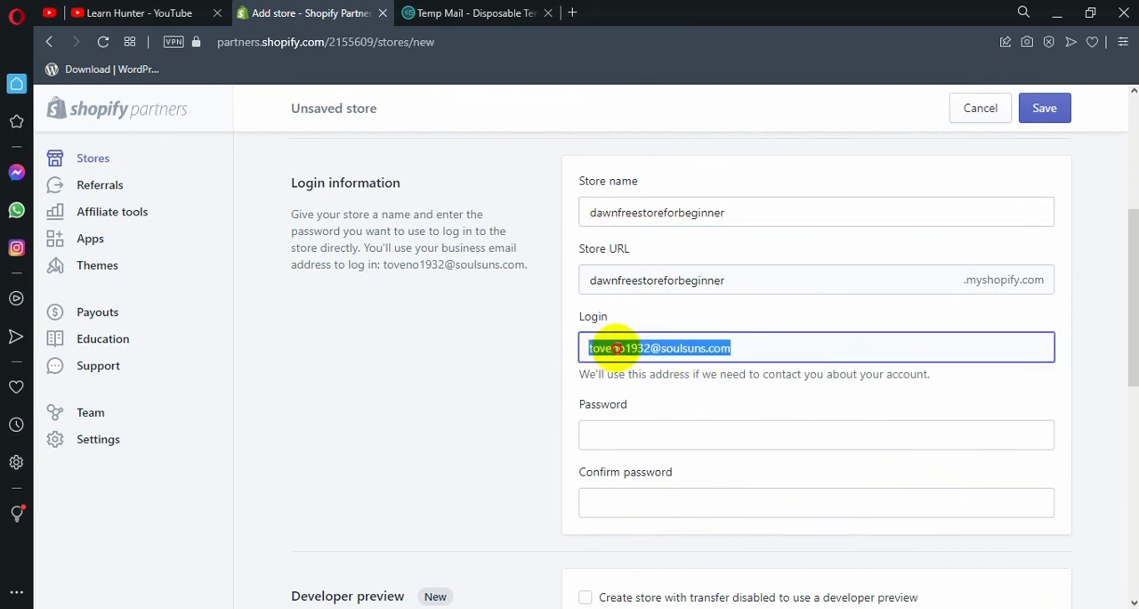
- Enter and confirm the store login password, then move down past the Developer preview option
left_click(816, 434)
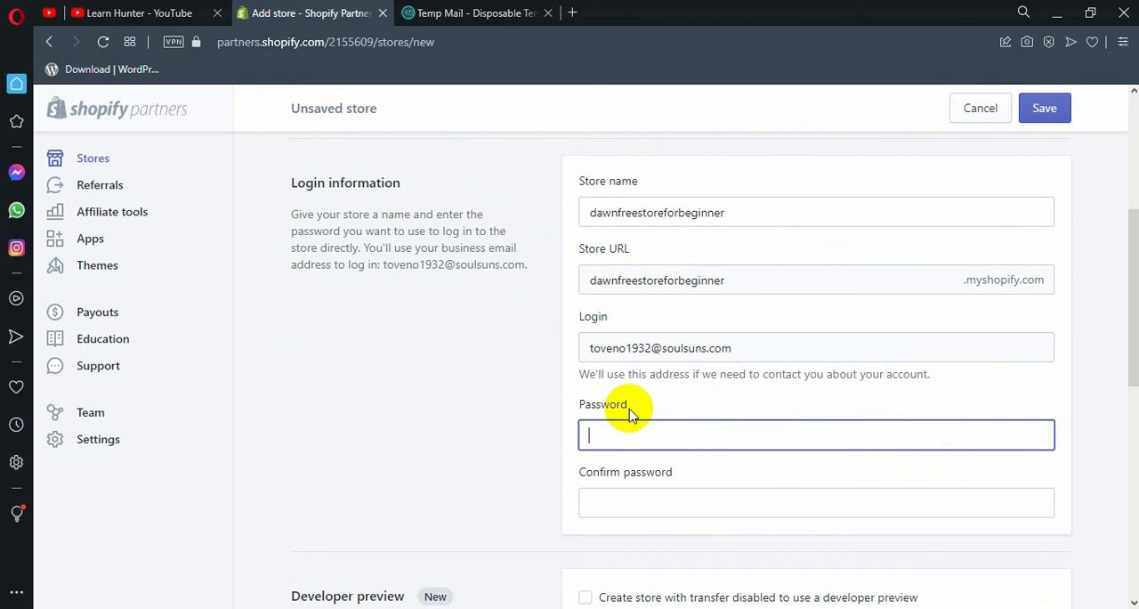
mouse_move(637, 434)
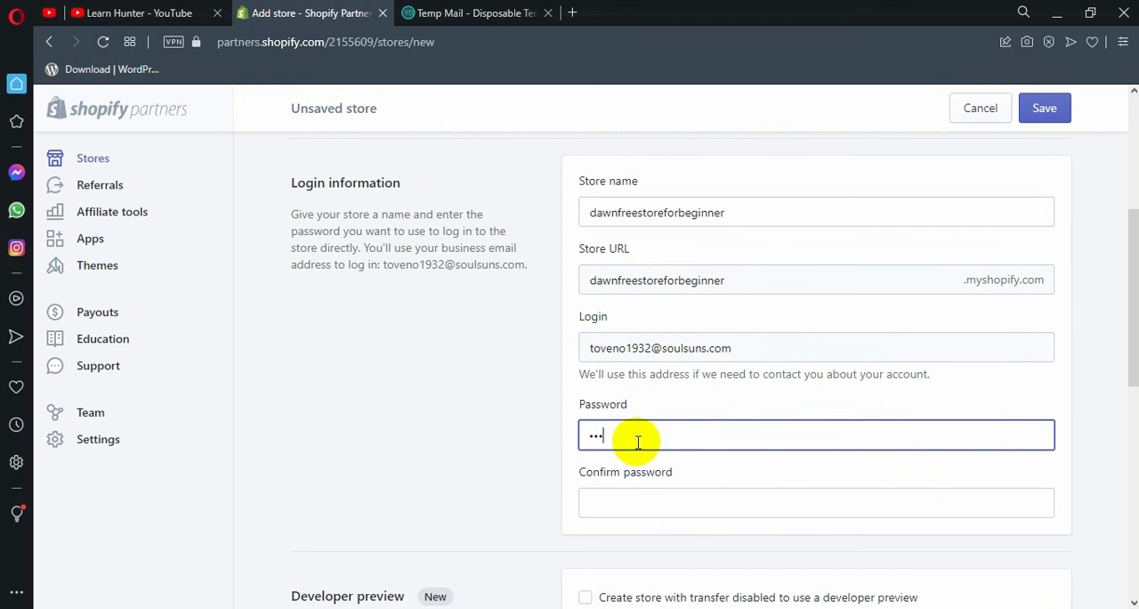
type("password")
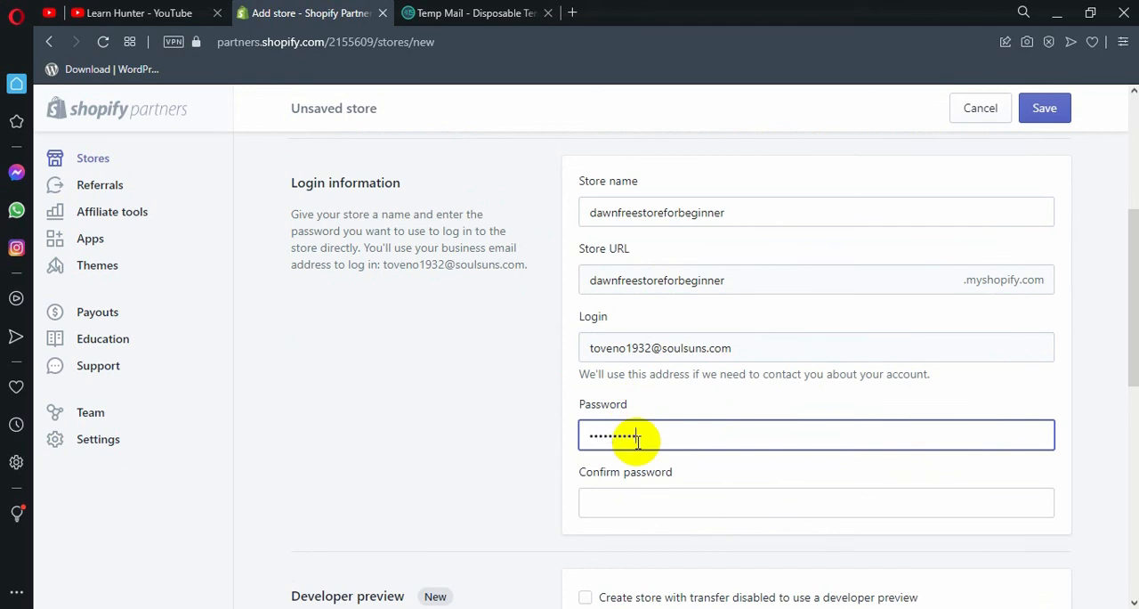
type("•")
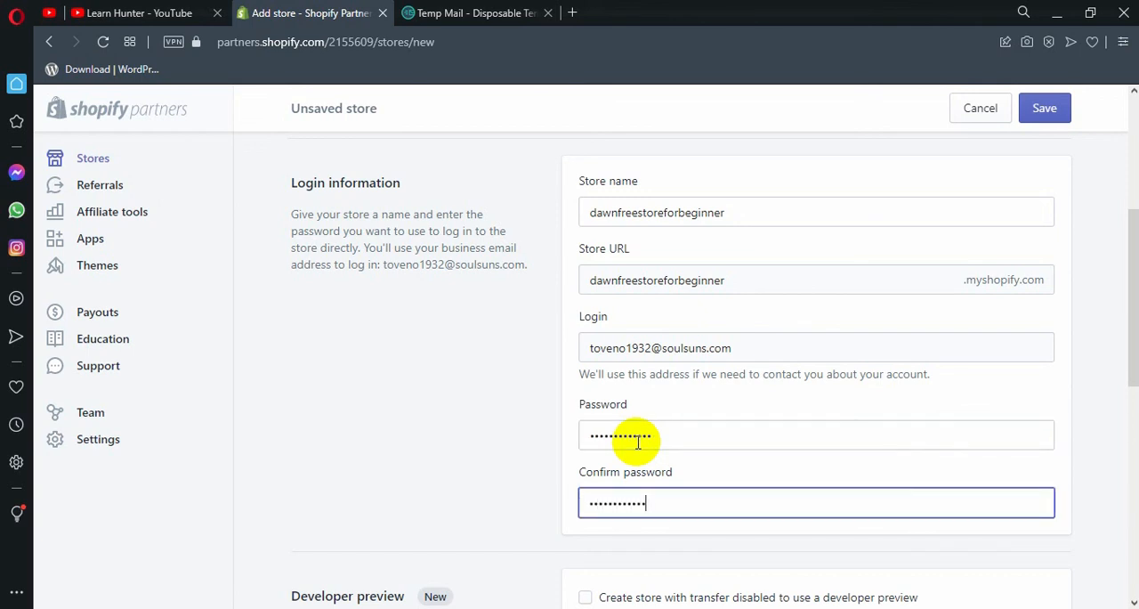
scroll("down", 3)
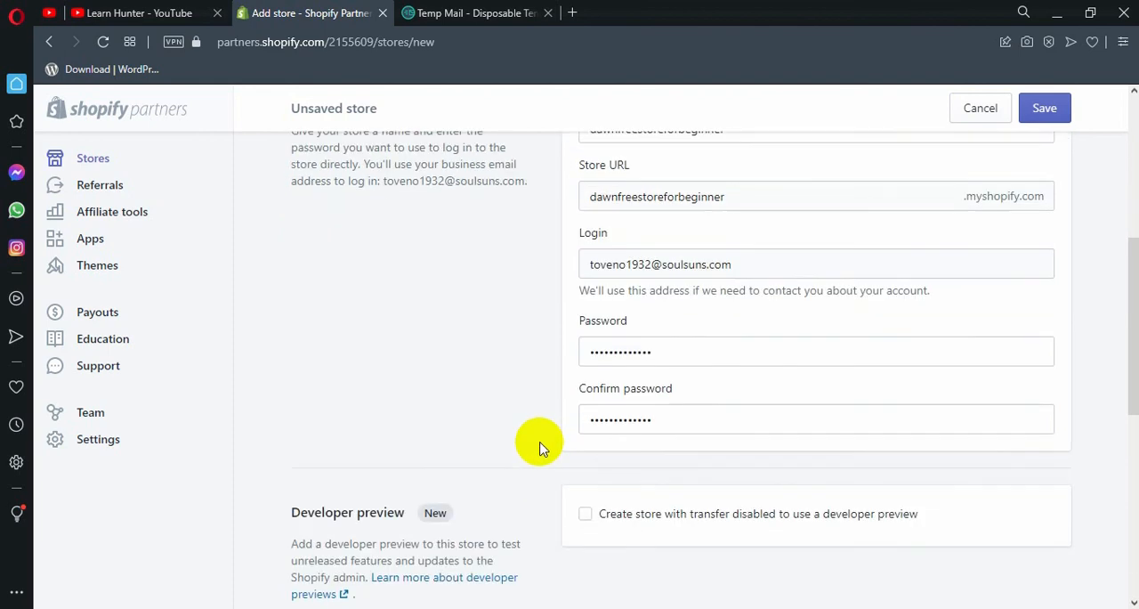
scroll("down", 3)
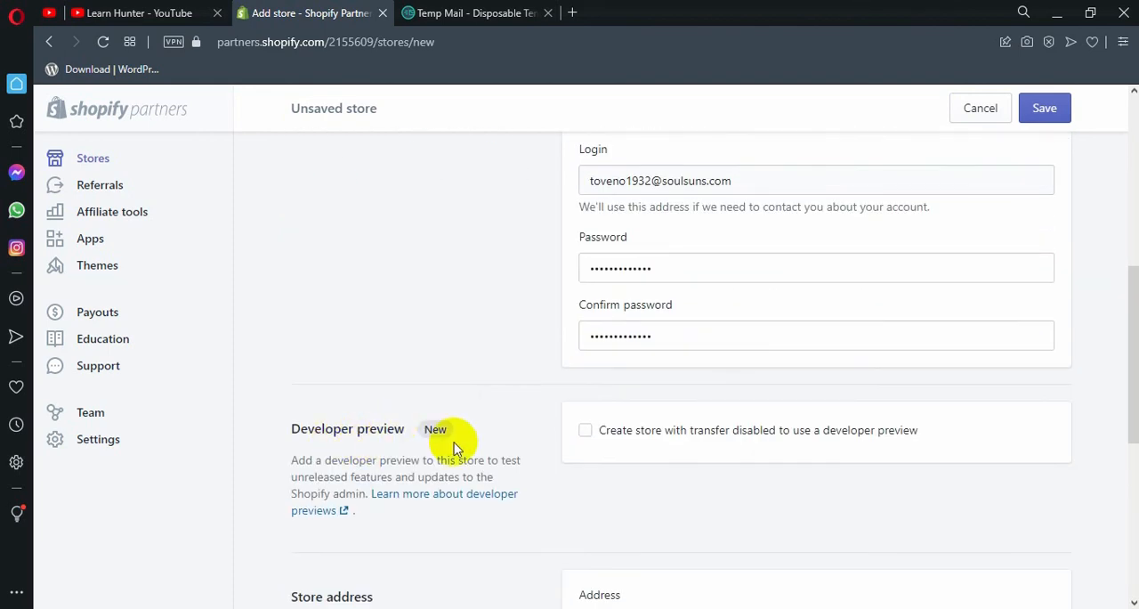
scroll("down", 3)
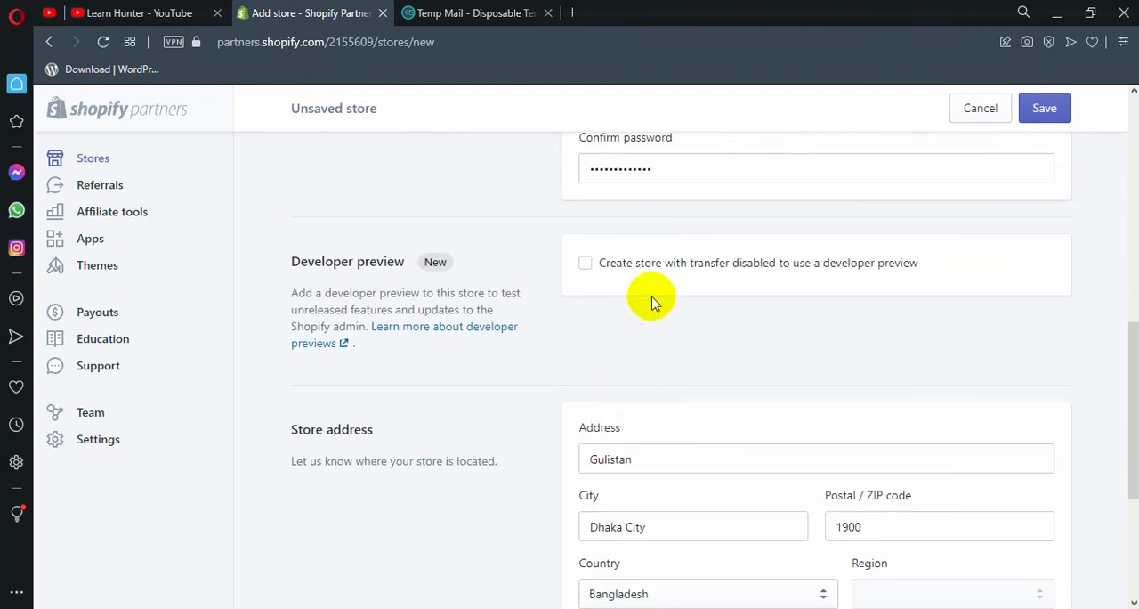
mouse_move(680, 274)
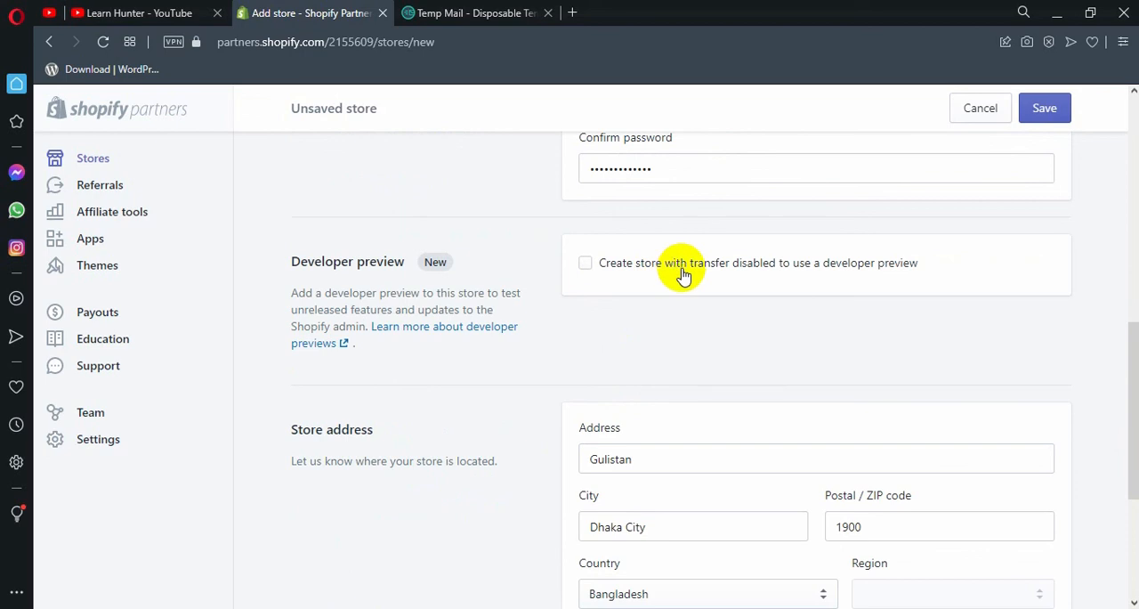
mouse_move(818, 270)
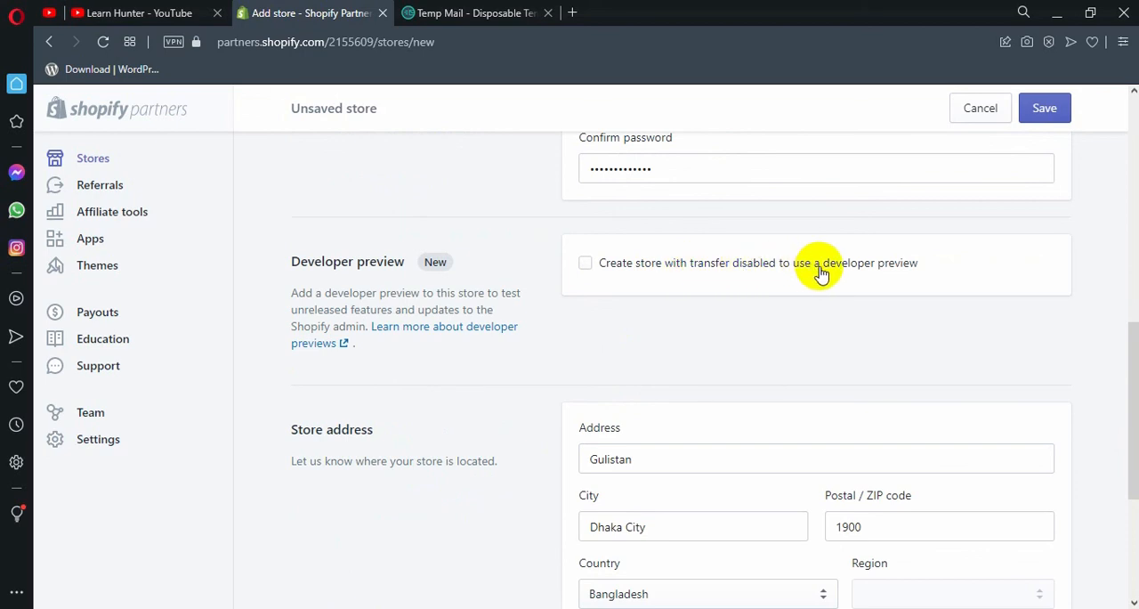
mouse_move(712, 263)
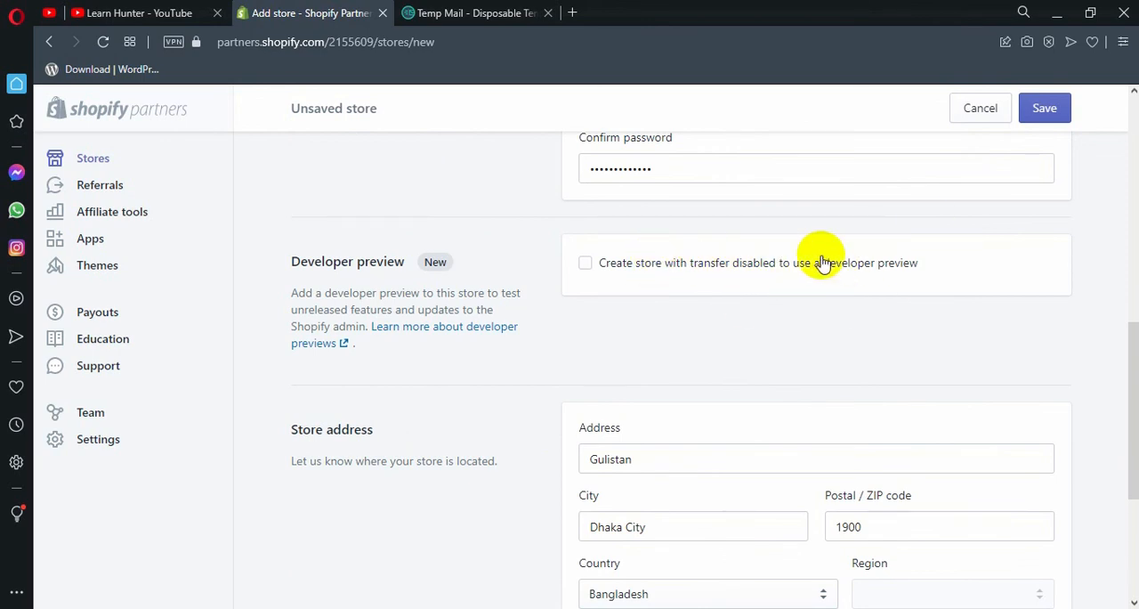
- Set the store purpose to 'Build a new store for a client' and save to create the store
scroll("down", 3)
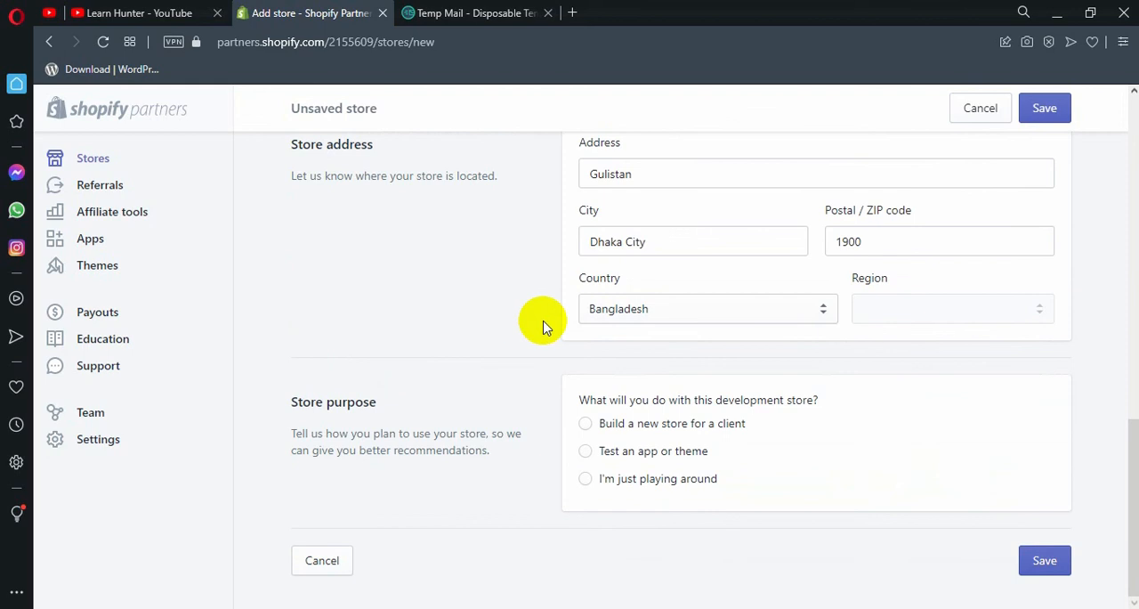
mouse_move(402, 419)
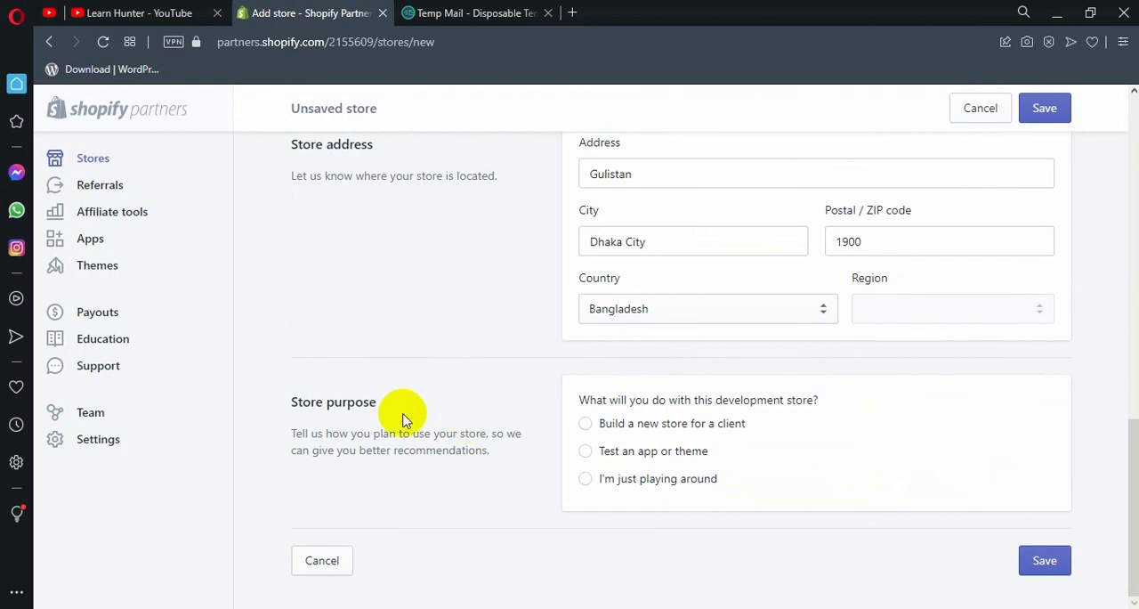
left_click(584, 424)
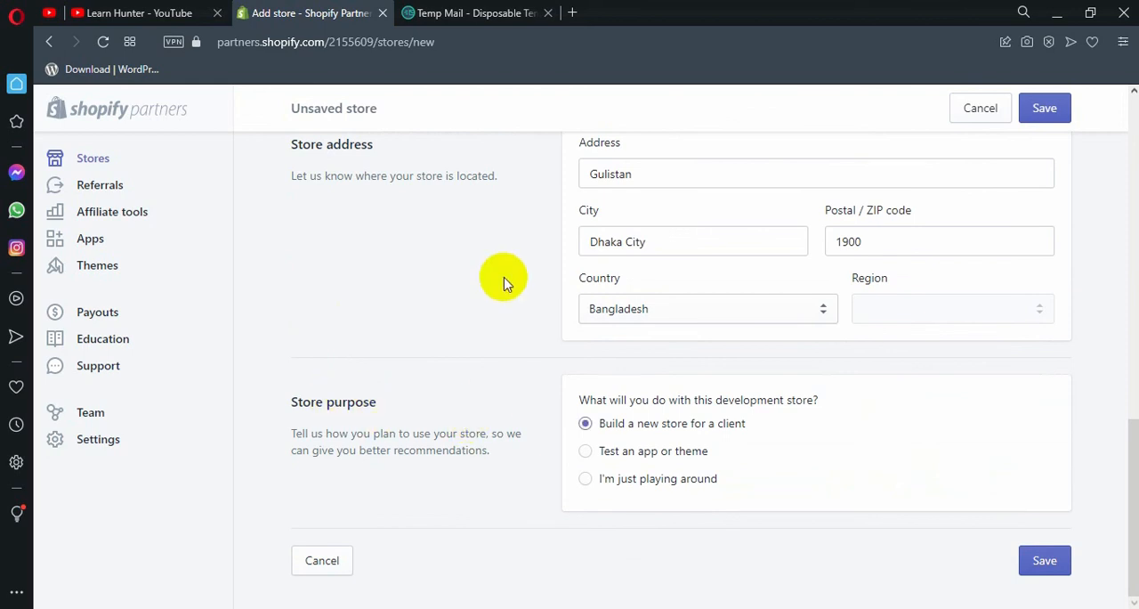
mouse_move(675, 370)
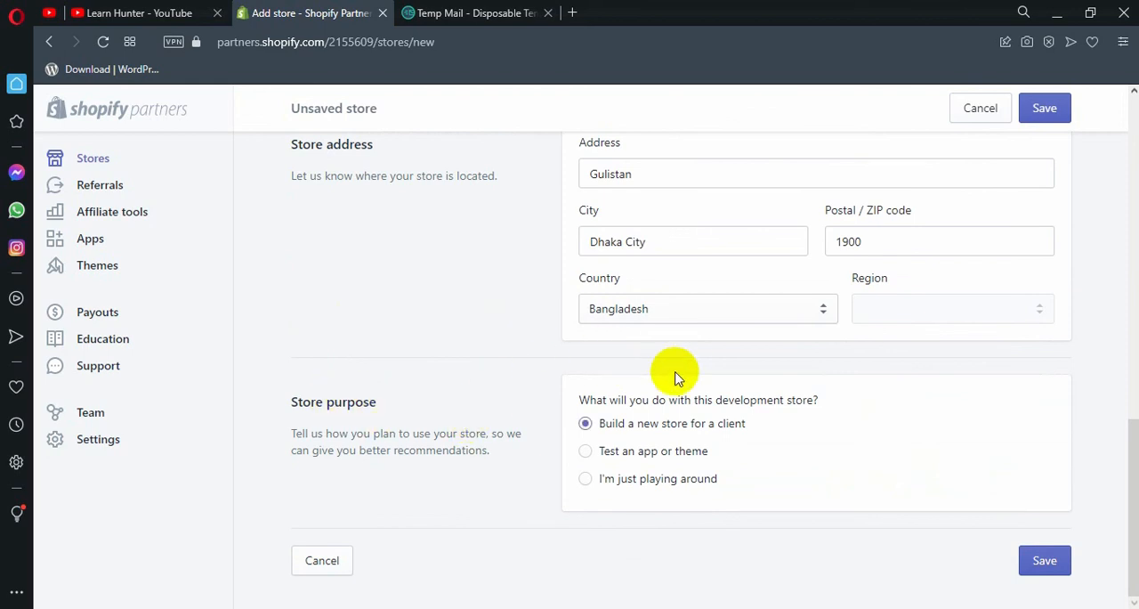
mouse_move(585, 423)
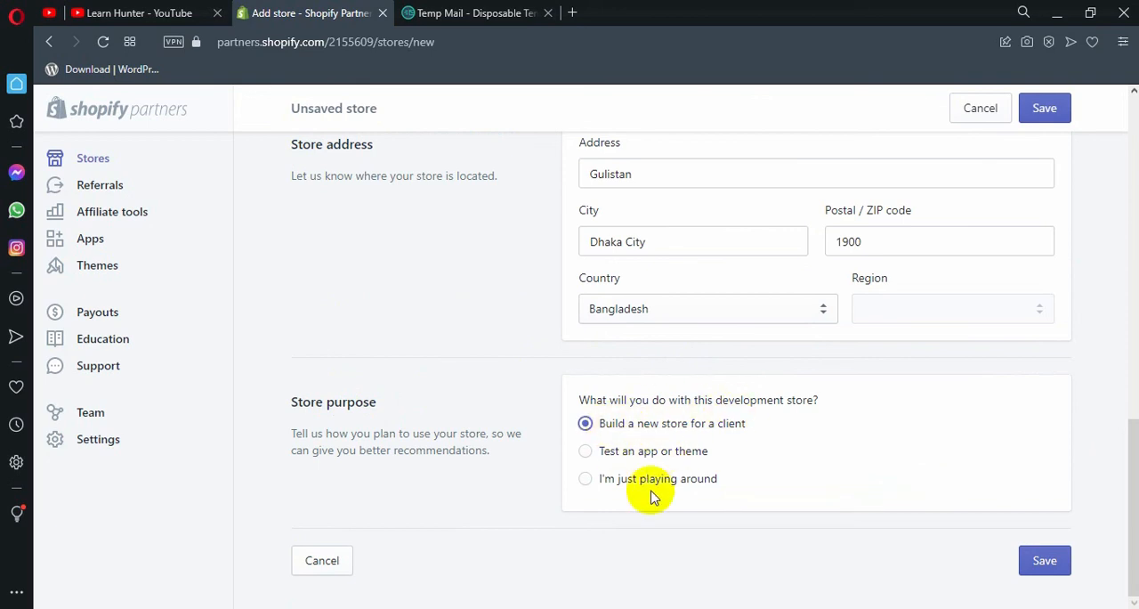
left_click(584, 477)
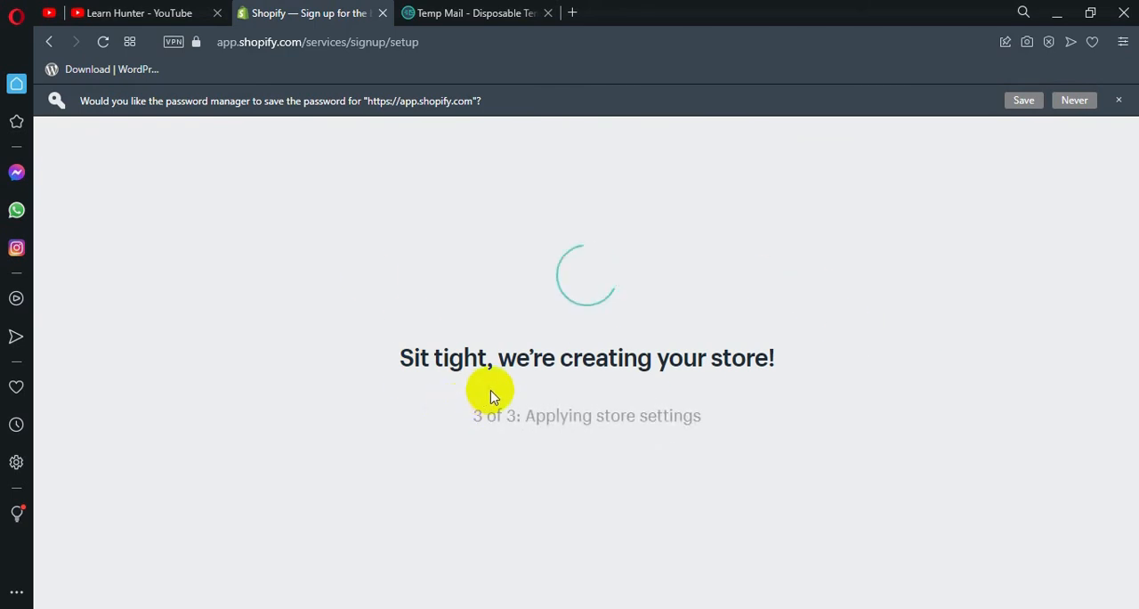
mouse_move(669, 369)
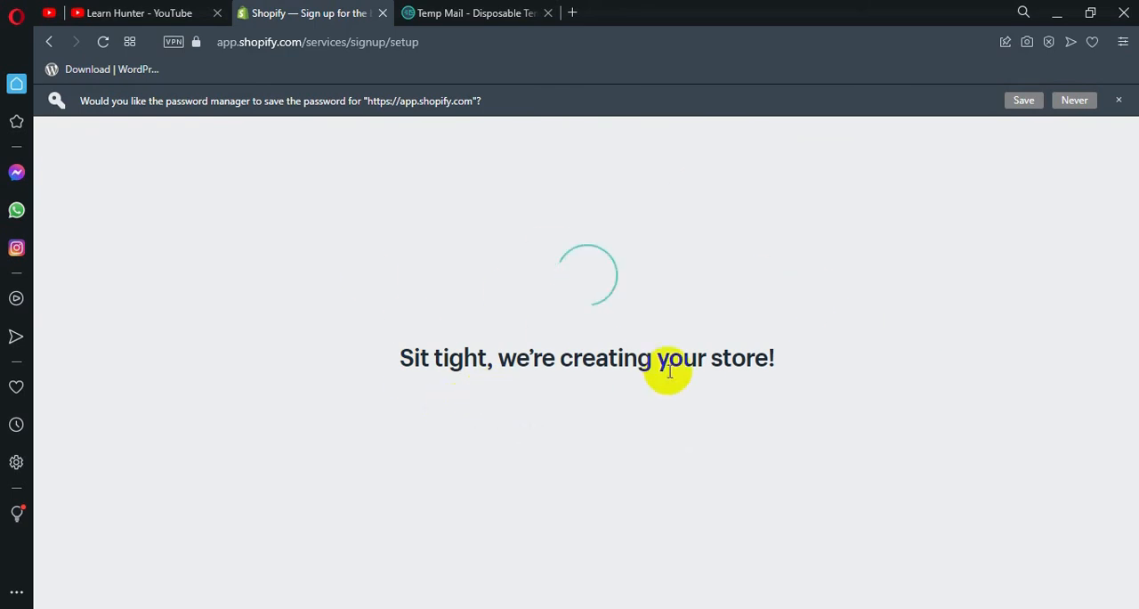
mouse_move(792, 124)
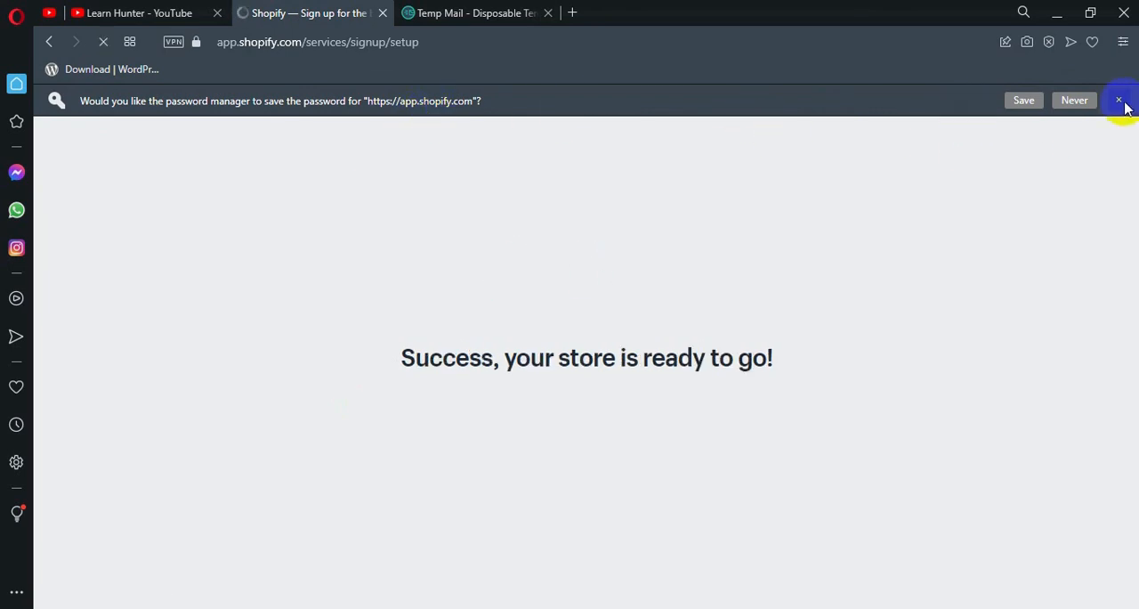
- Dismiss the browser's offer to save the password once the store is ready
left_click(1118, 100)
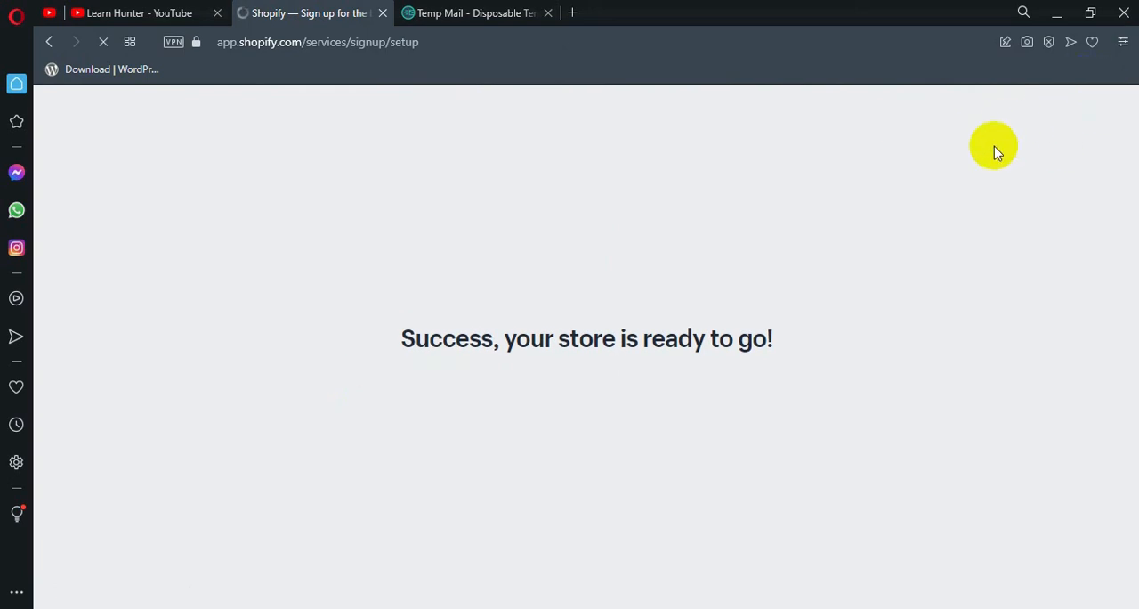
mouse_move(477, 365)
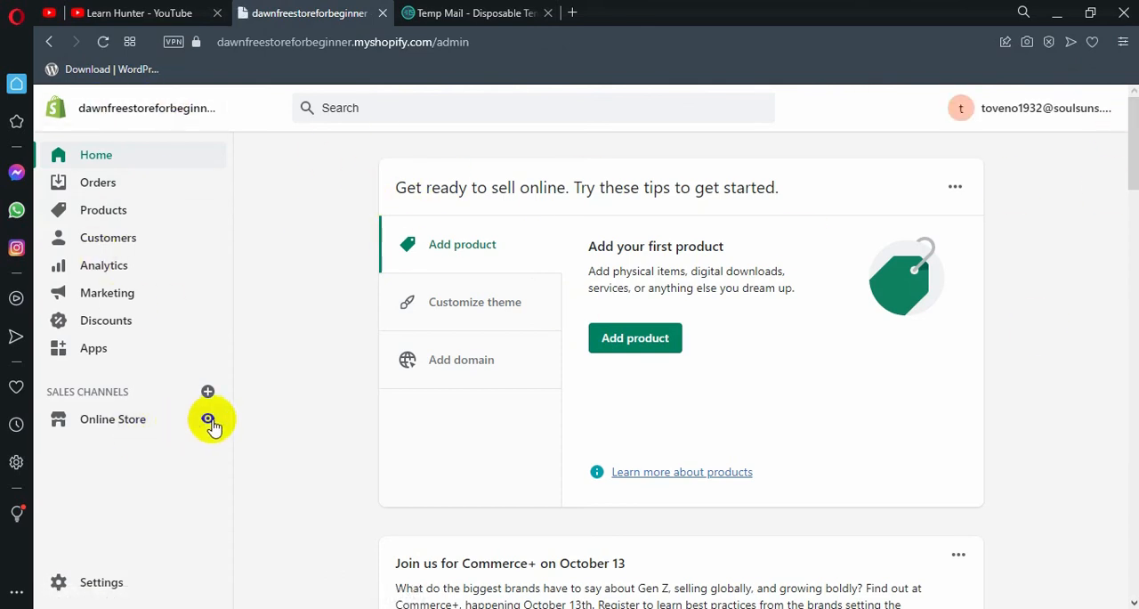
- View the new store's online storefront from the Sales channels sidebar
left_click(210, 420)
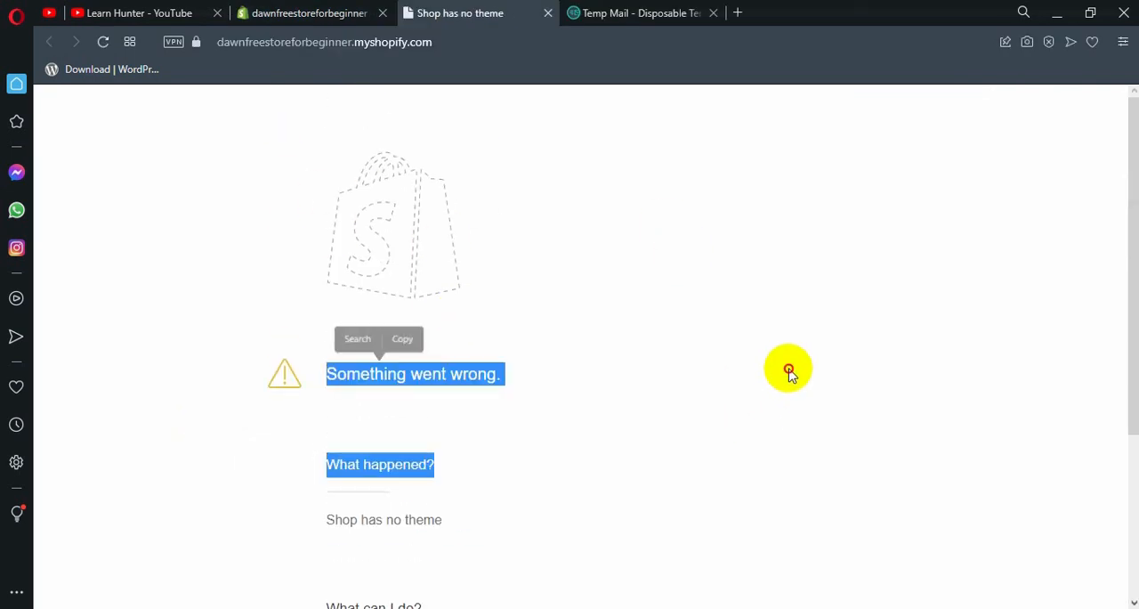
- Scroll the 'Shop has no theme' page and select the storefront's web address
scroll("down", 3)
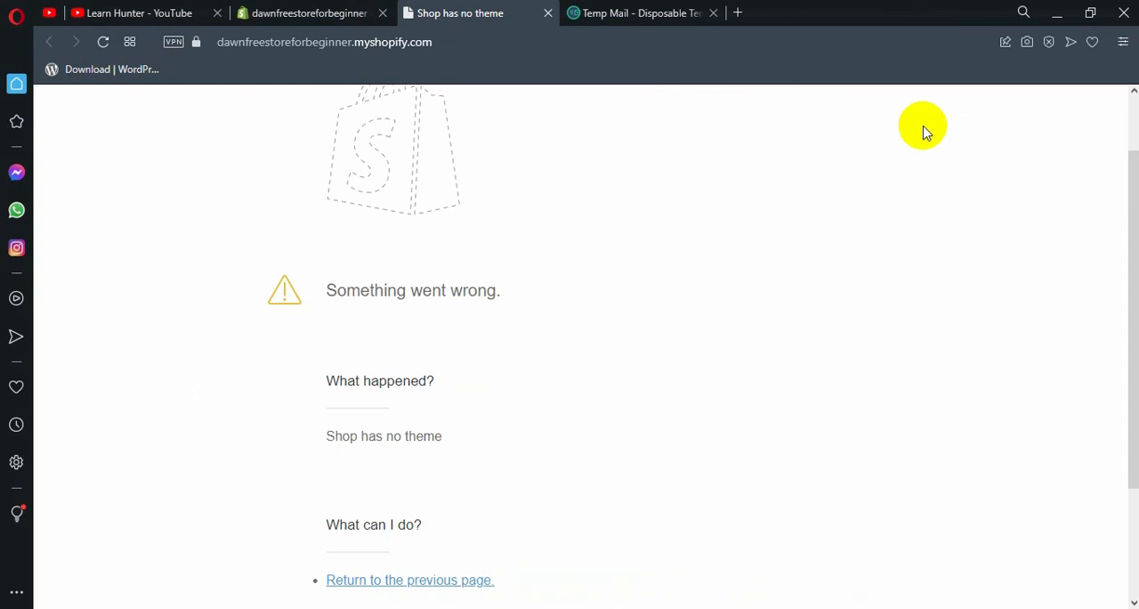
left_click(424, 42)
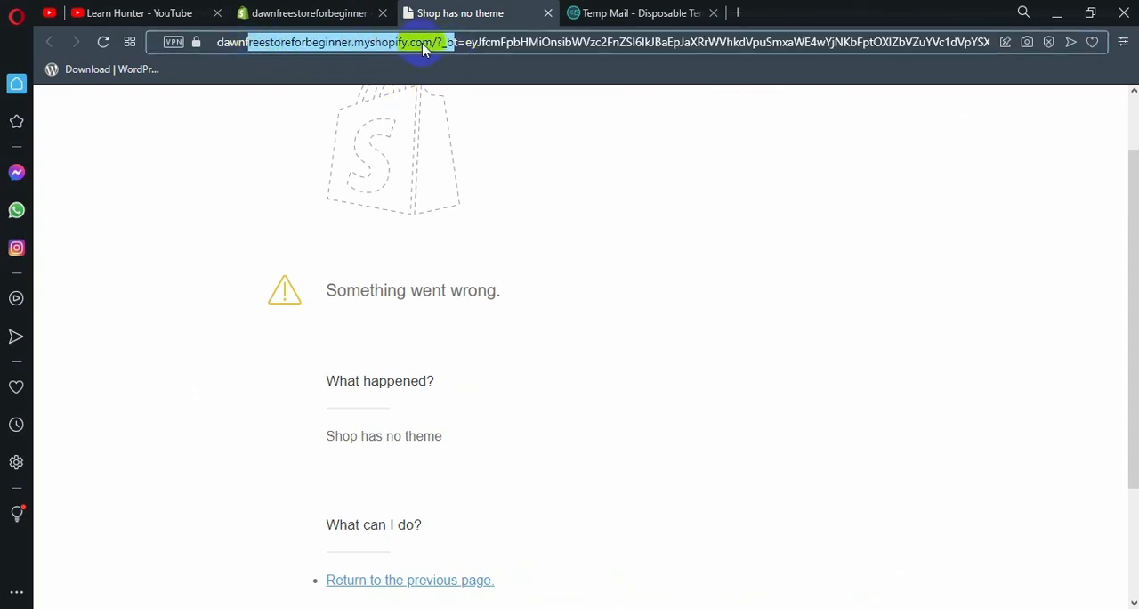
left_click(423, 43)
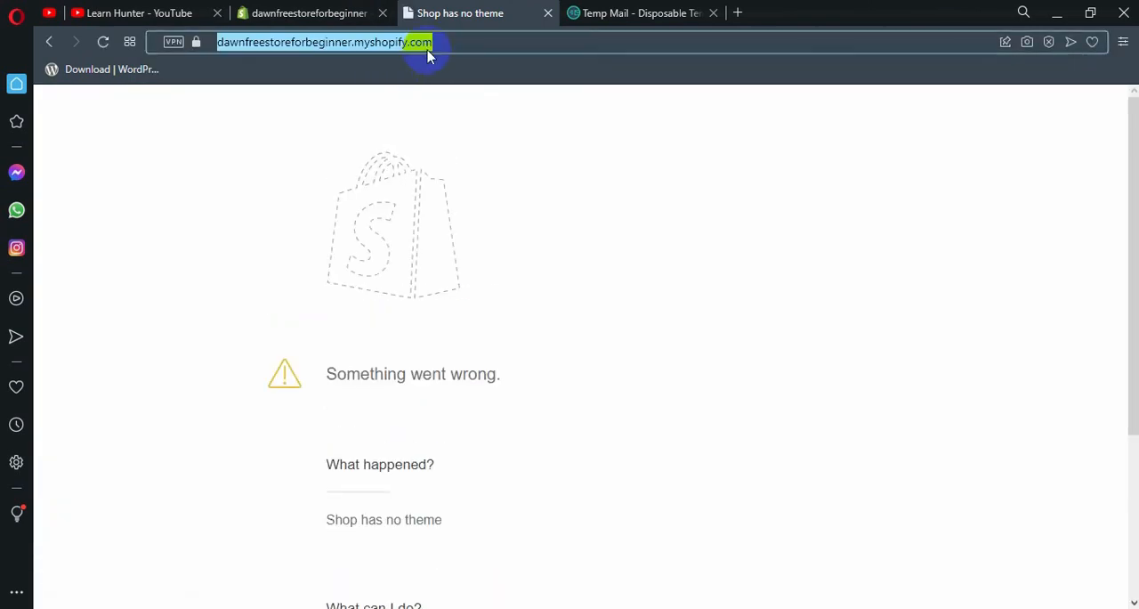
scroll("down", 3)
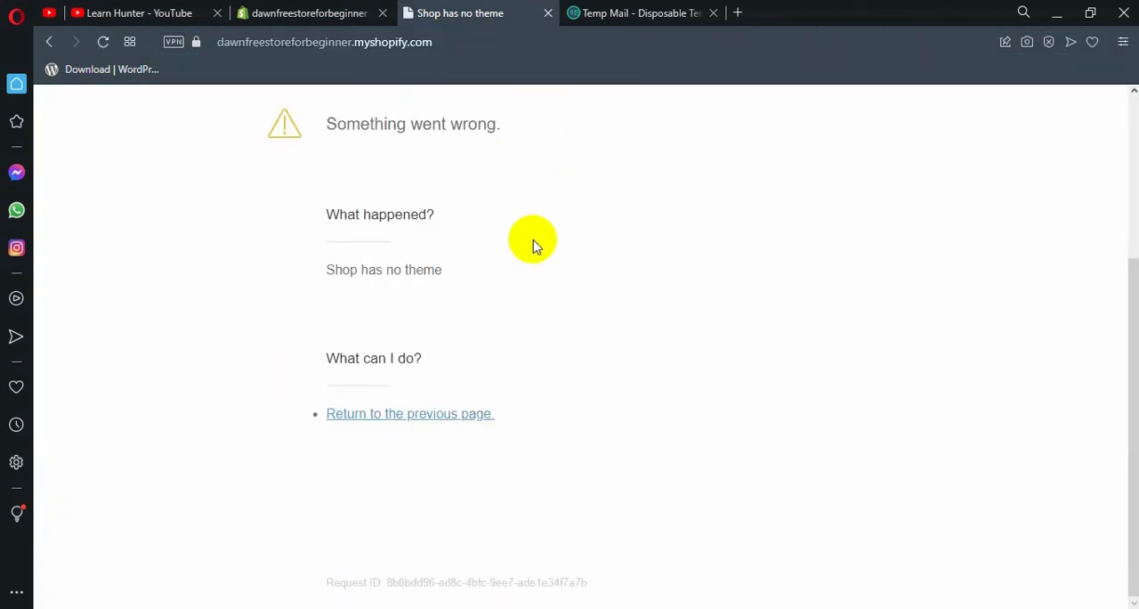
left_click(324, 43)
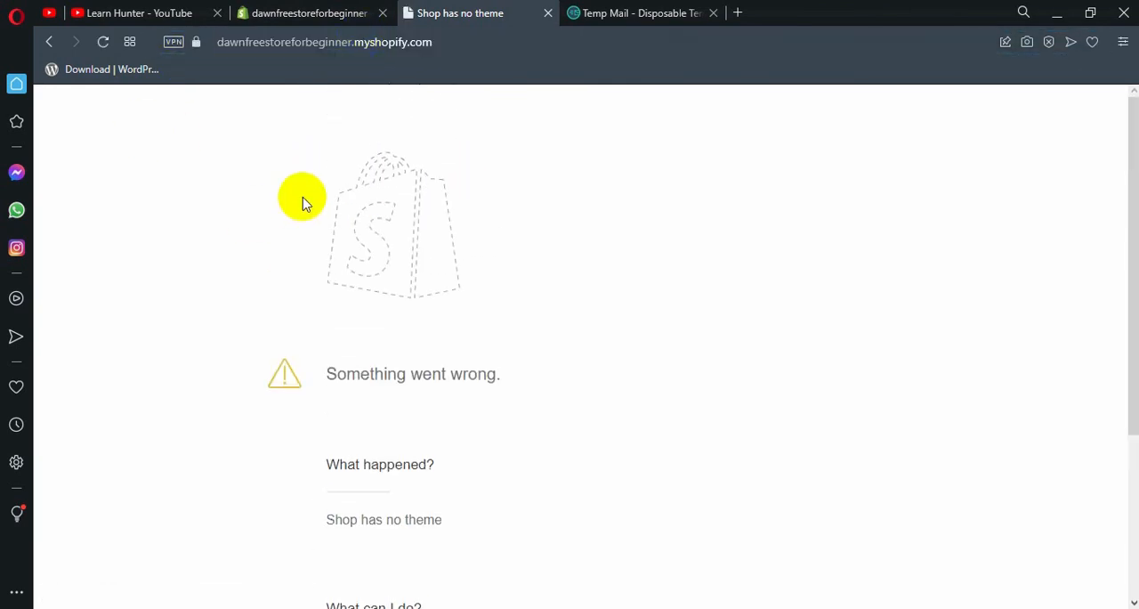
- Return to the store admin Home dashboard via its browser tab
left_click(306, 12)
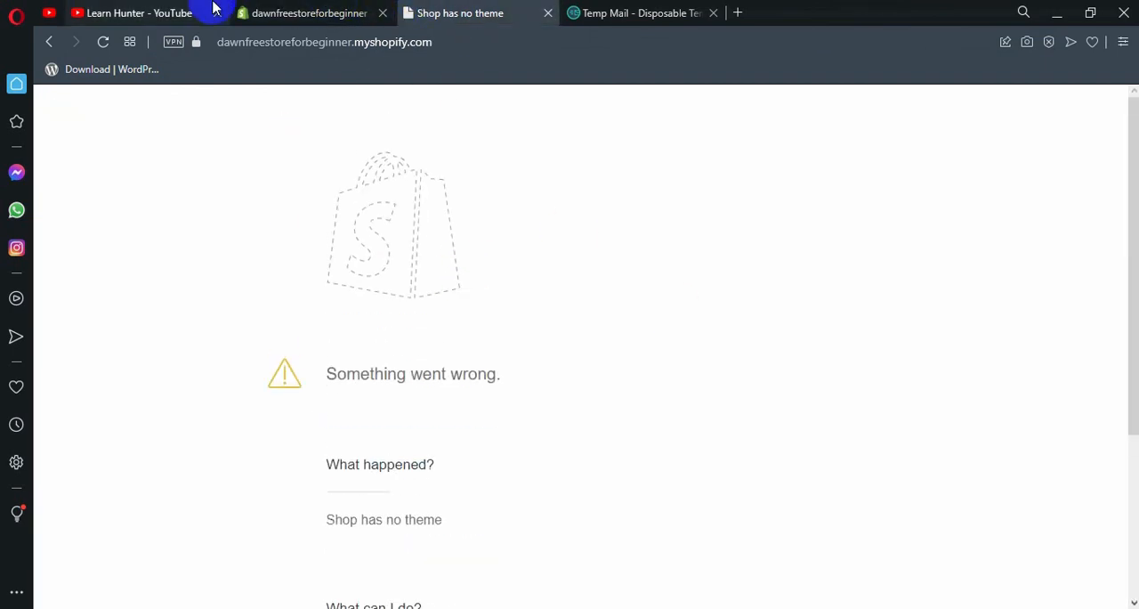
left_click(306, 13)
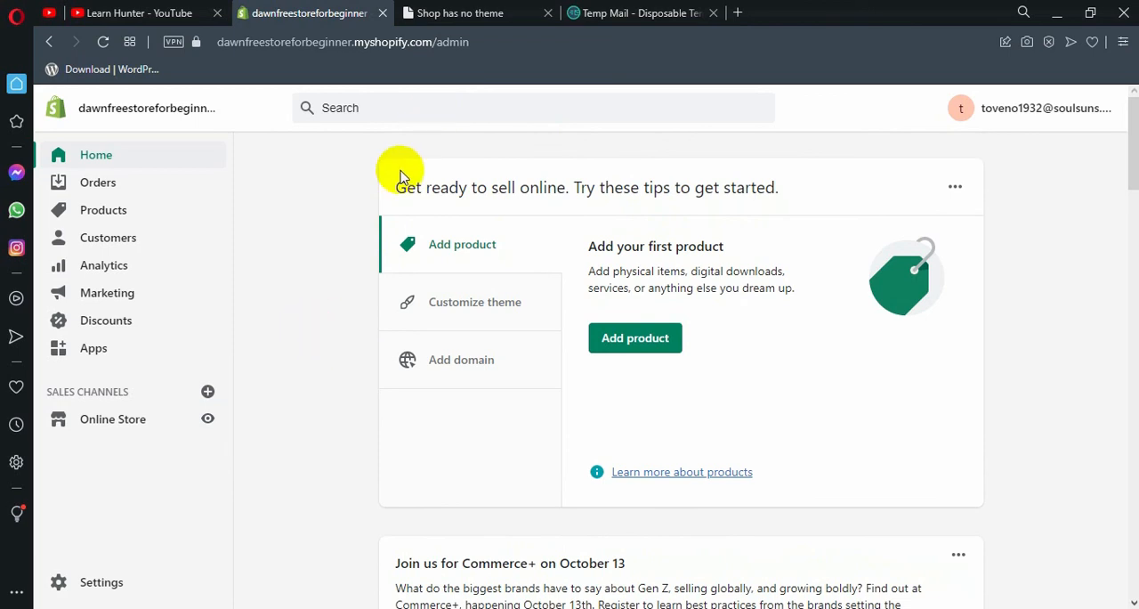
mouse_move(324, 229)
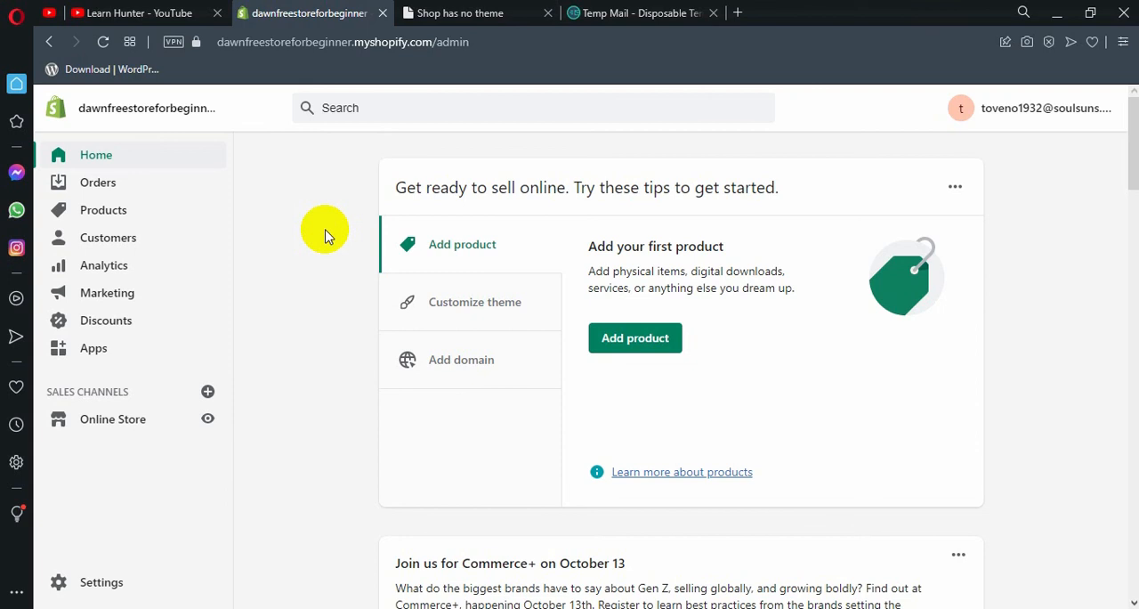
mouse_move(312, 221)
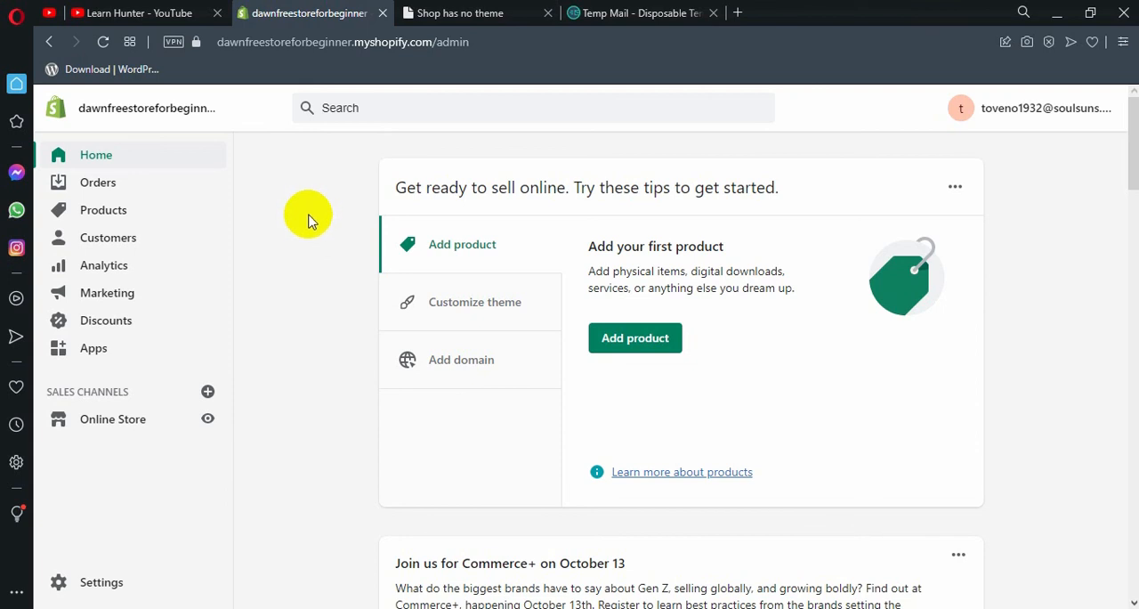